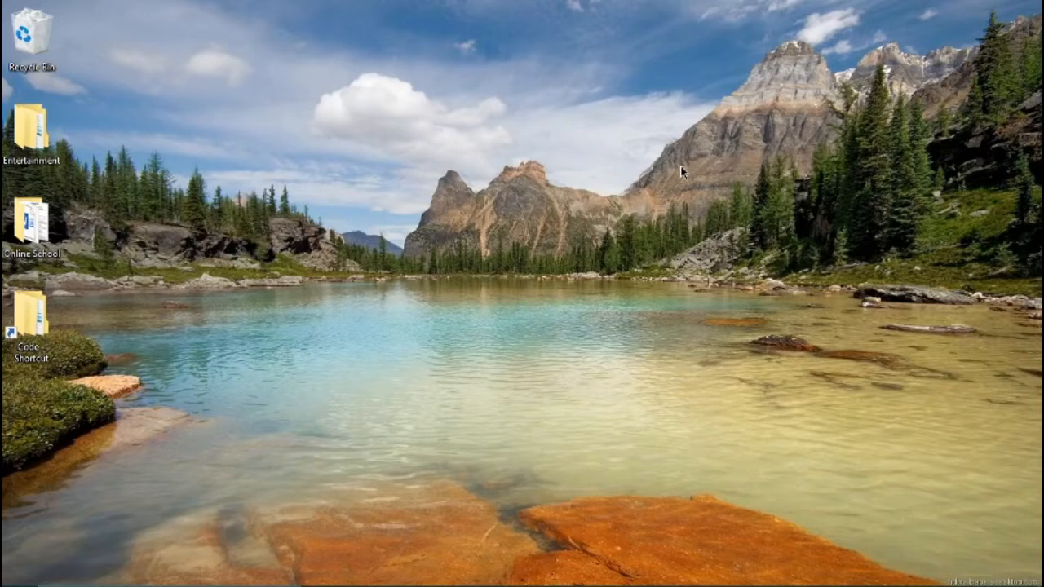
mouse_move(655, 148)
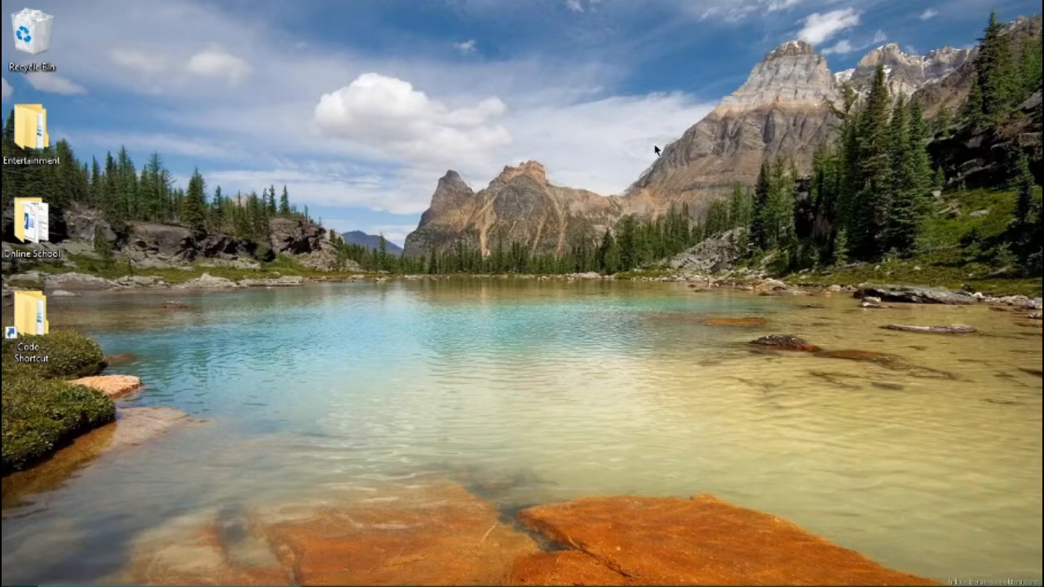
mouse_move(513, 465)
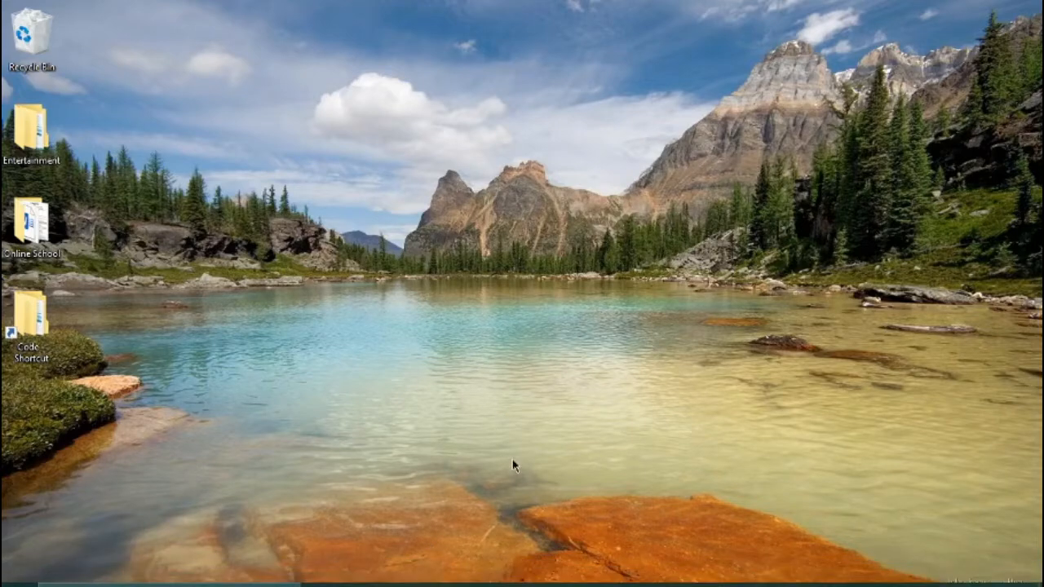
mouse_move(581, 571)
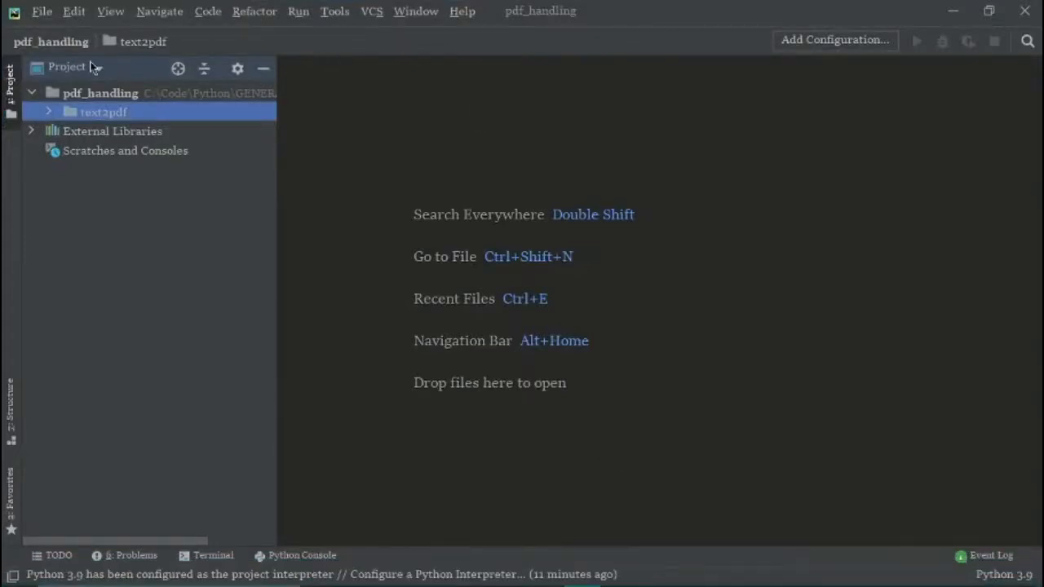
Create a doc2pdf directory under the pdf_handling project root
click(99, 92)
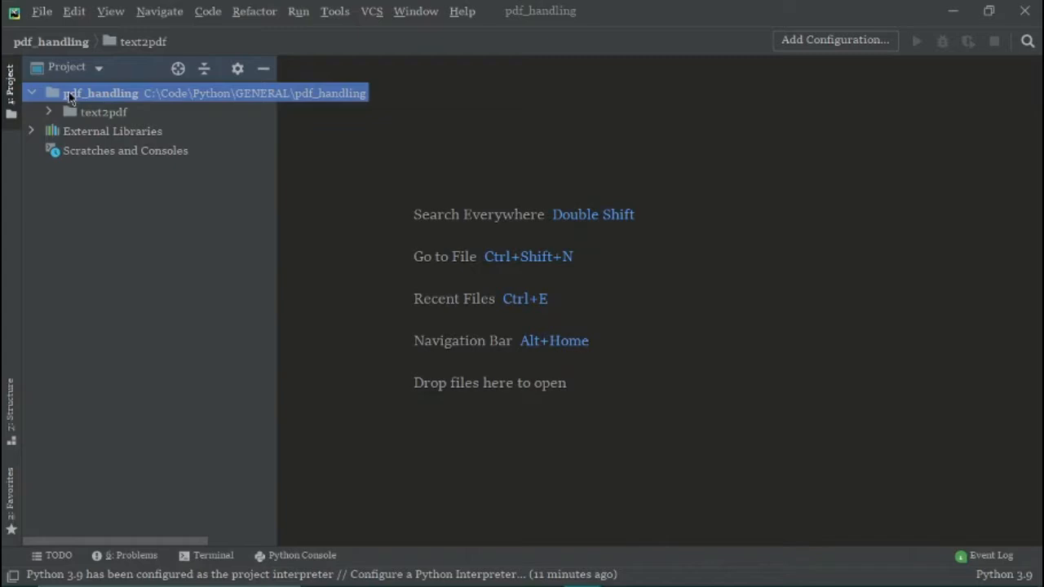
right_click(101, 92)
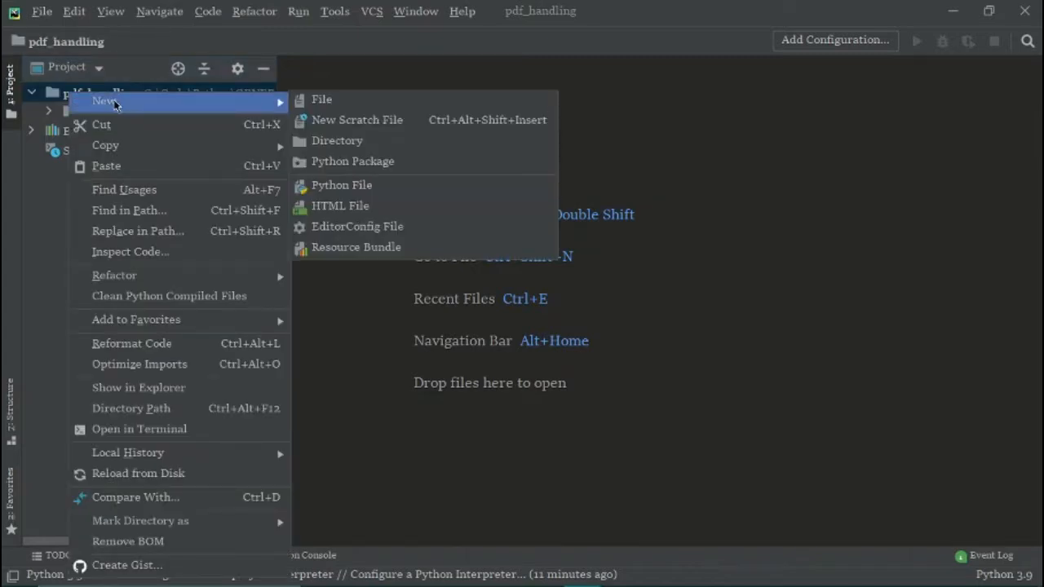
mouse_move(352, 161)
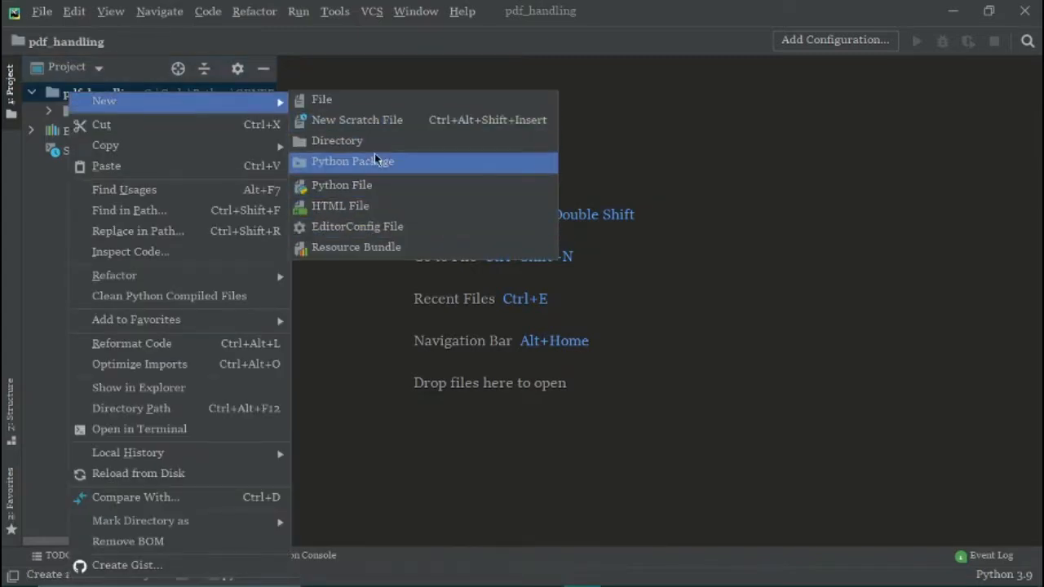
click(337, 140)
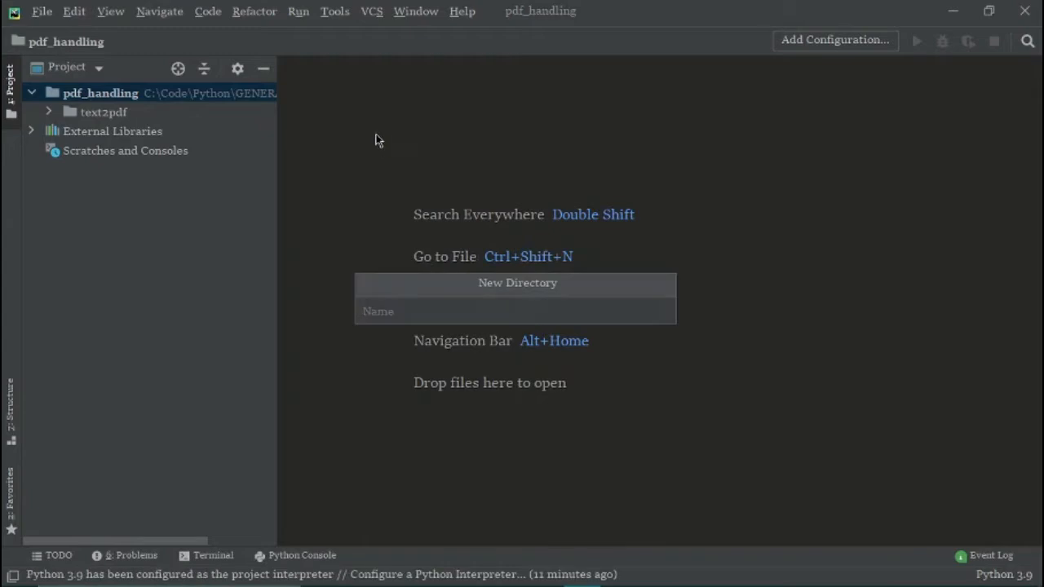
text(doc)
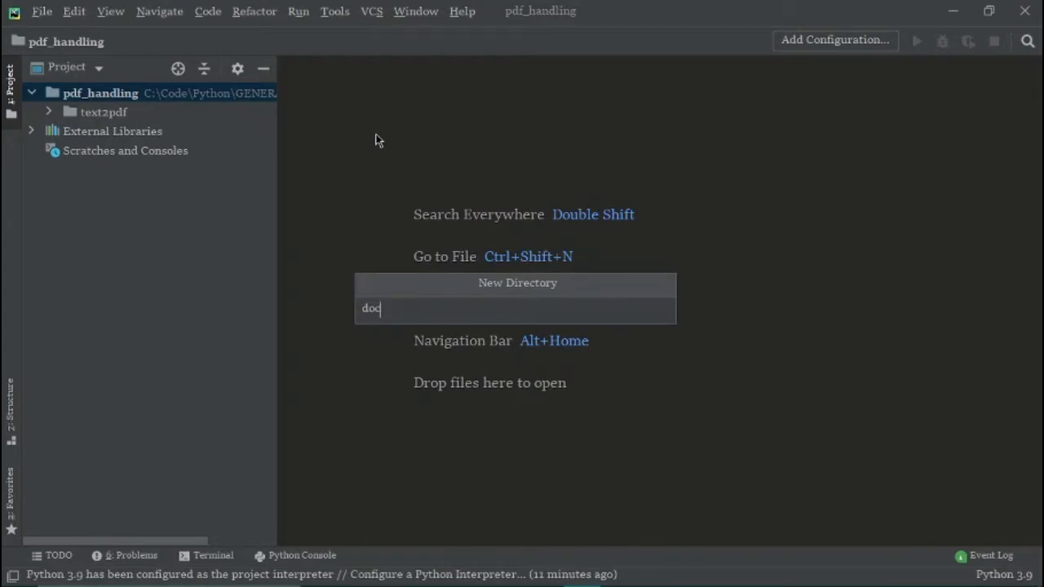
text(2pdf)
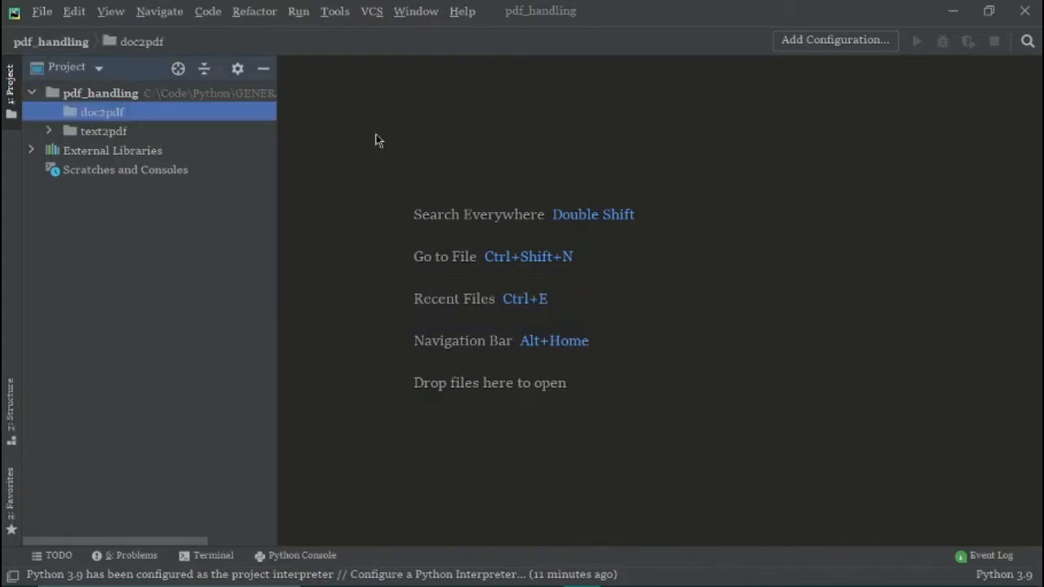
Add main.py inside the doc2pdf folder and open it in the editor
right_click(101, 92)
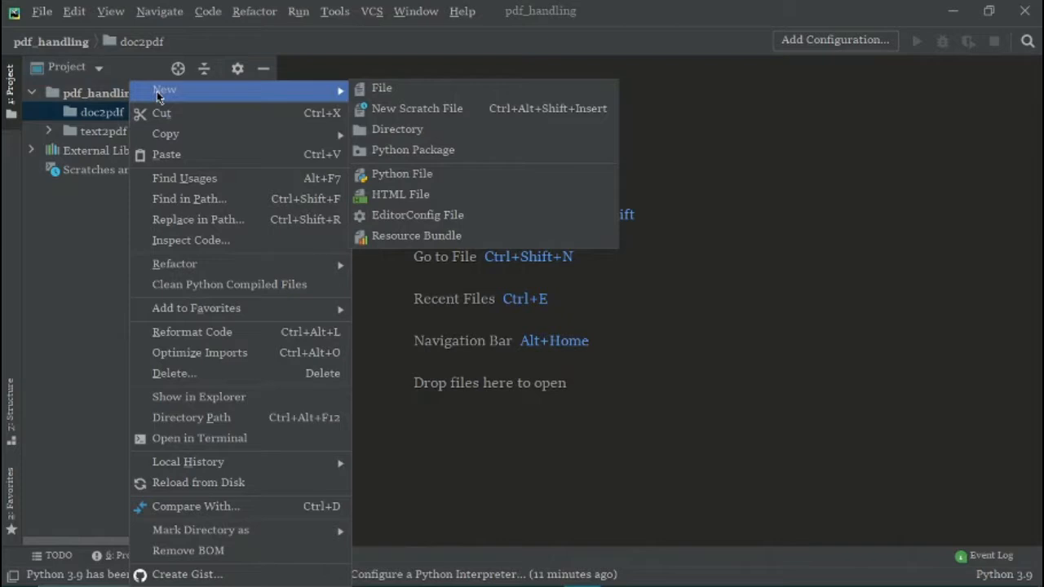
mouse_move(402, 174)
text(mai)
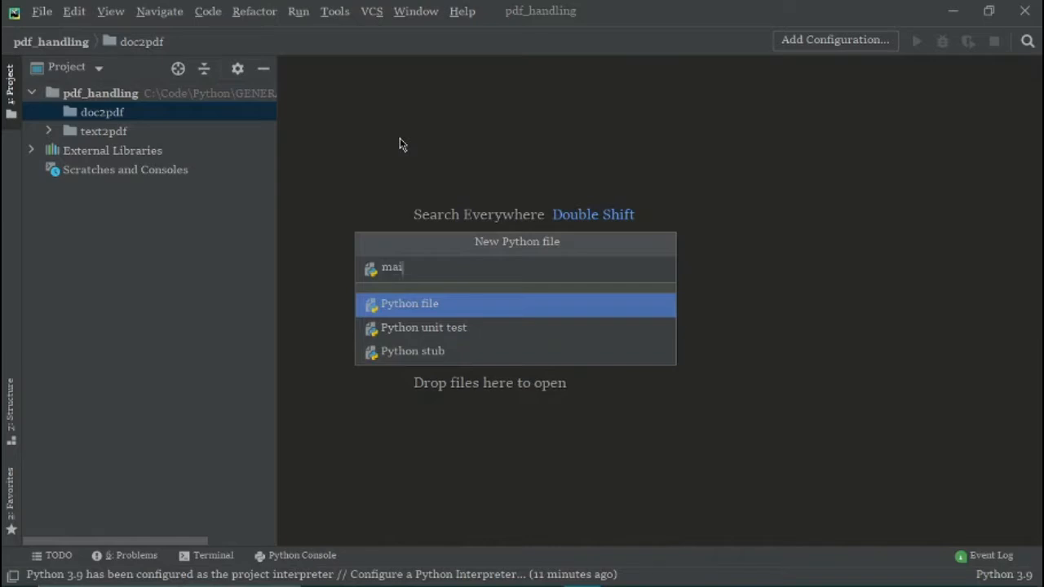
key(Escape)
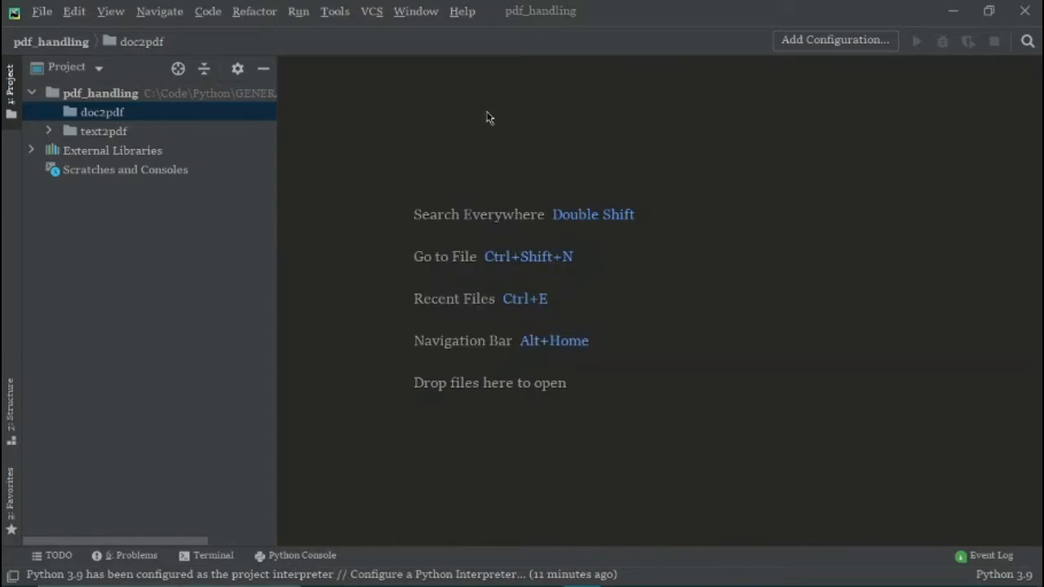
double_click(120, 131)
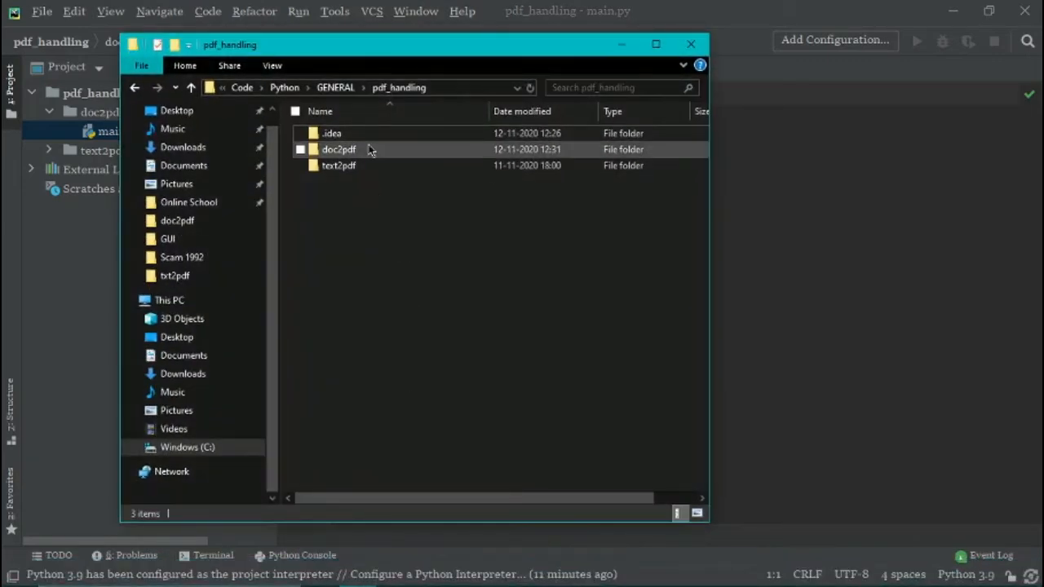
mouse_move(339, 149)
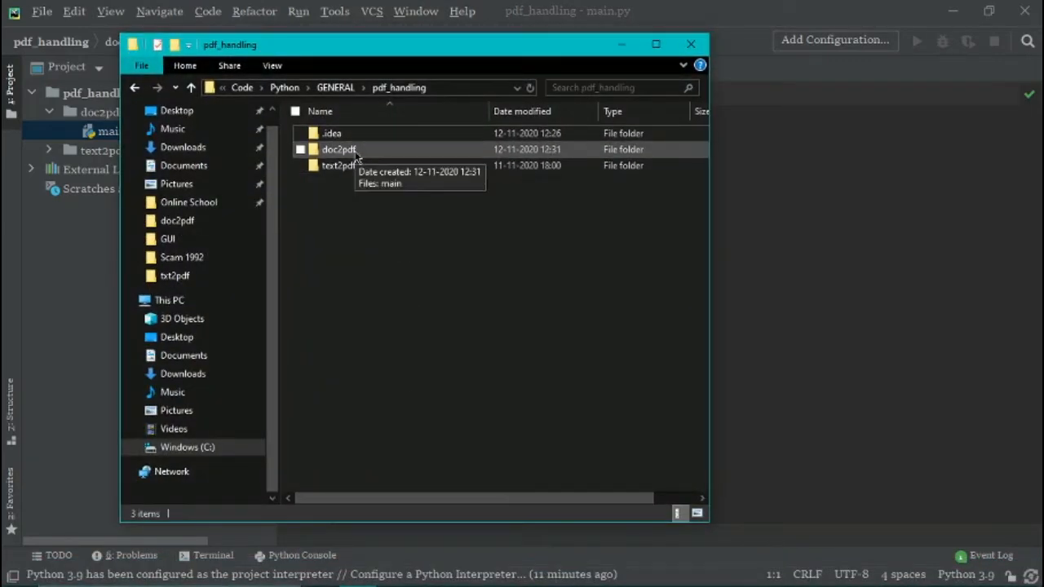
In the maximized doc2pdf folder, create Word document 'input' and open it
double_click(339, 149)
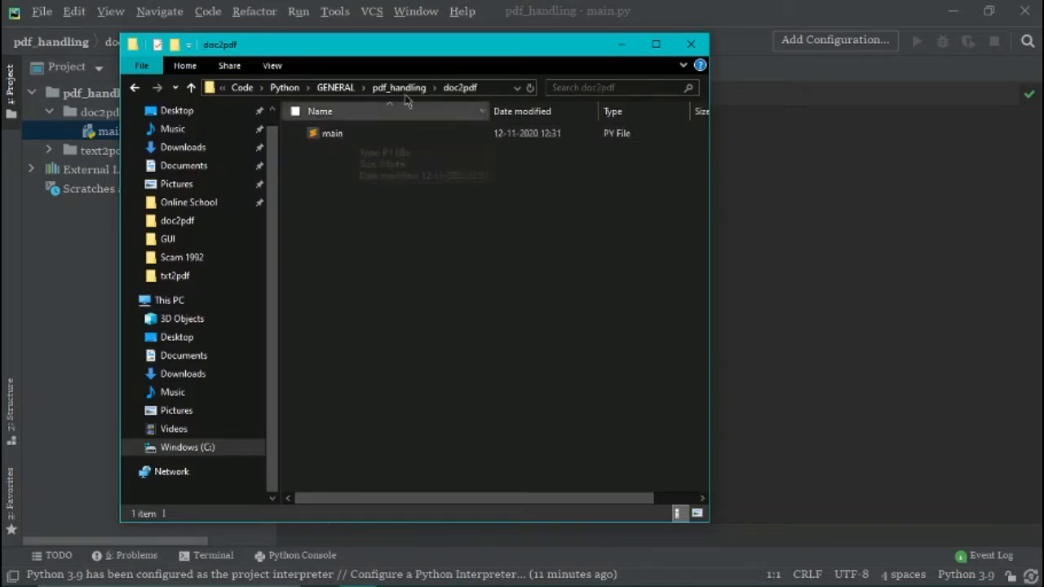
click(656, 43)
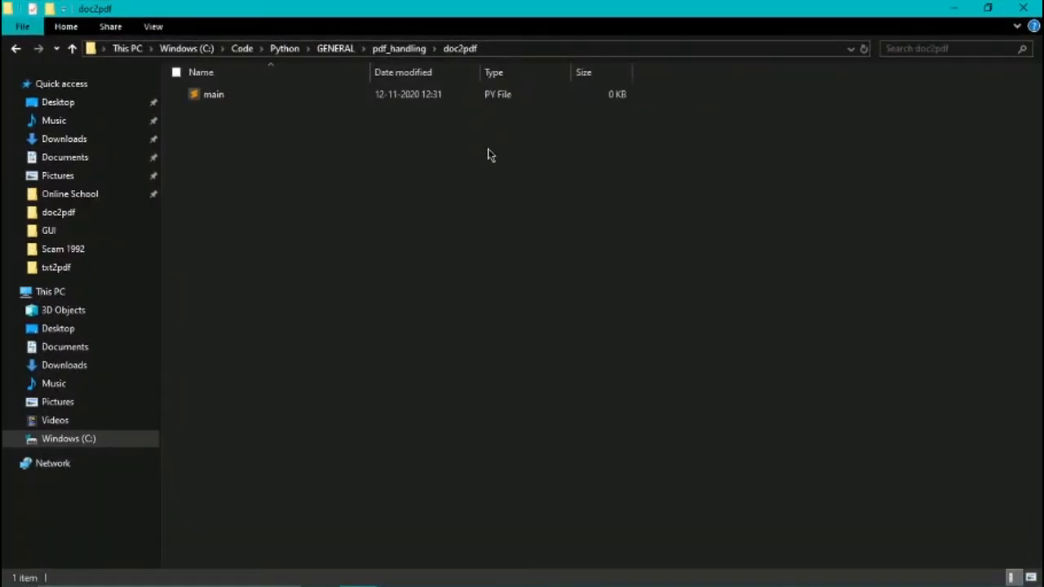
right_click(490, 155)
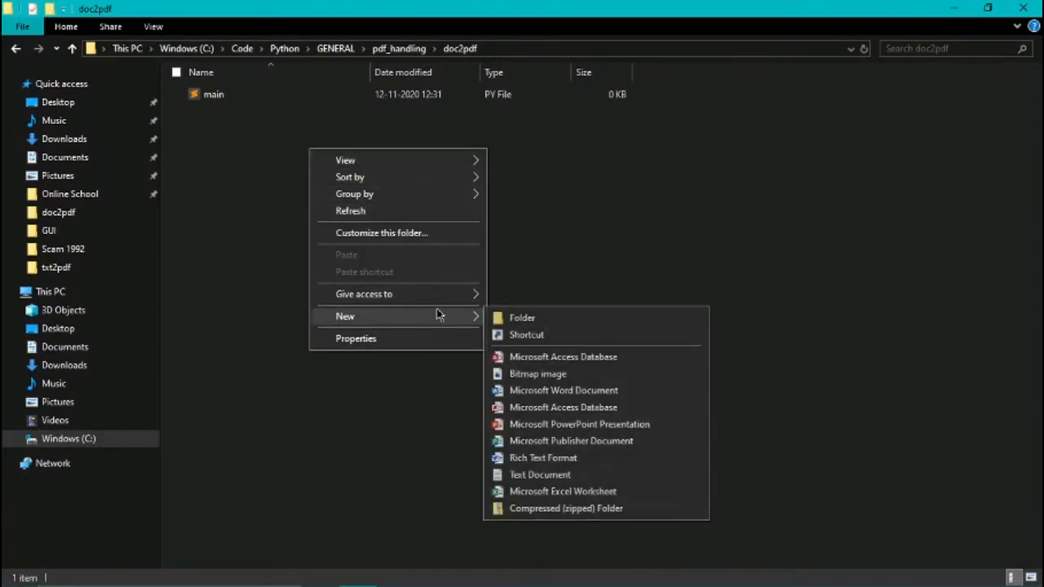
mouse_move(583, 395)
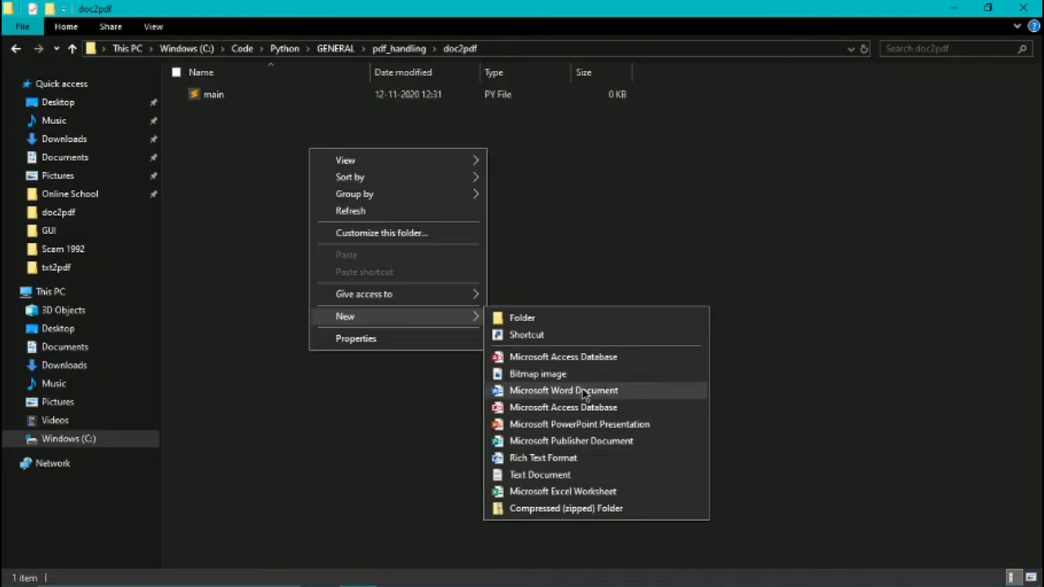
click(563, 390)
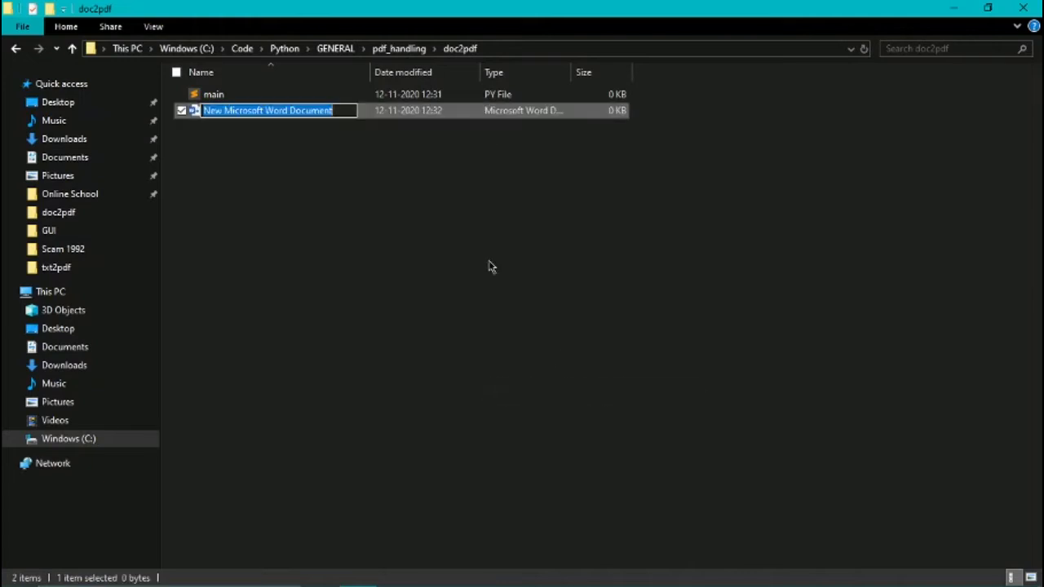
text(input)
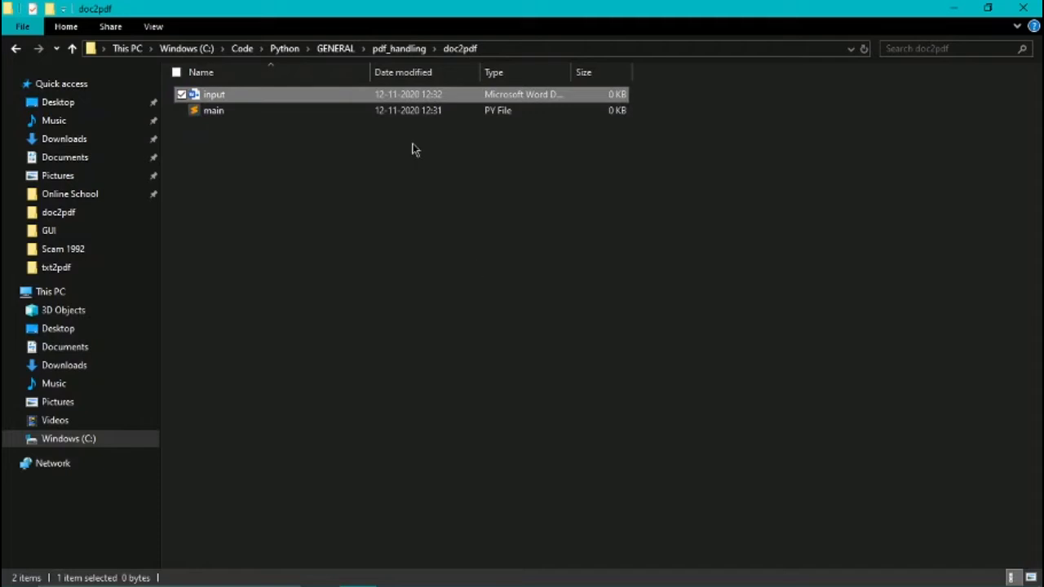
mouse_move(372, 103)
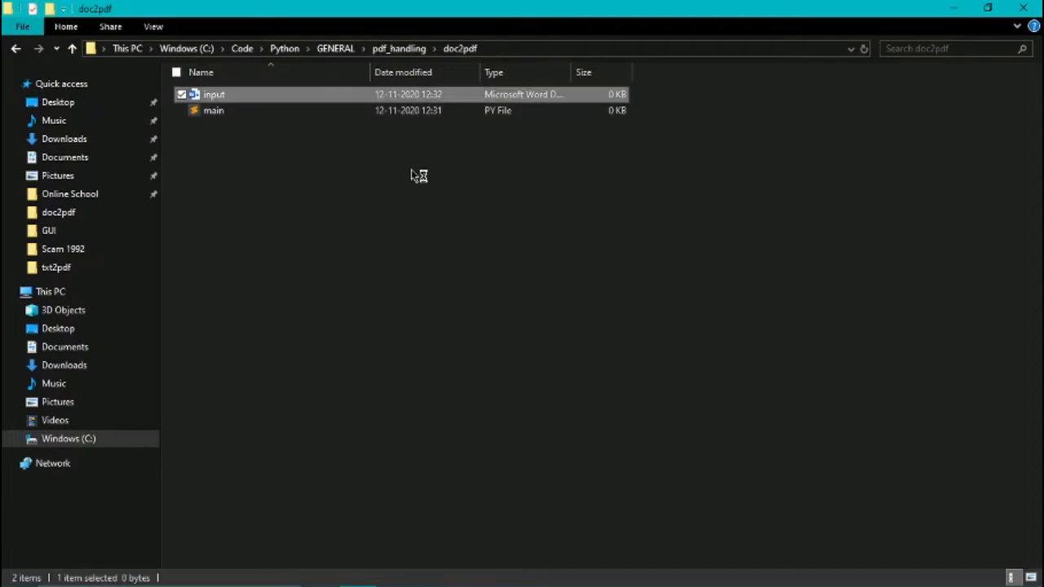
double_click(214, 94)
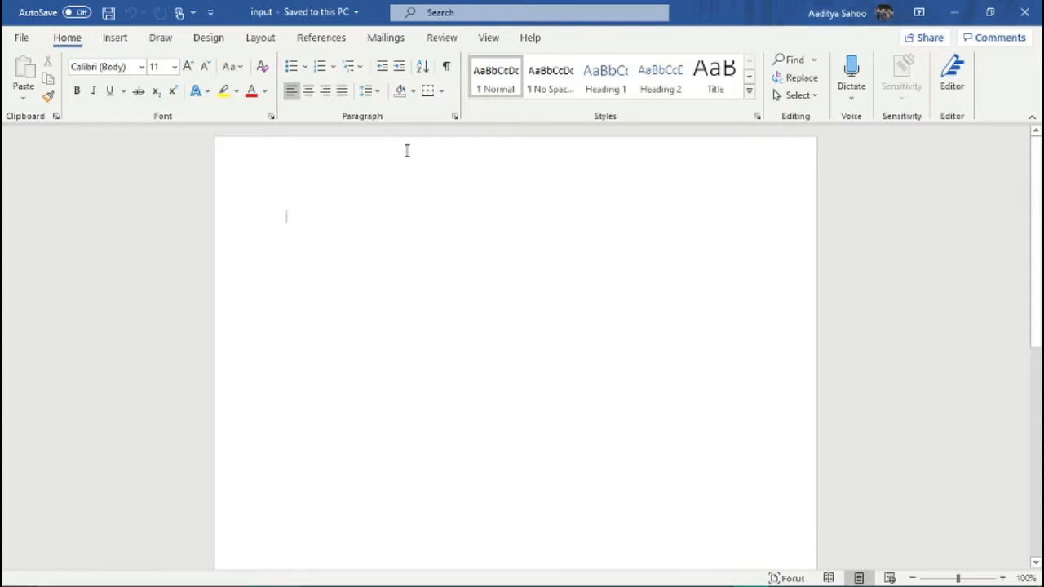
mouse_move(508, 236)
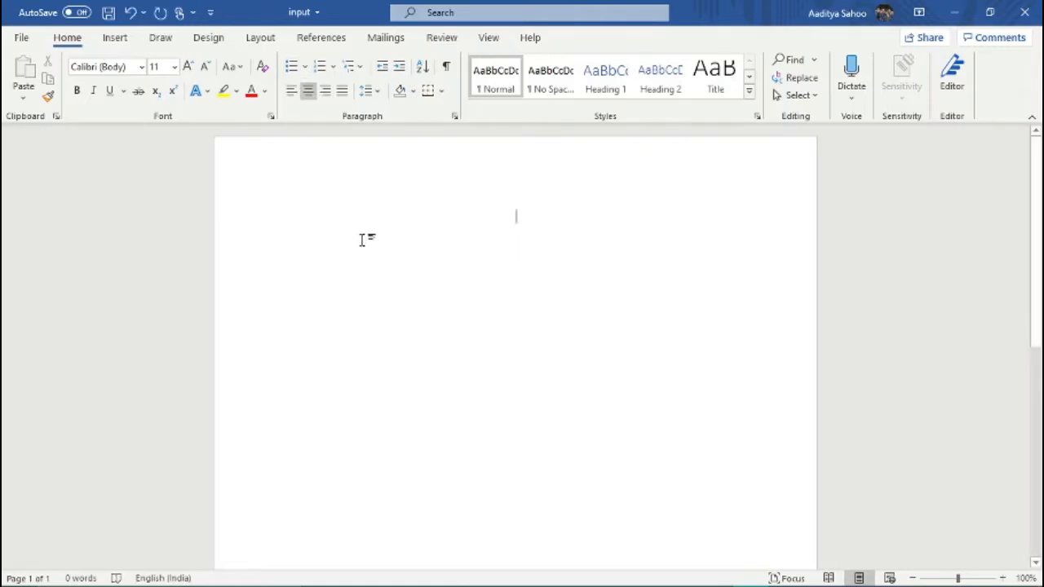
Type a random letter string, then set the font size to 20
text(u)
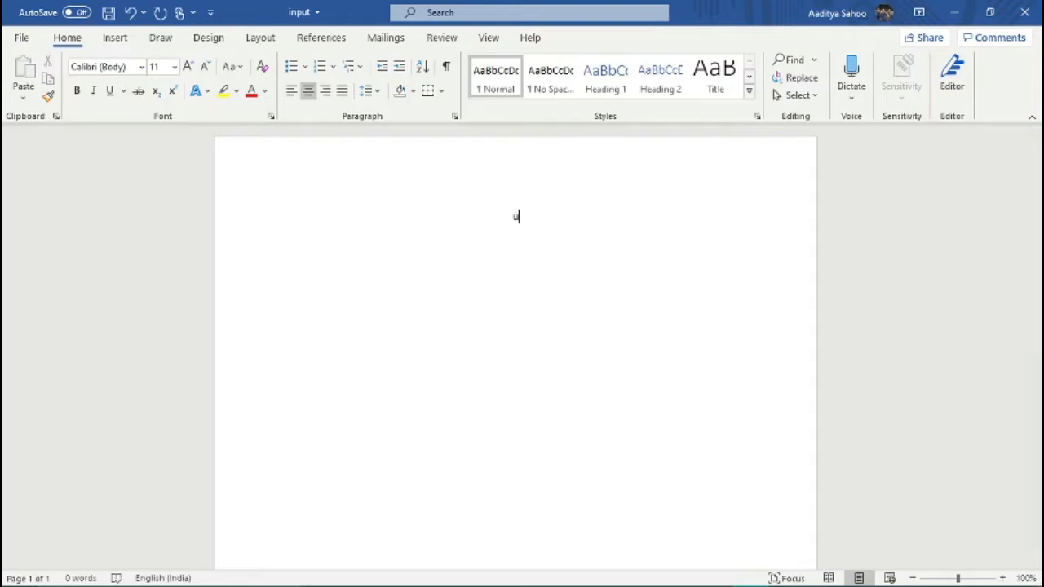
text(usyfrusrisebrfhnciearmcxoirxejo)
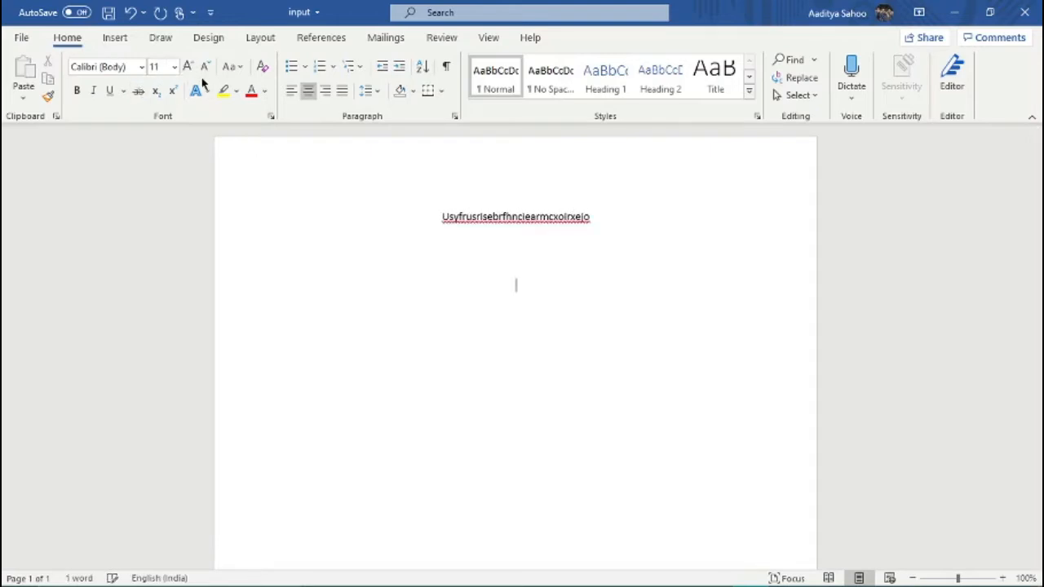
click(173, 67)
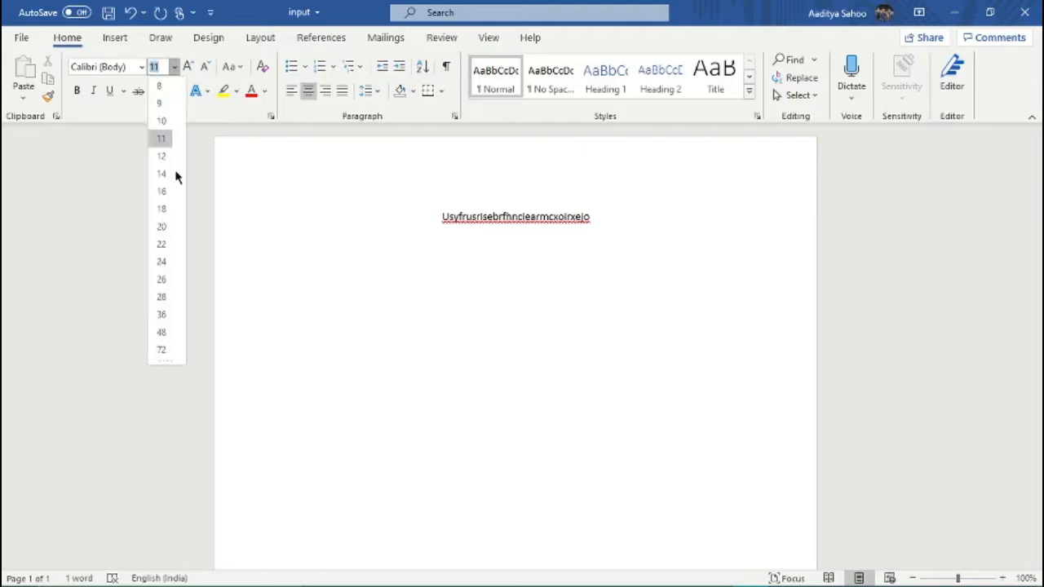
click(161, 226)
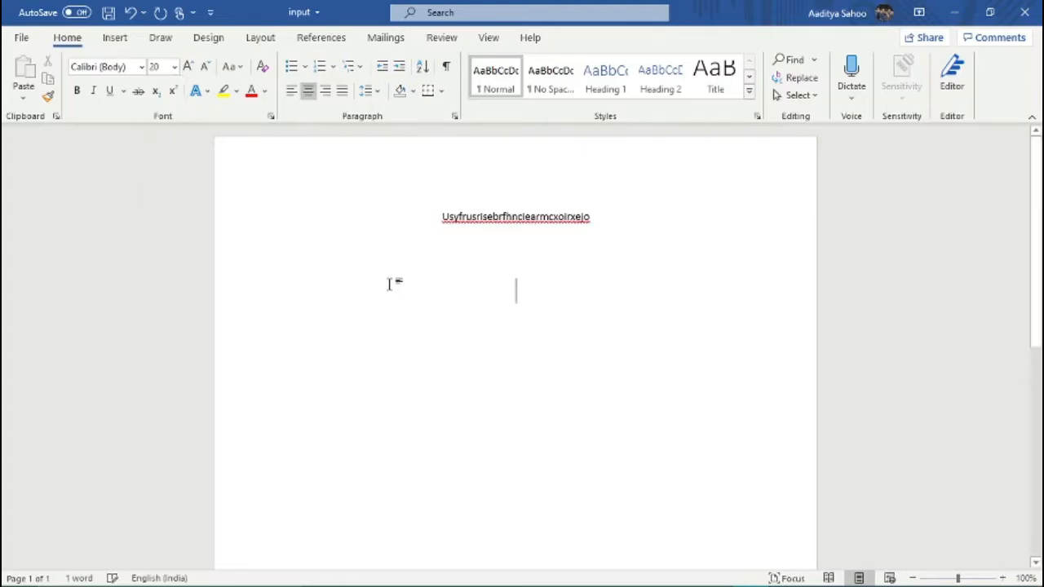
Type the line 'This is a video by bros behind the keyboard!!'
text(This is a vi)
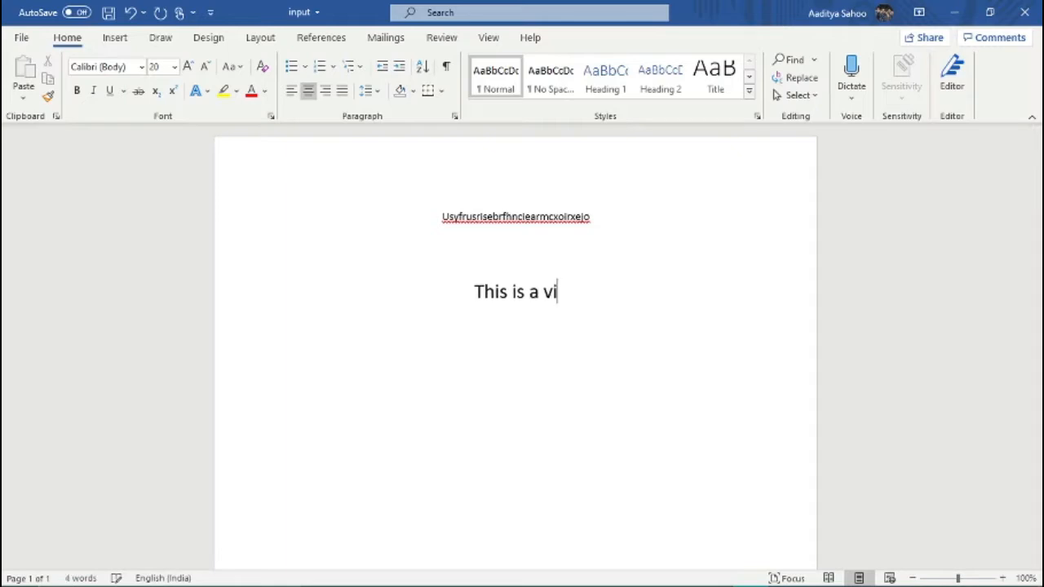
text(deo by b)
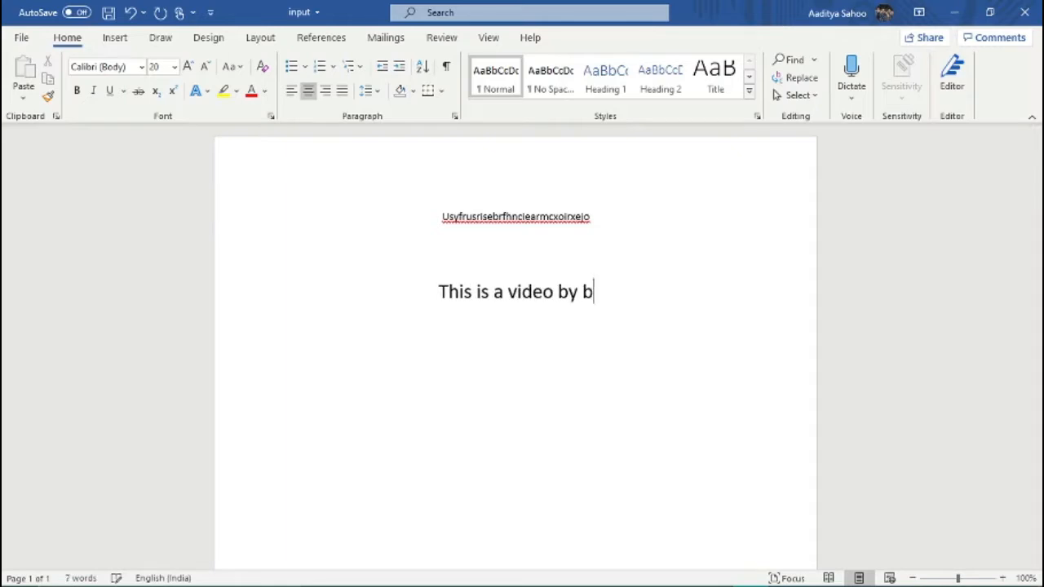
text(ros behi)
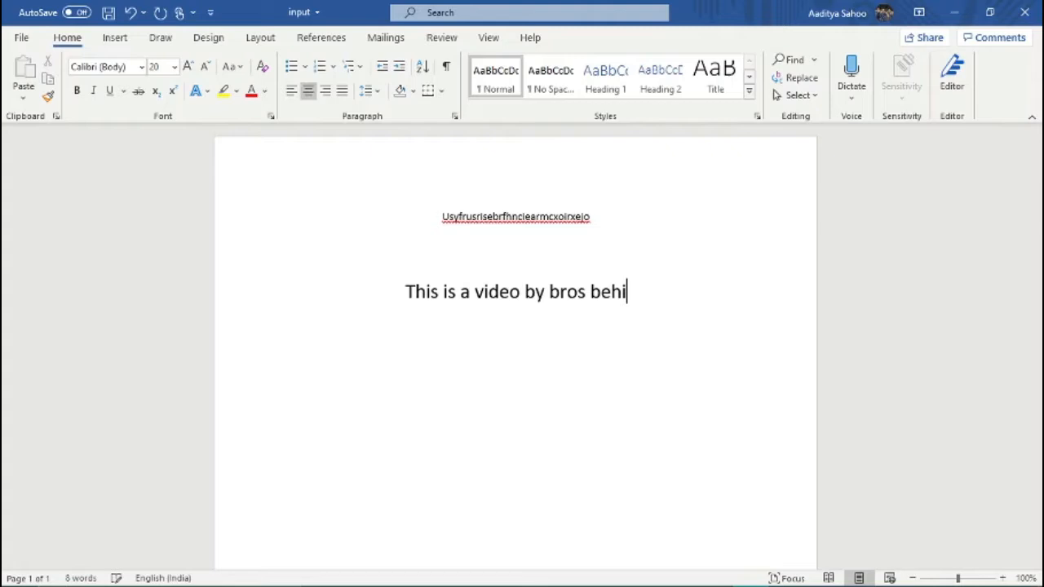
text(nd)
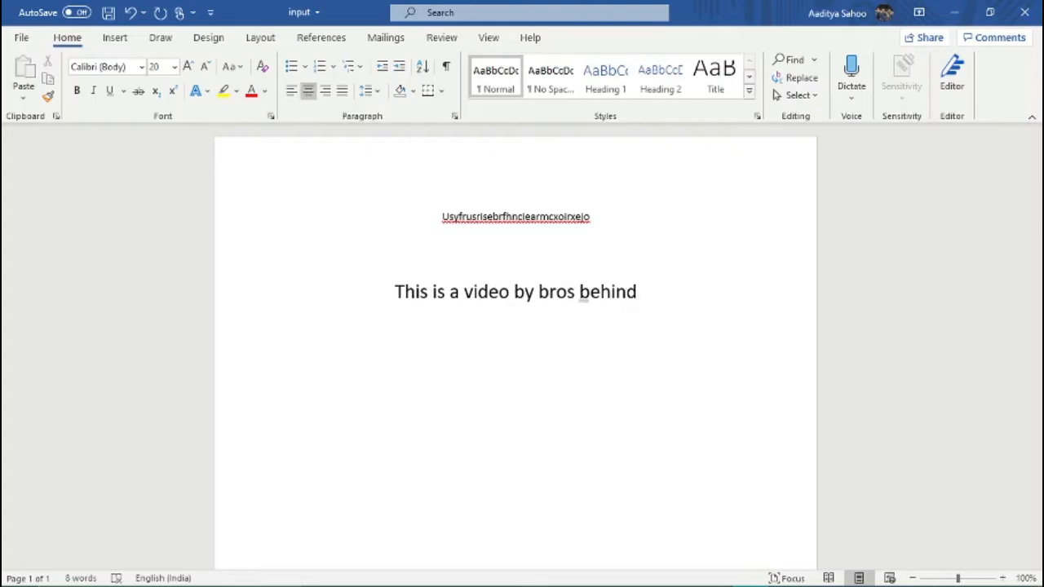
text(the ke)
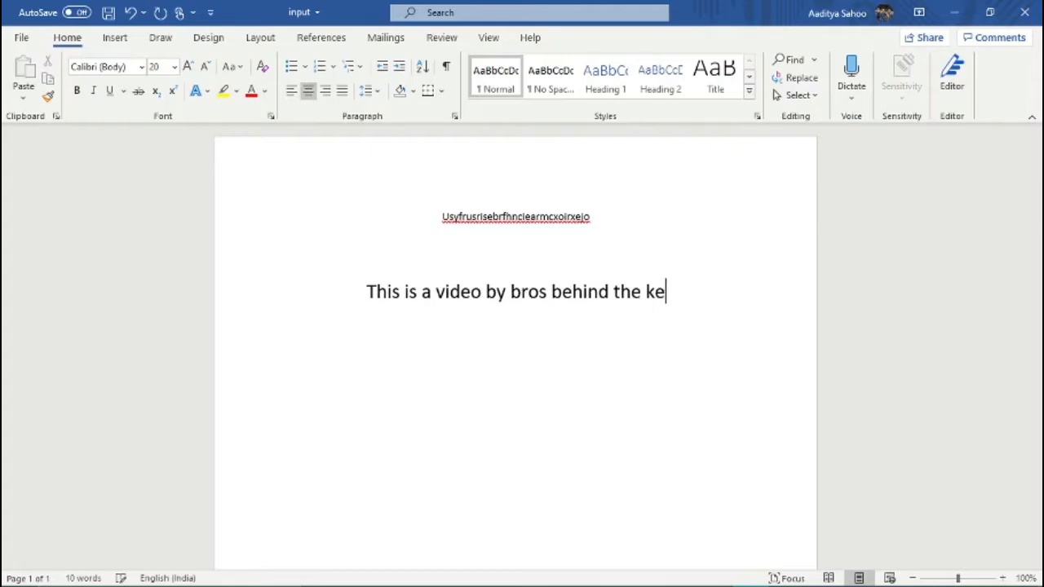
text(yboard!!)
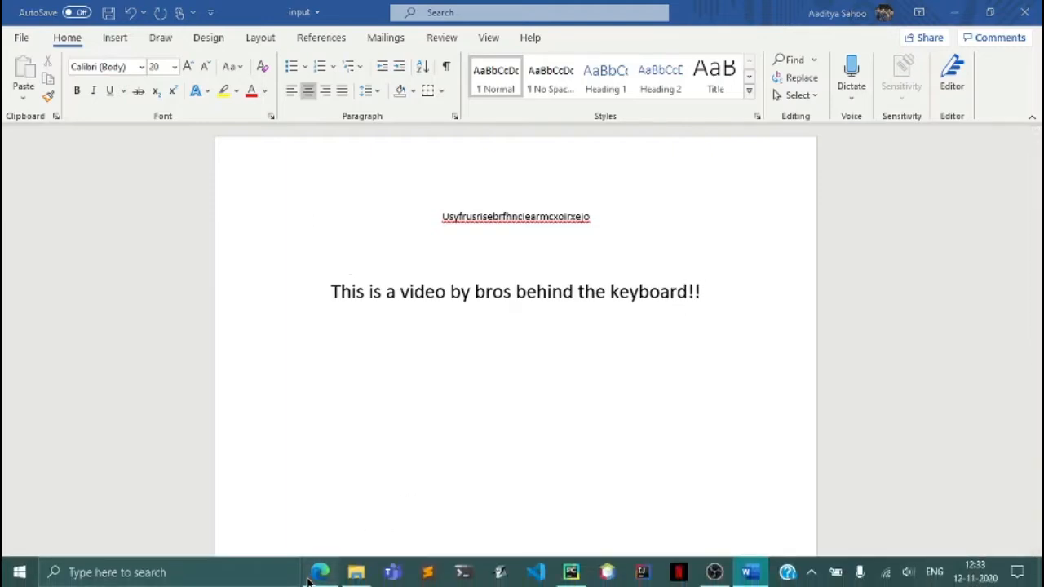
Search 'images' in Edge to bring up Bing image results
click(319, 571)
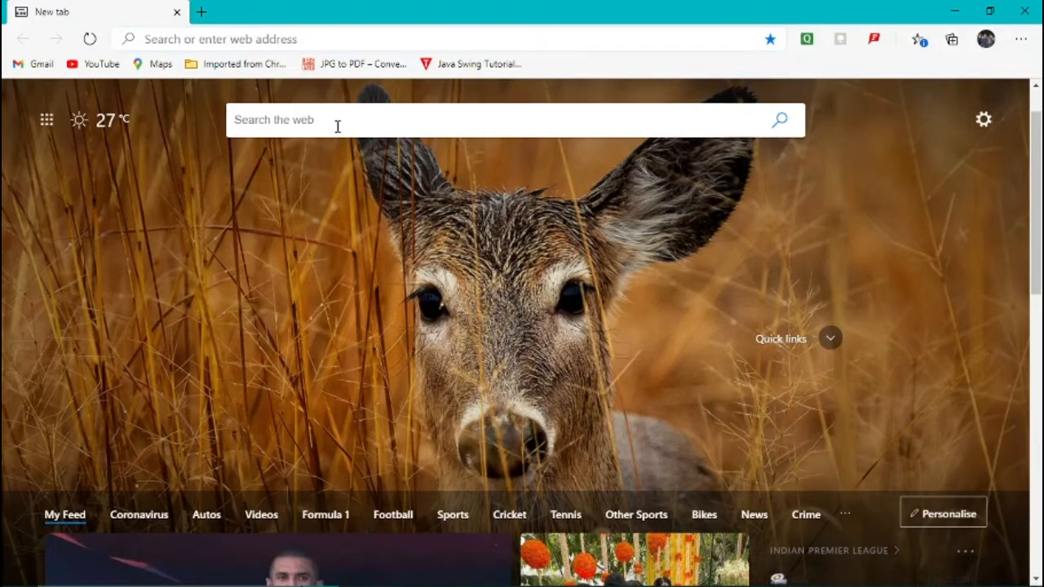
text(images)
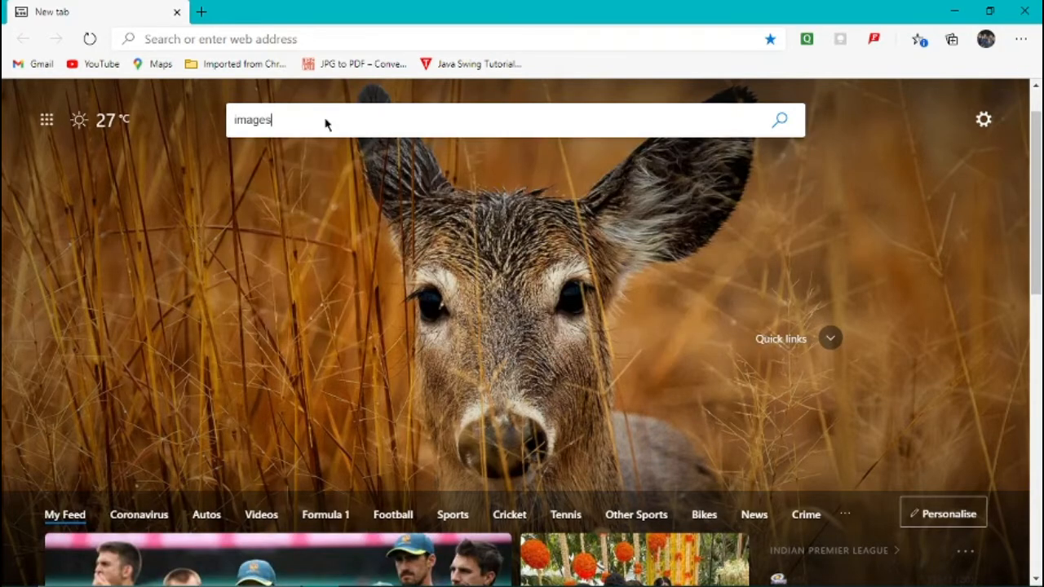
key(enter)
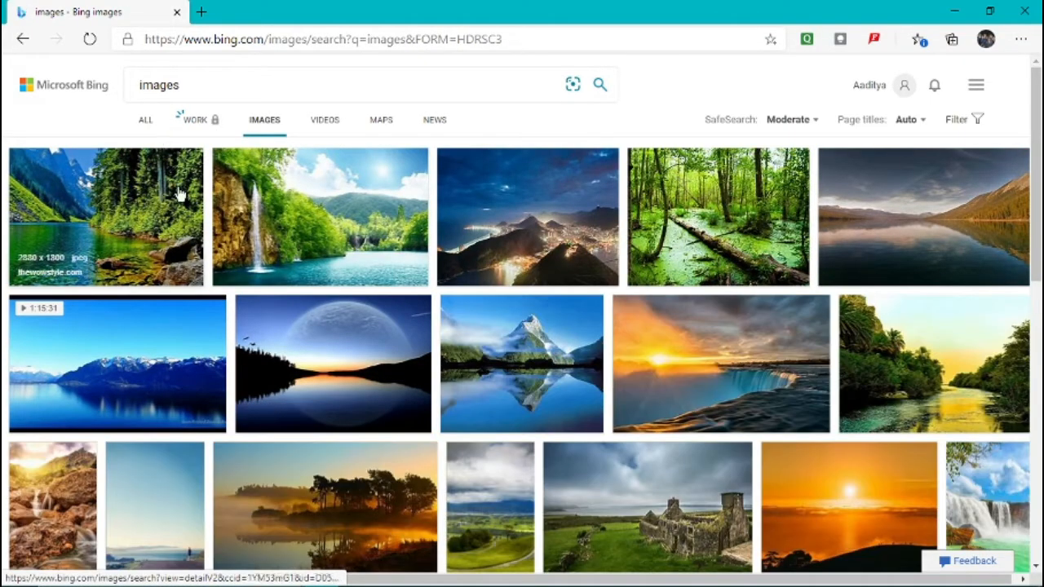
mouse_move(254, 190)
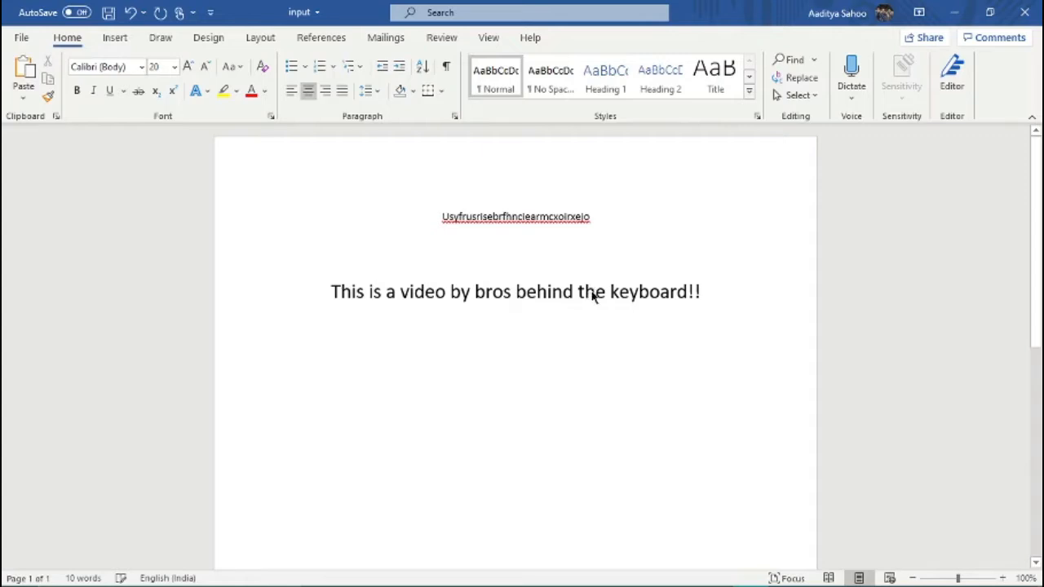
Paste the copied landscape picture into the document with Ctrl+V
key(ctrl+v)
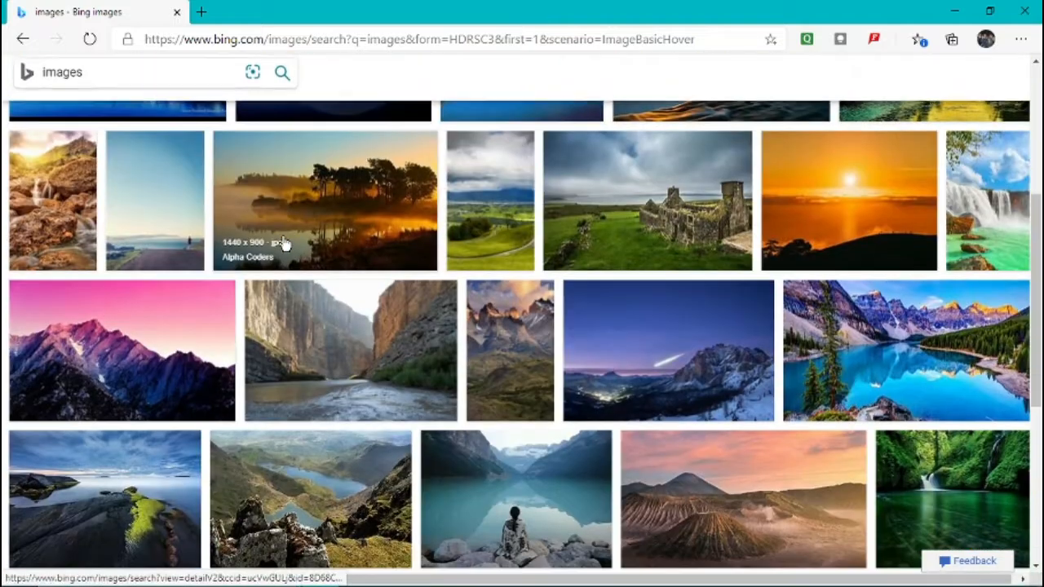
Scroll the Bing results, enlarge the rocky mountain-lake picture and copy it
scroll(down, 3)
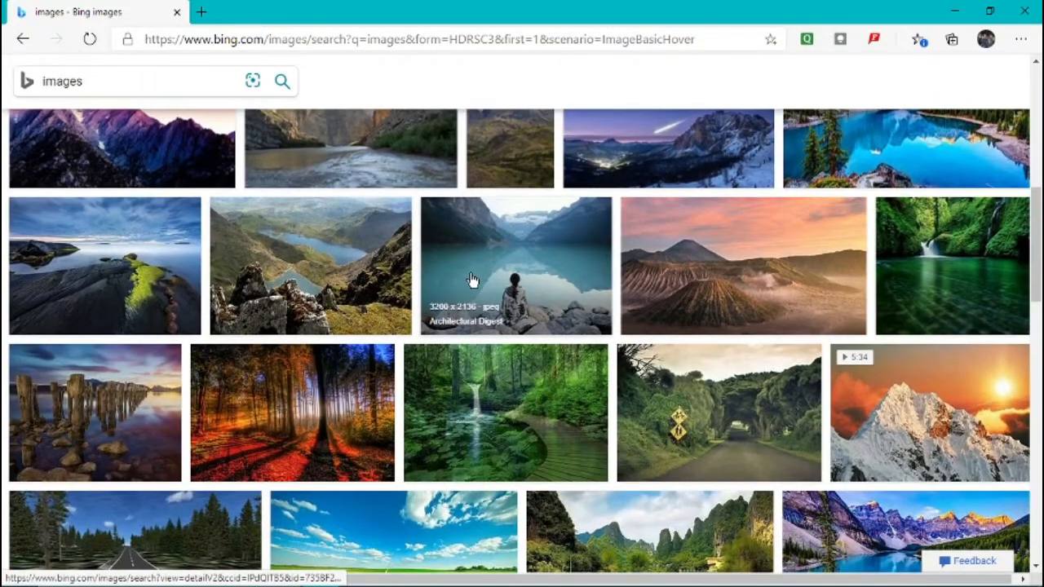
click(514, 265)
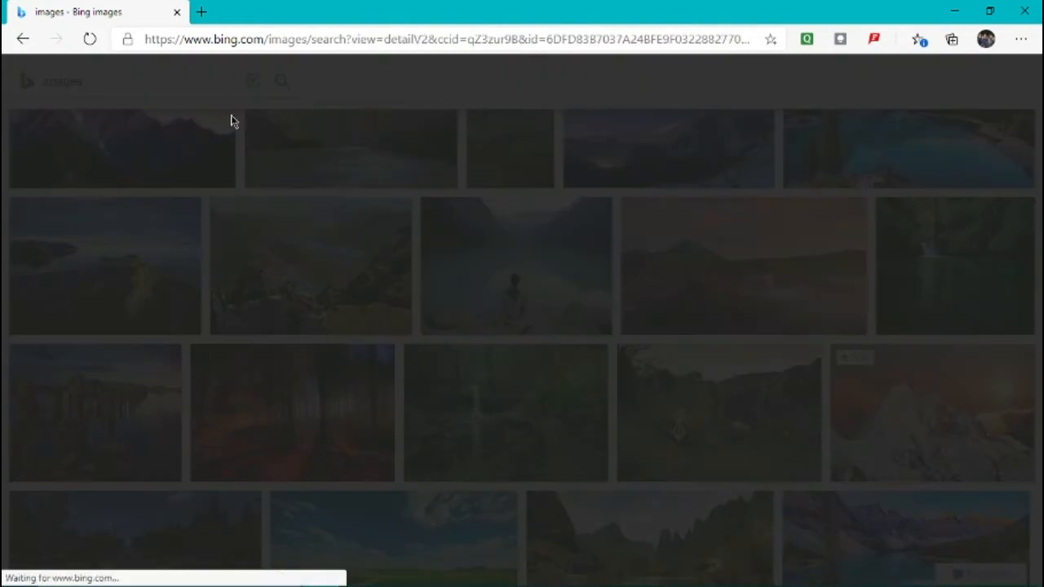
right_click(367, 285)
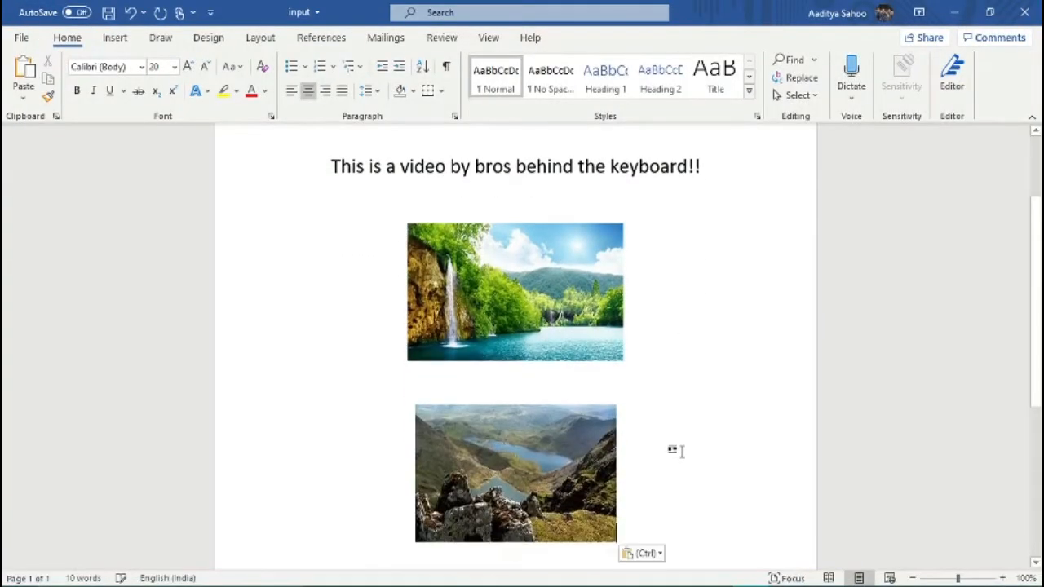
Switch to Museo Sans 500, type 'Hello world, I love python!!' and select the line
scroll(down, 3)
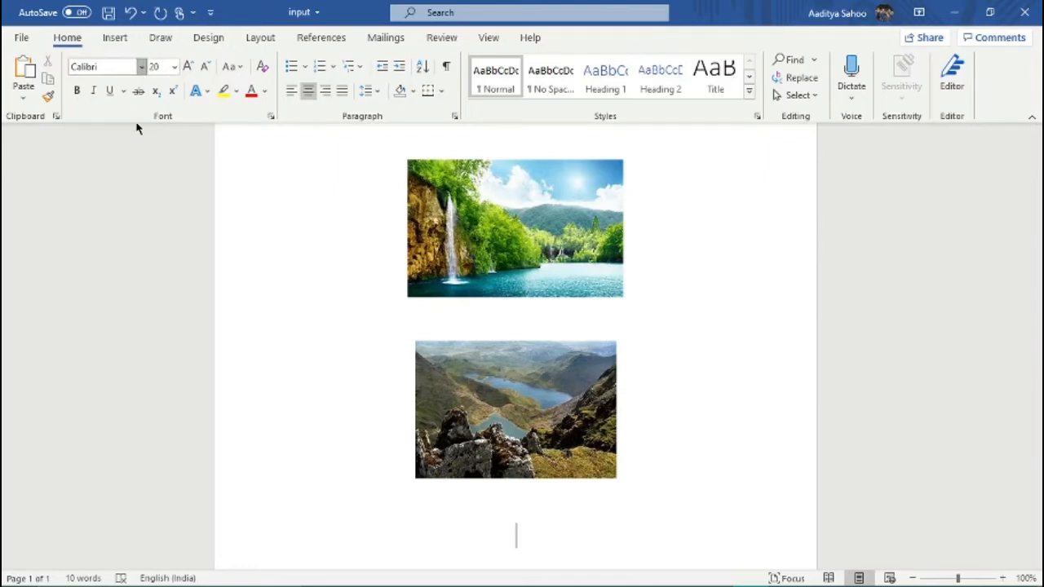
click(140, 67)
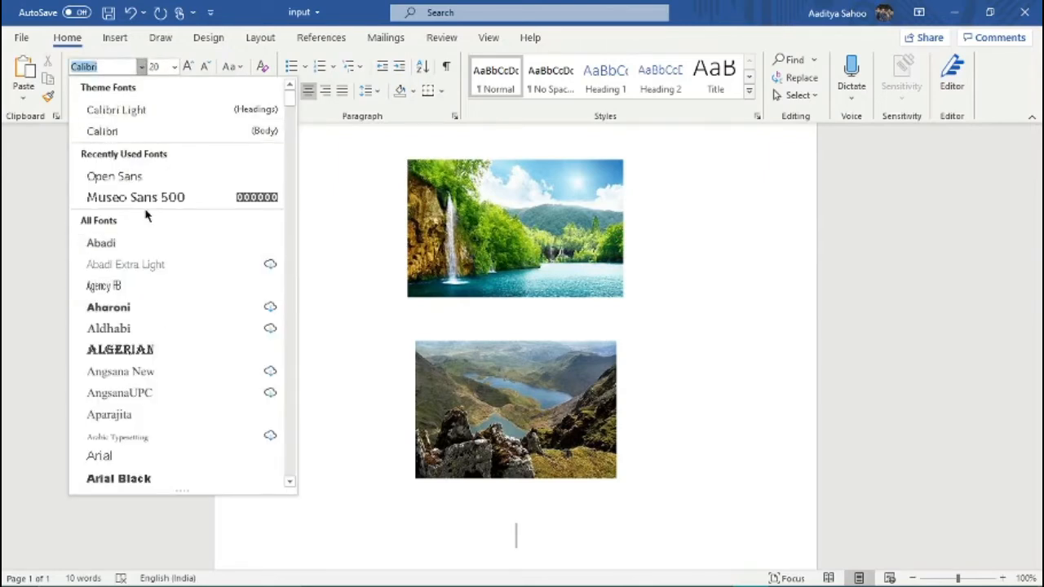
click(135, 197)
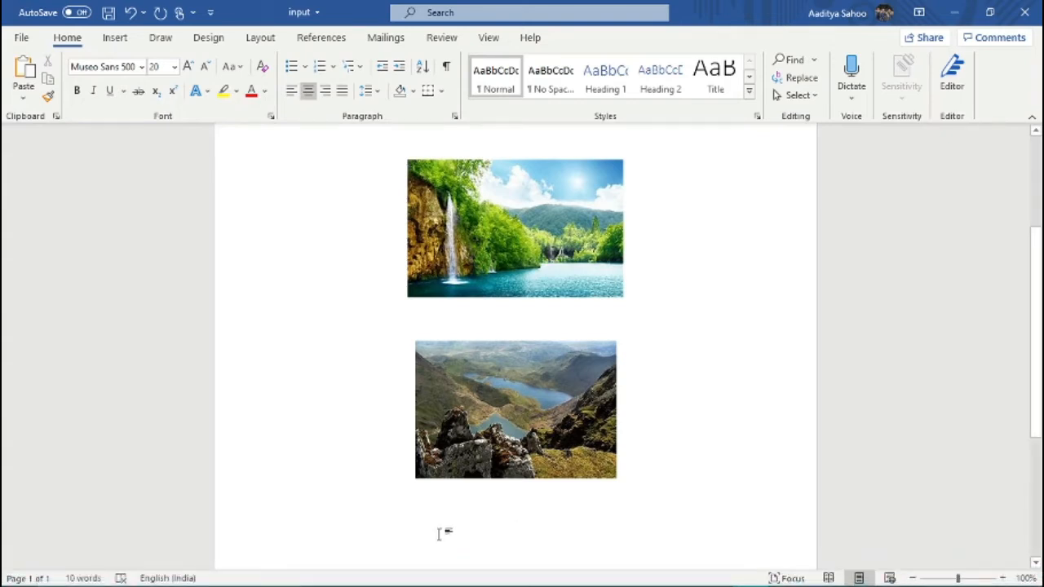
text(Hell)
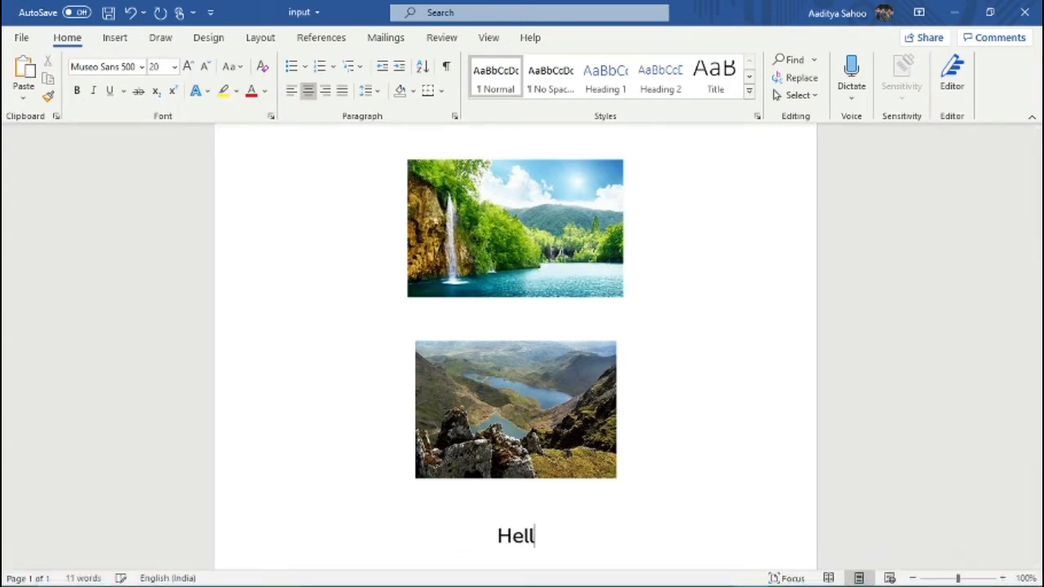
text(o world, I lo)
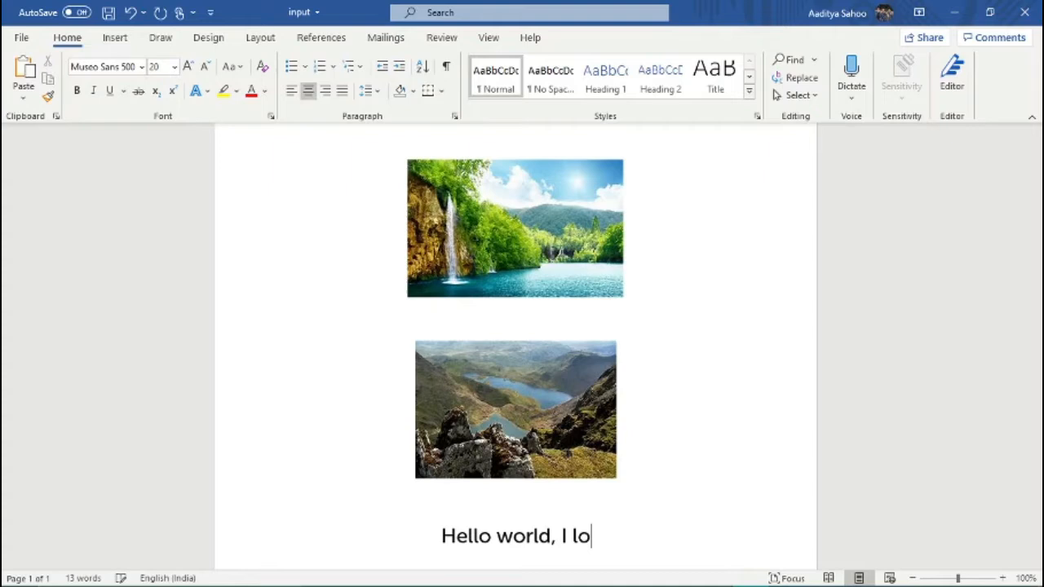
text(ve pyt)
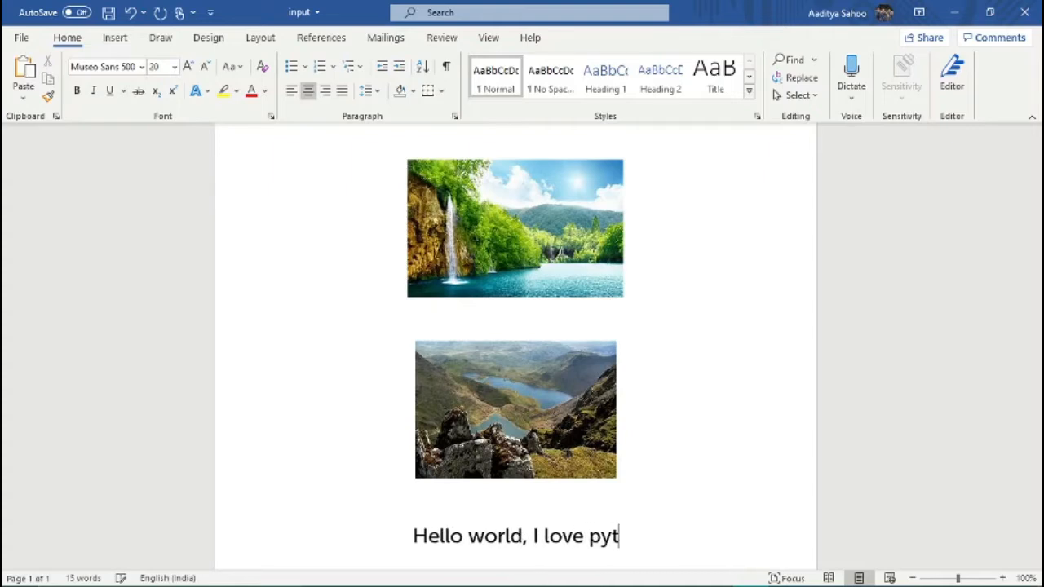
text(hon!!)
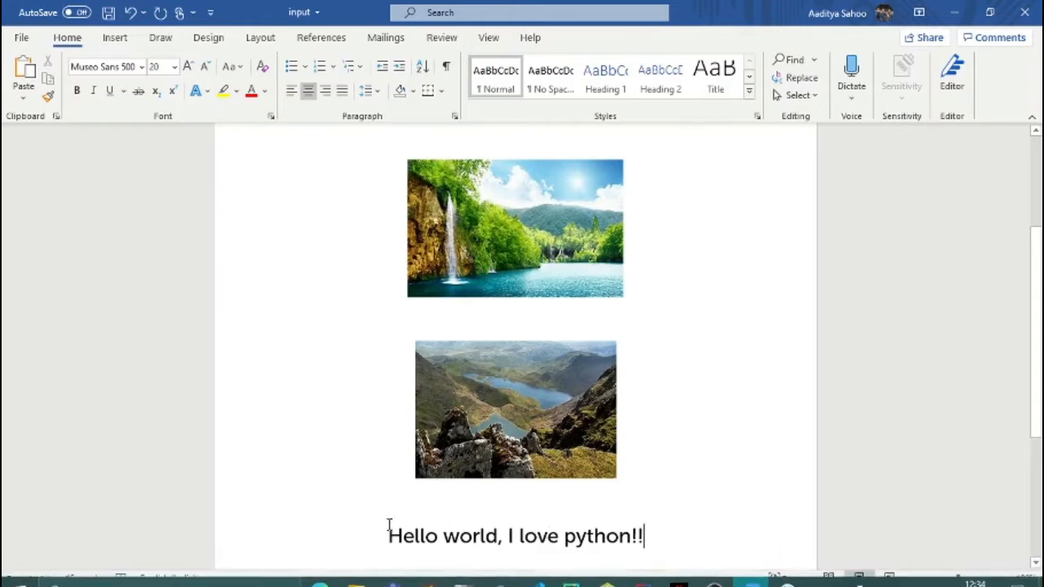
triple_click(514, 536)
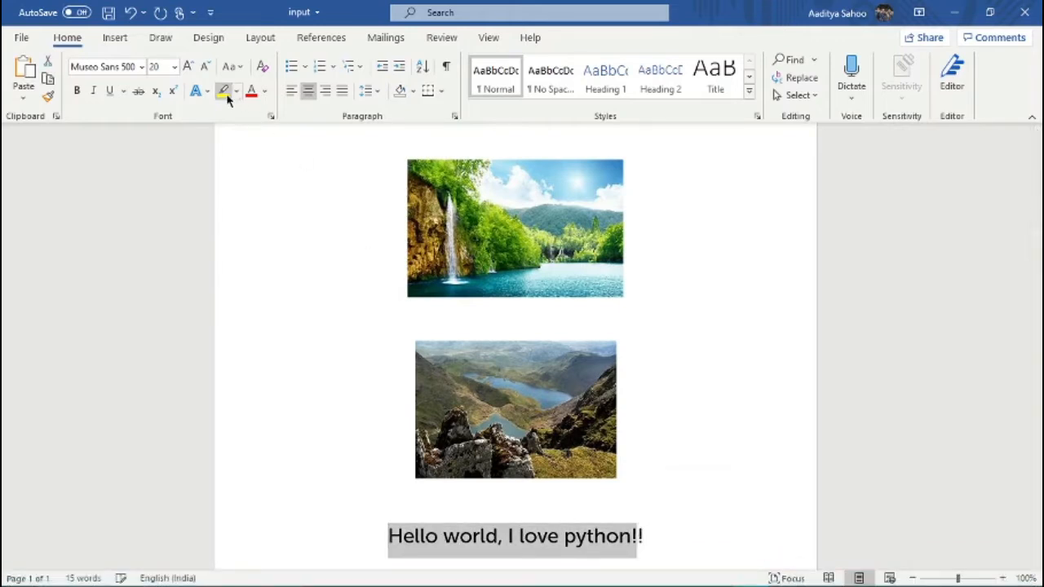
Apply Turquoise text highlight to the selected 'Hello world' line
click(235, 91)
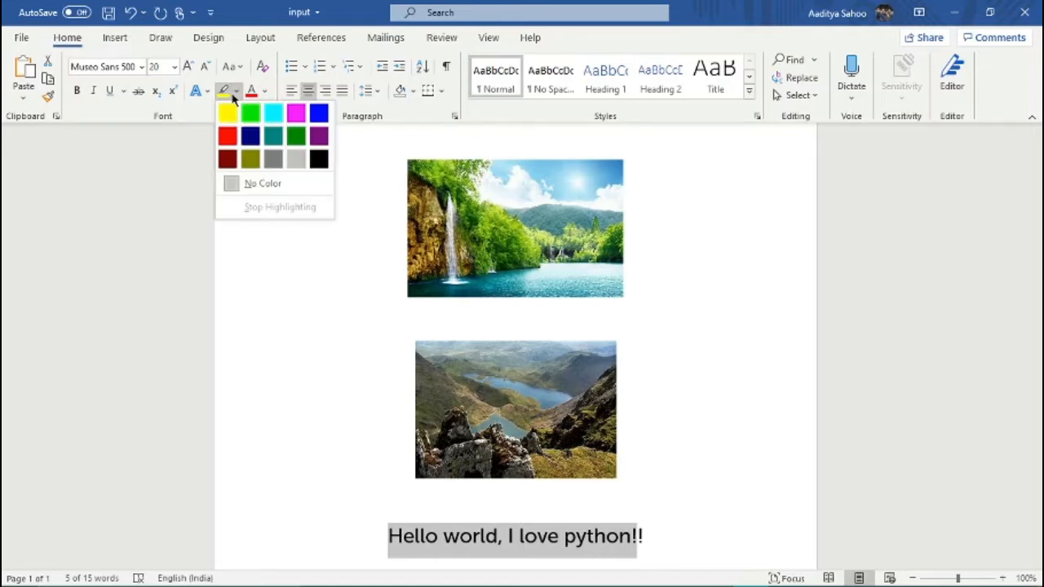
click(272, 113)
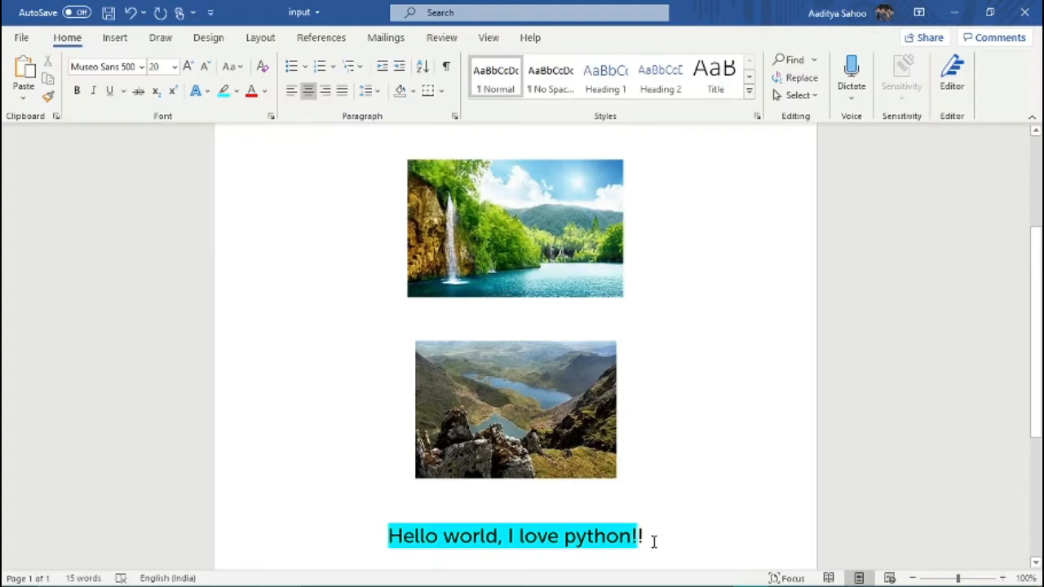
scroll(down, 3)
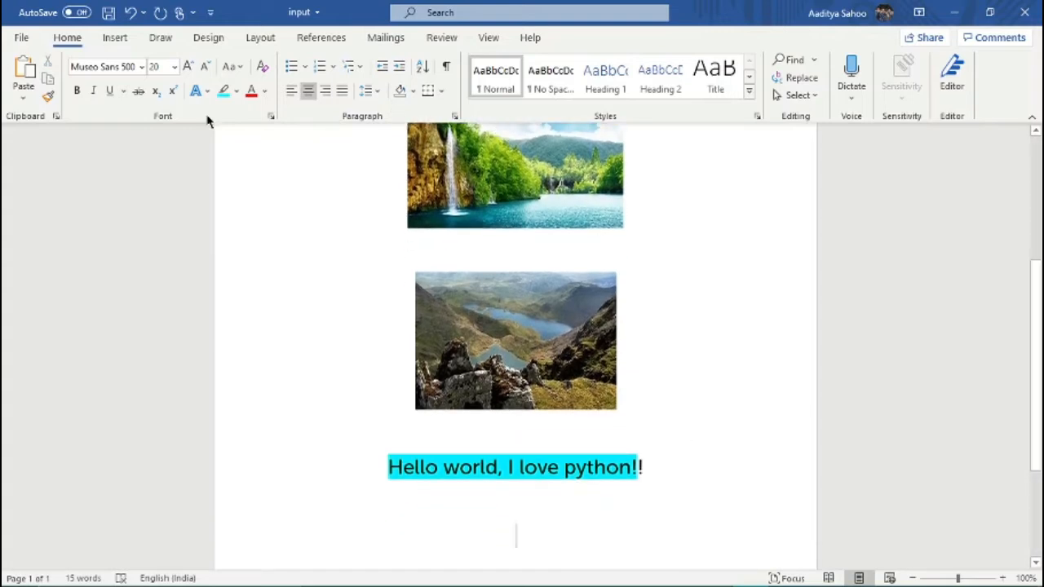
Turn on bold and type a long line of random letters below the highlight
click(76, 91)
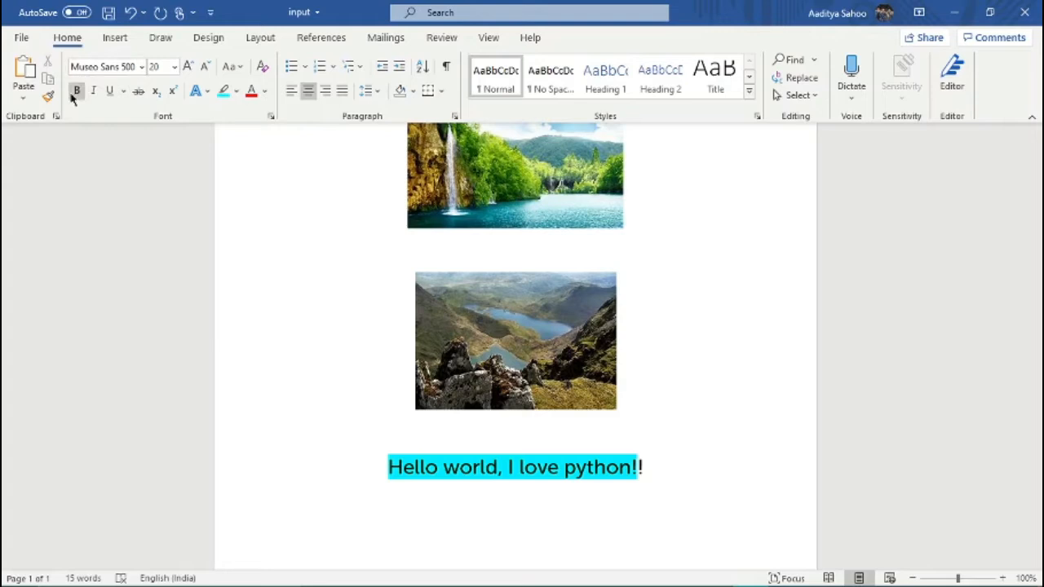
text(srtgsrtg)
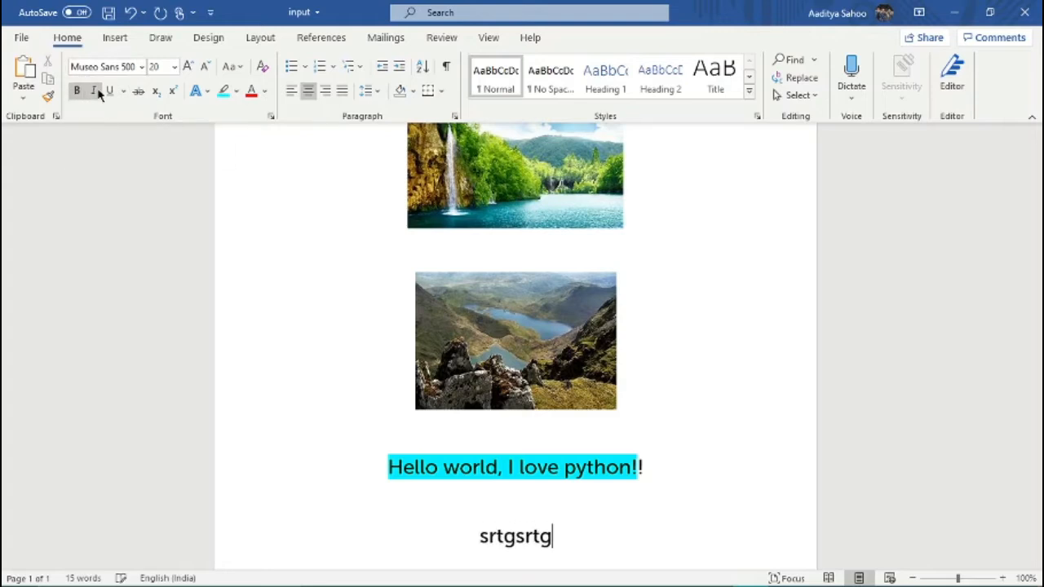
text(srtgdrgbv)
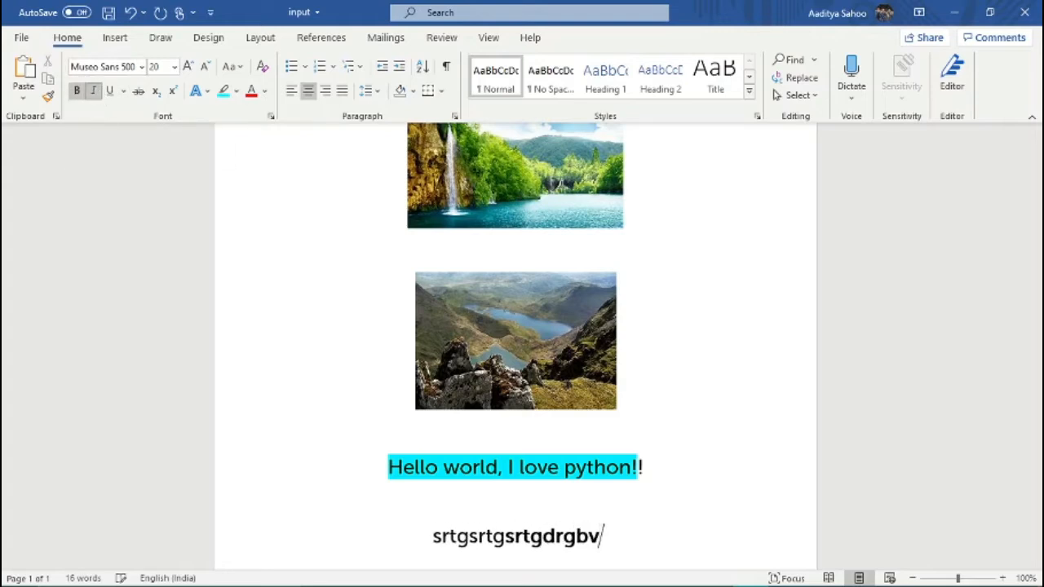
text(rgbdfbgdhtb)
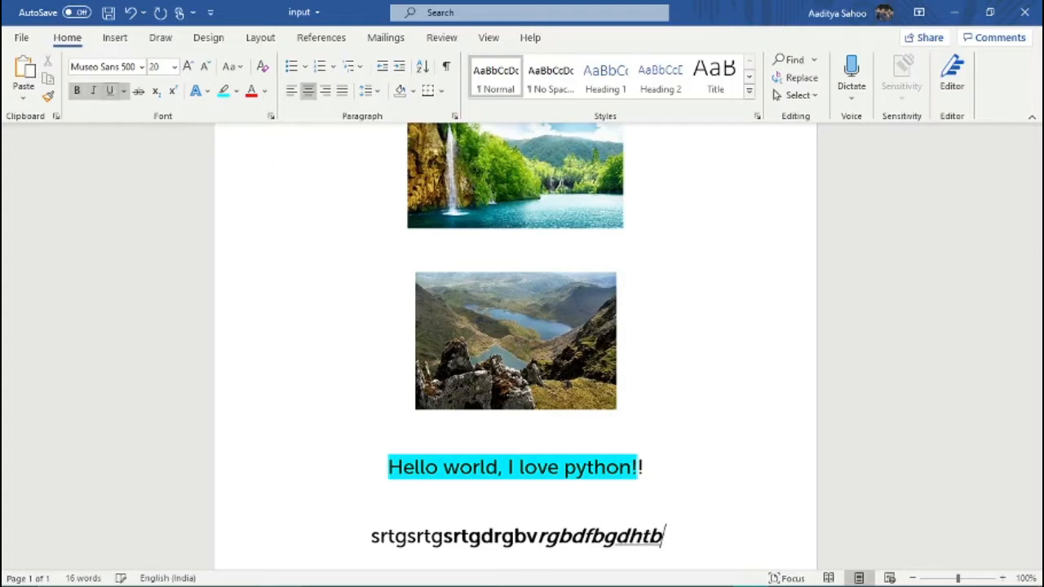
text(dtgbtdg)
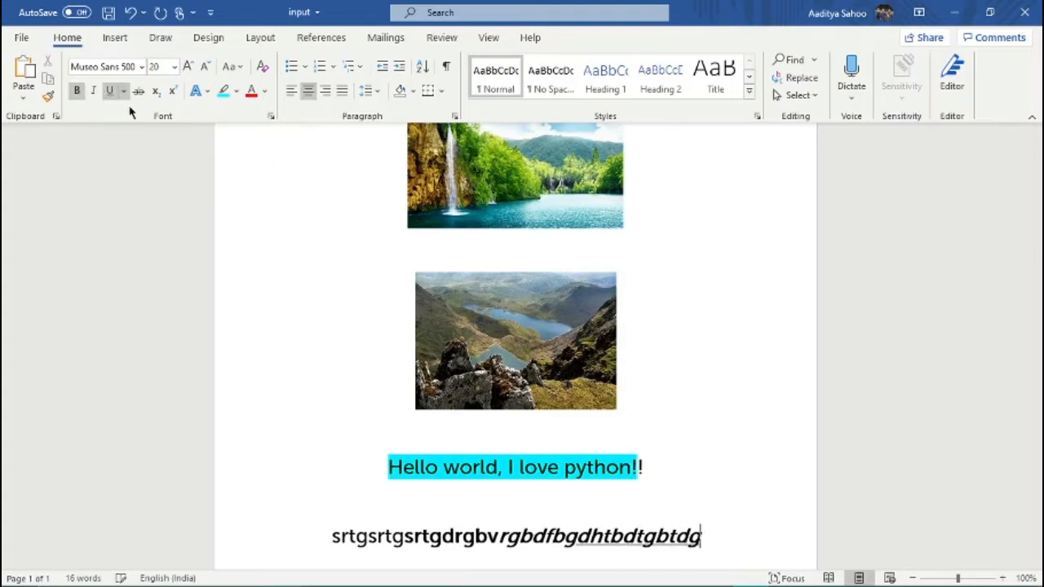
text(dgbbgdr)
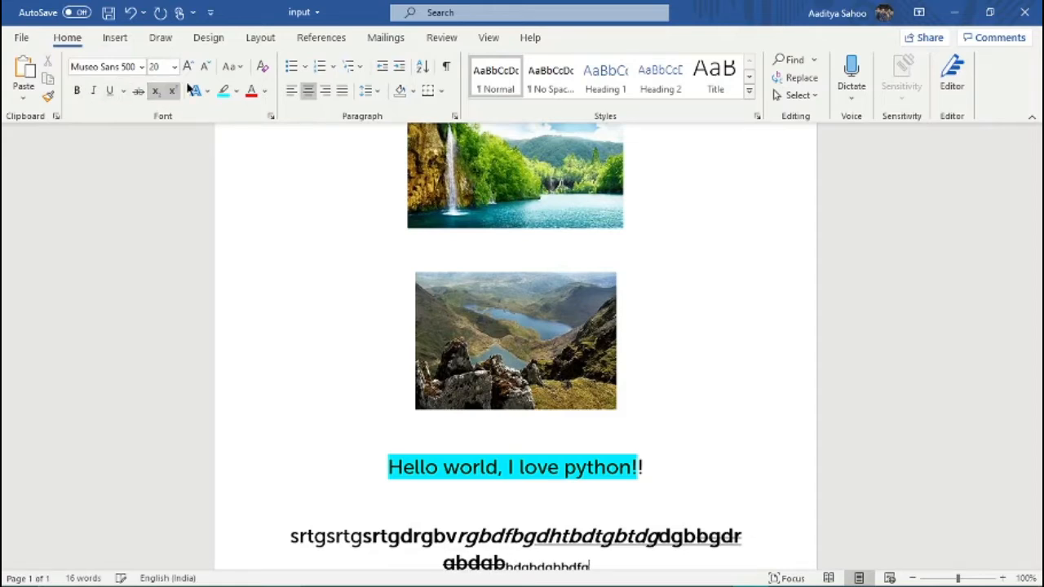
text(dgbfdfbgfk)
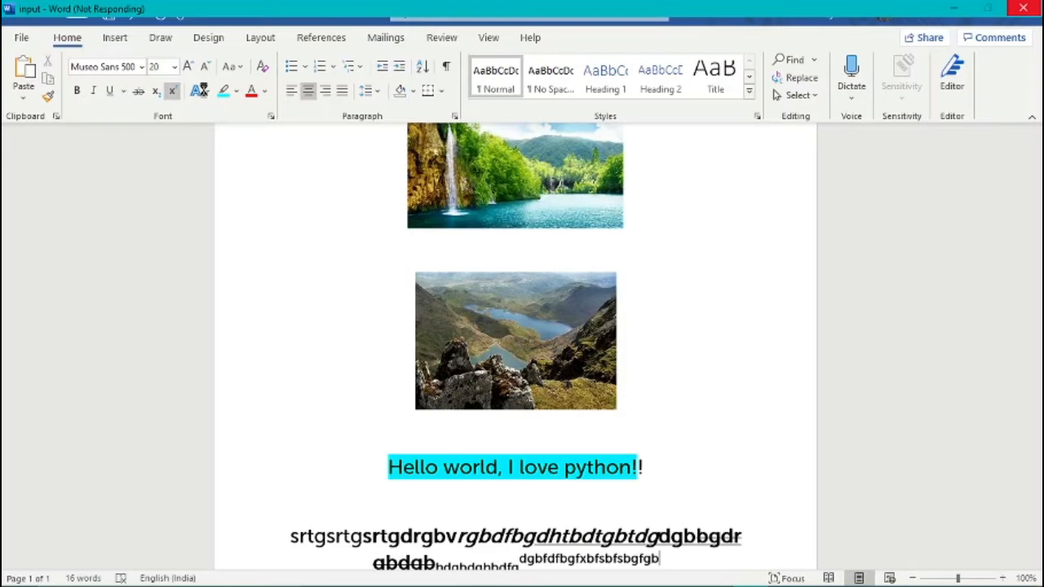
click(114, 37)
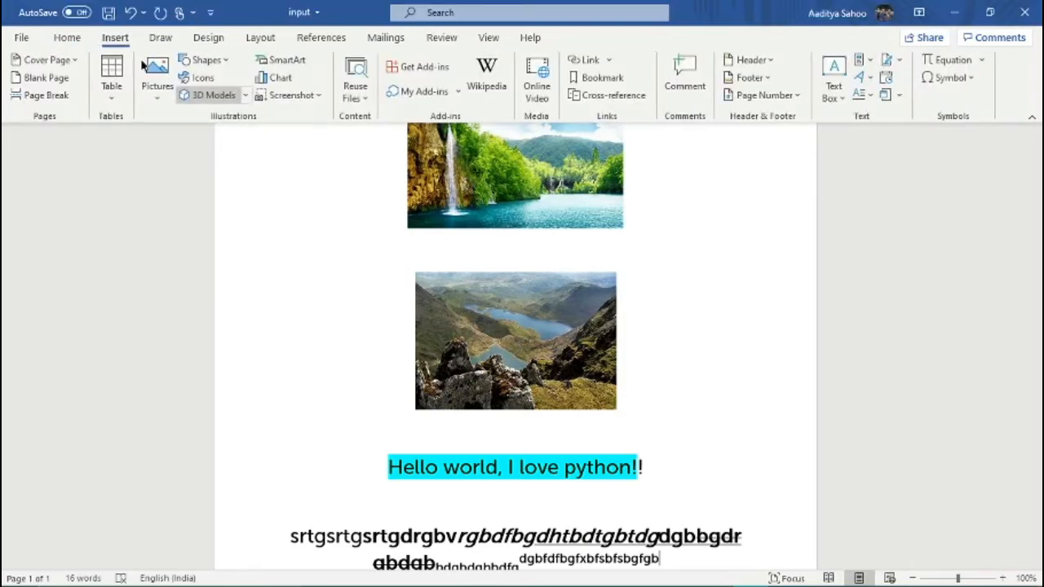
Glance at the Draw tab, then apply a style from the Home tab's Text Effects gallery
click(160, 36)
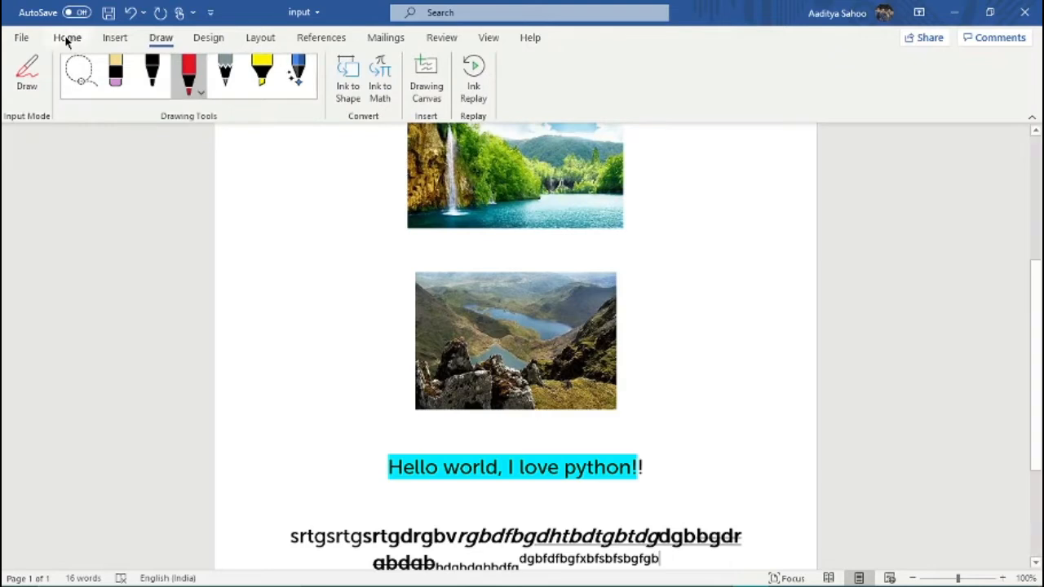
click(67, 37)
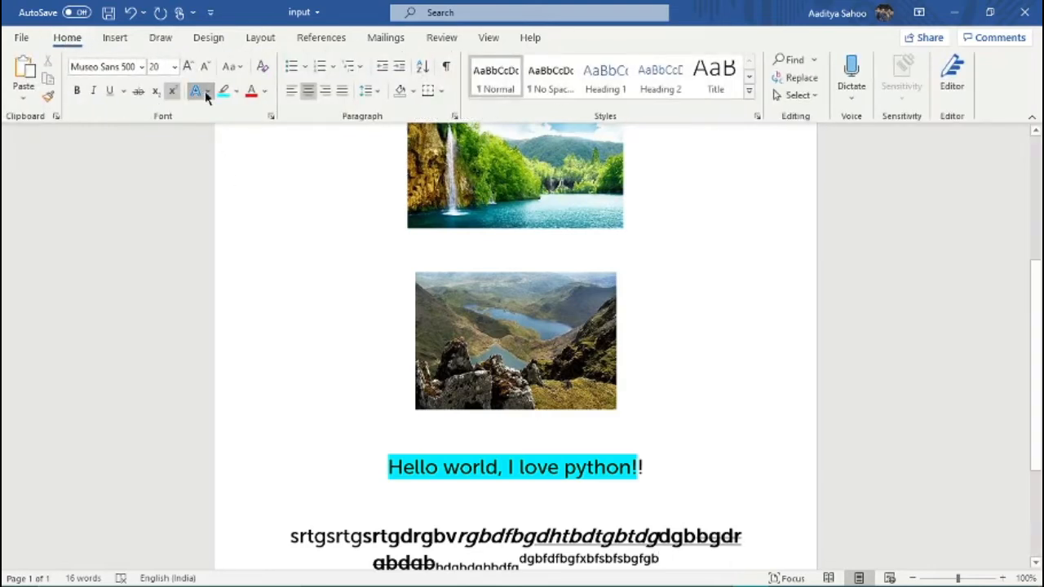
click(208, 90)
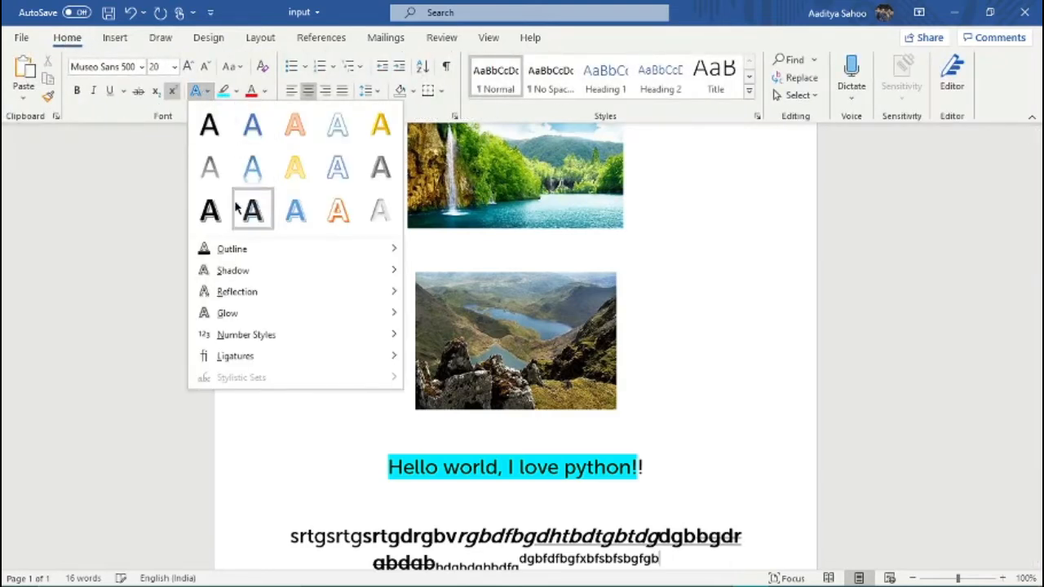
mouse_move(210, 167)
text(fv xfgbvxfvb bxc)
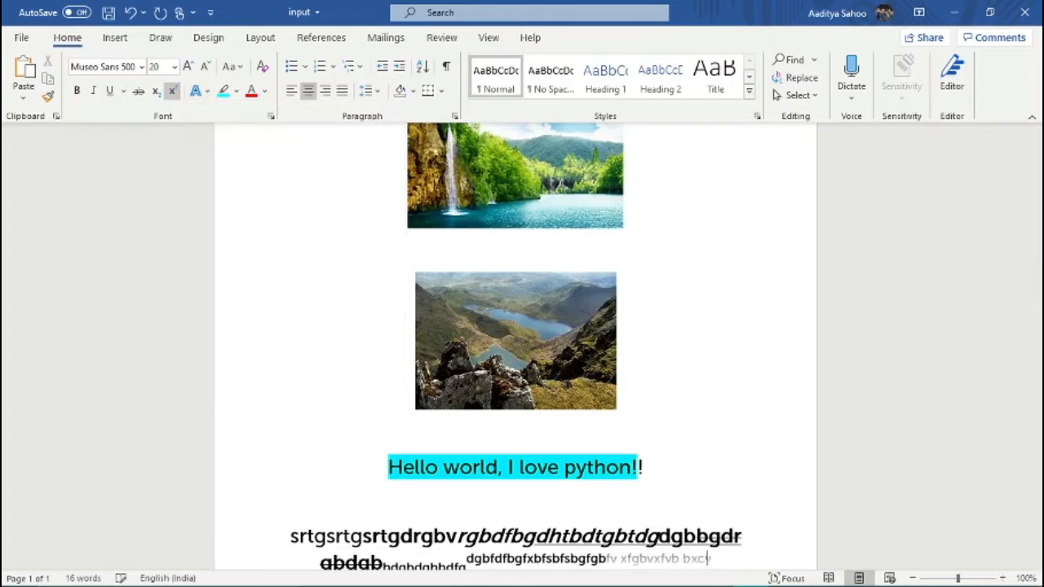
click(194, 91)
text(vbxfgqvfx xfbg bcfgxb fxv xcv xcbxfg)
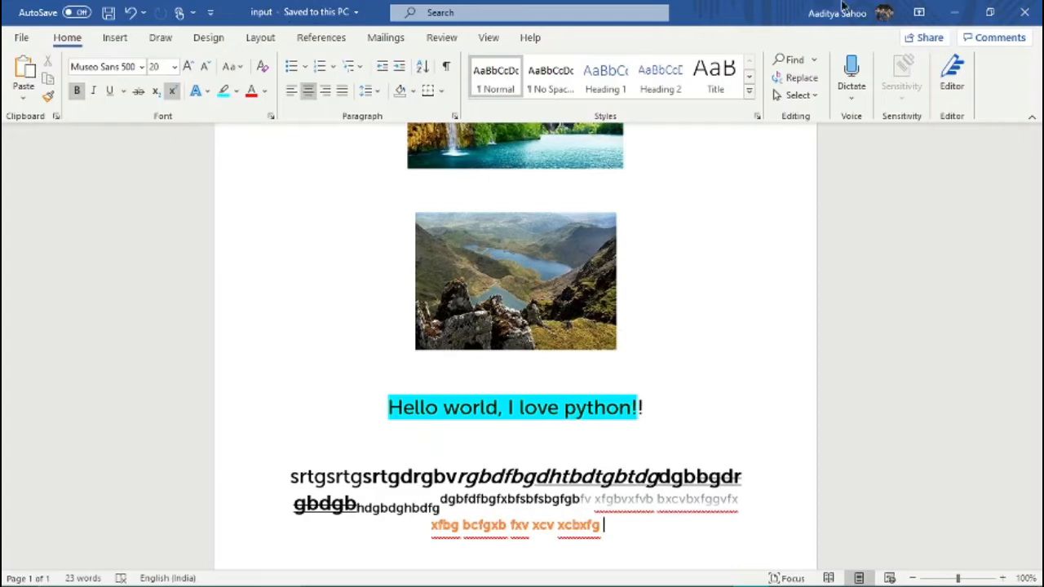
mouse_move(1025, 12)
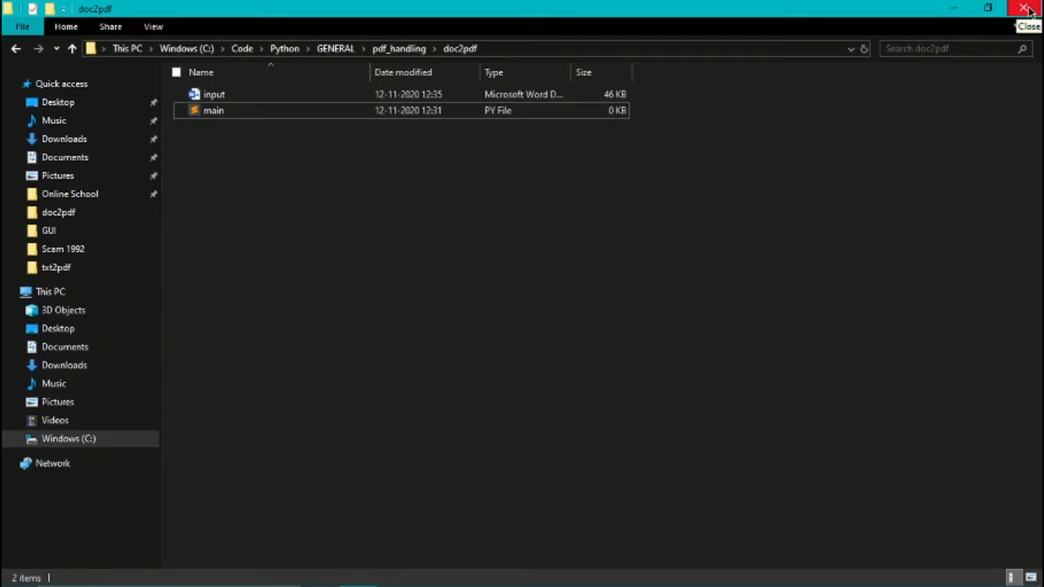
Close File Explorer and expand doc2pdf in PyCharm to reveal input.docx beside main.py
click(1028, 8)
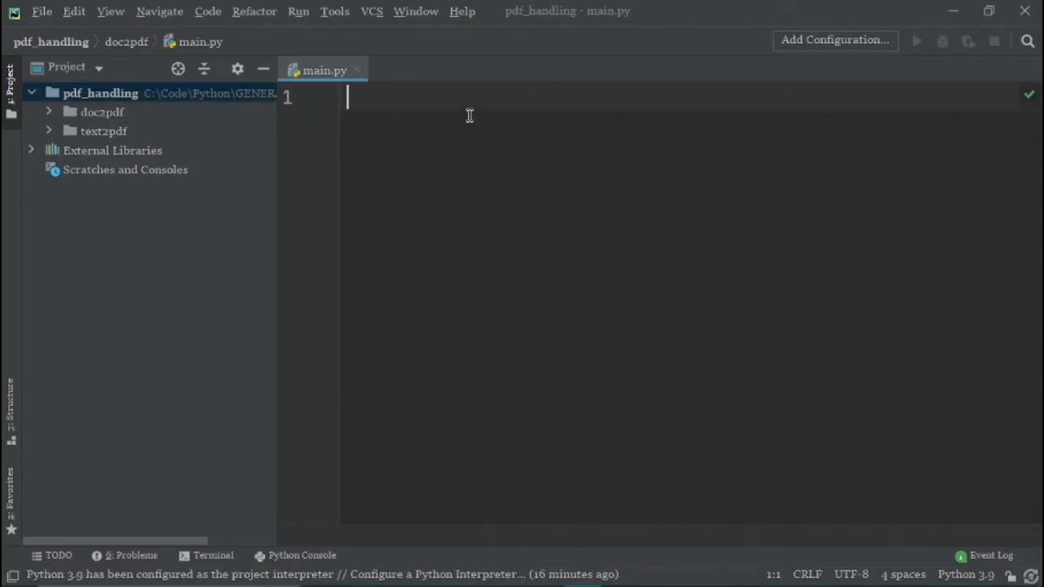
click(101, 111)
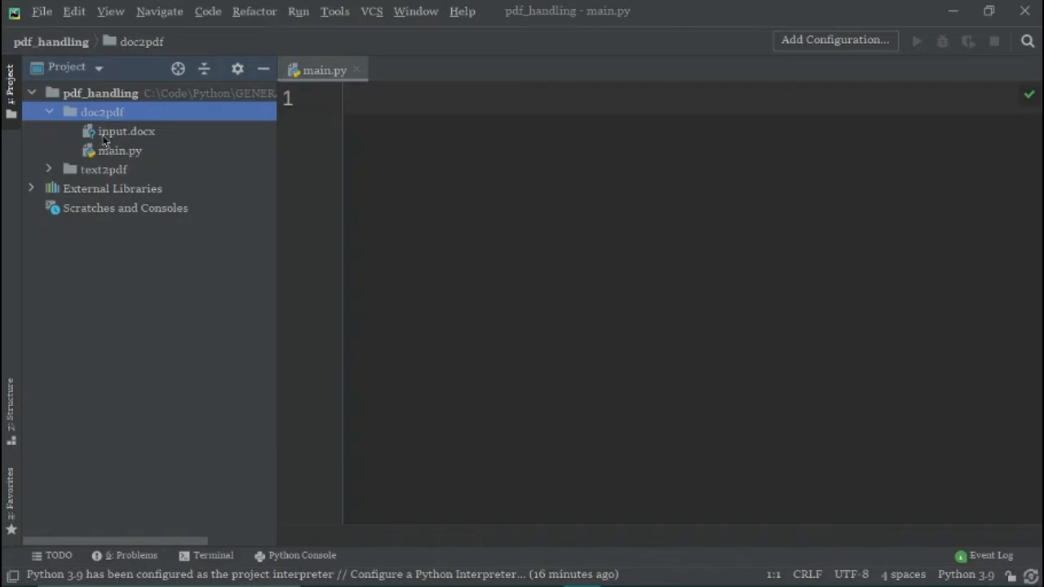
mouse_move(230, 551)
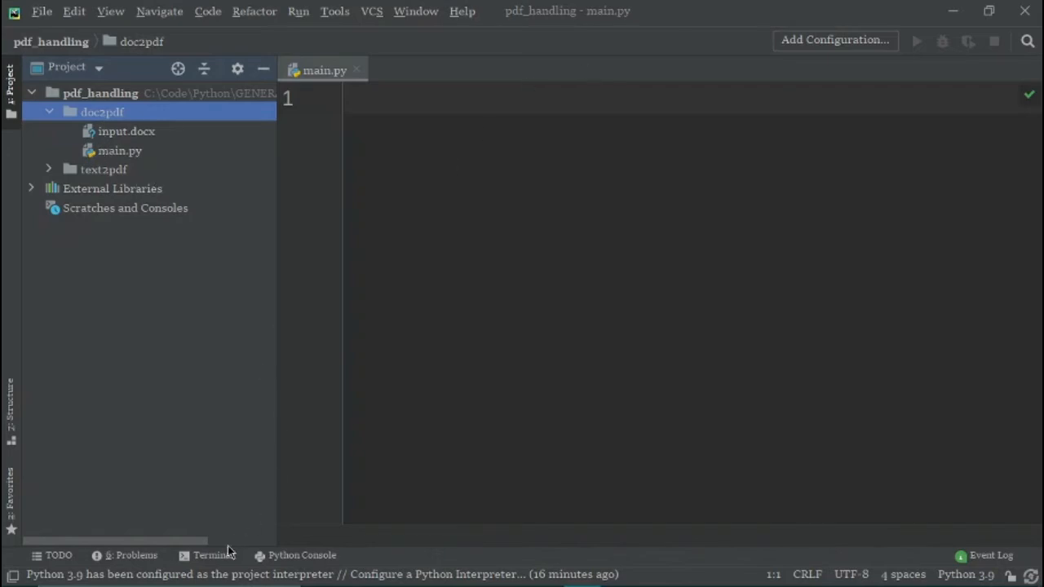
Run 'pip install docx2pdf' in PyCharm's terminal, then go back to editing main.py
click(213, 555)
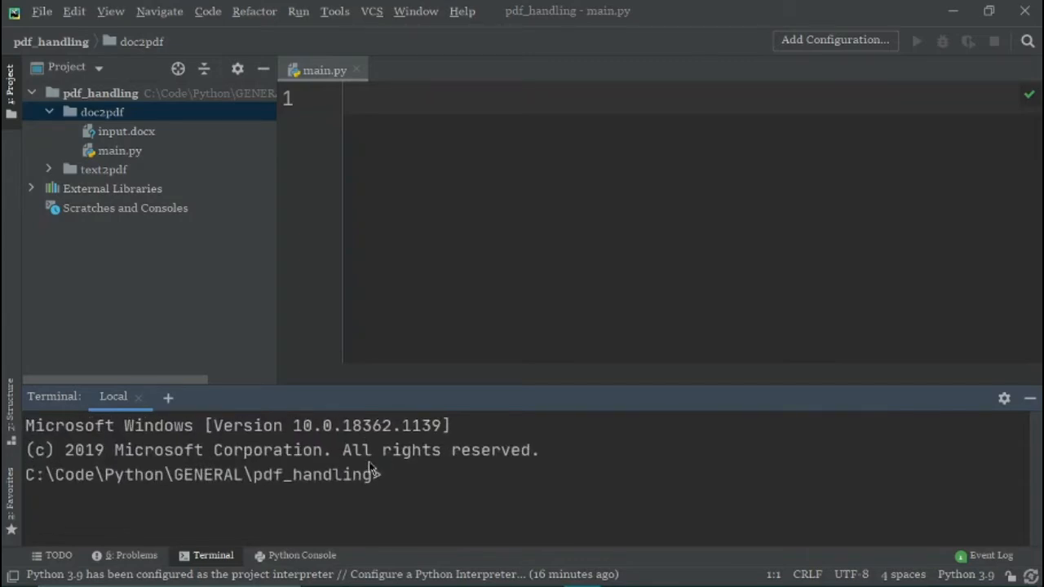
click(384, 474)
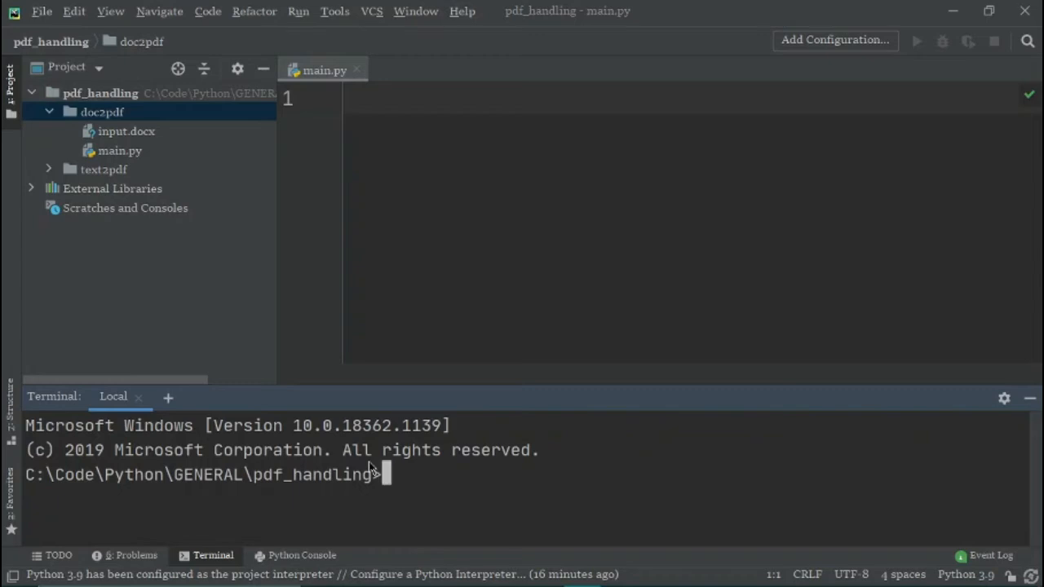
text(pip install docx2p)
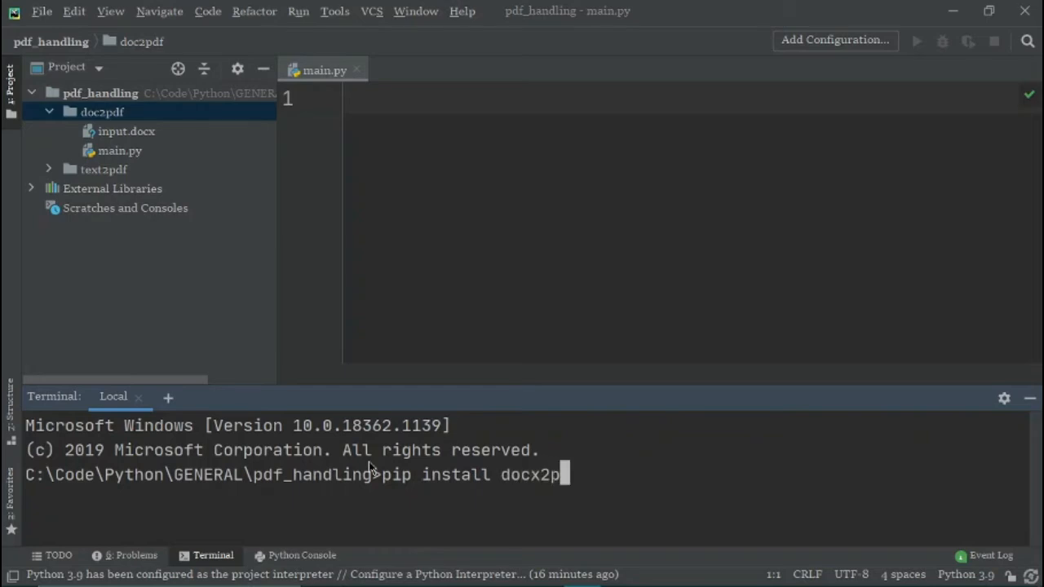
text(f)
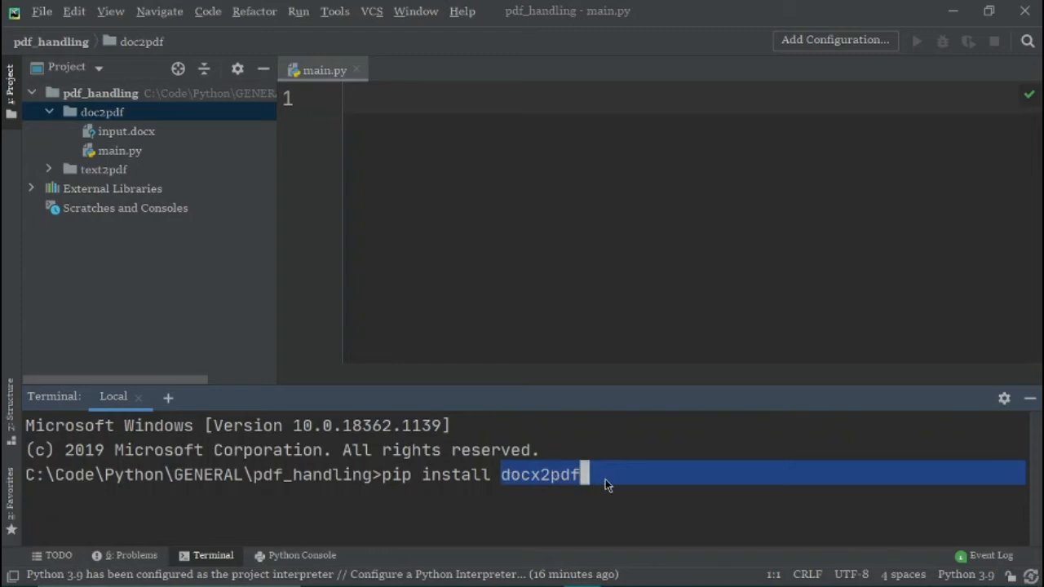
key(enter)
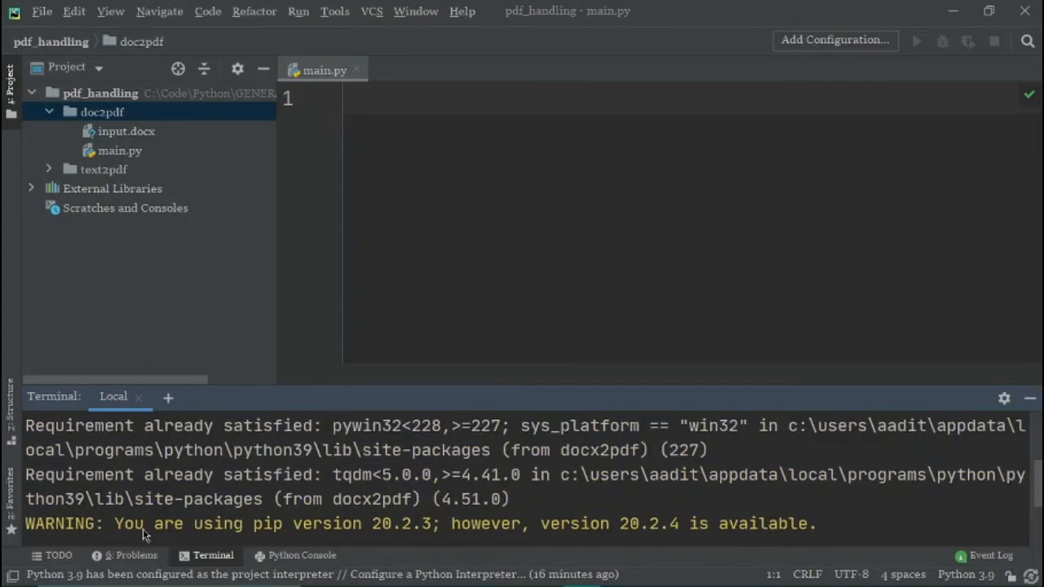
double_click(45, 475)
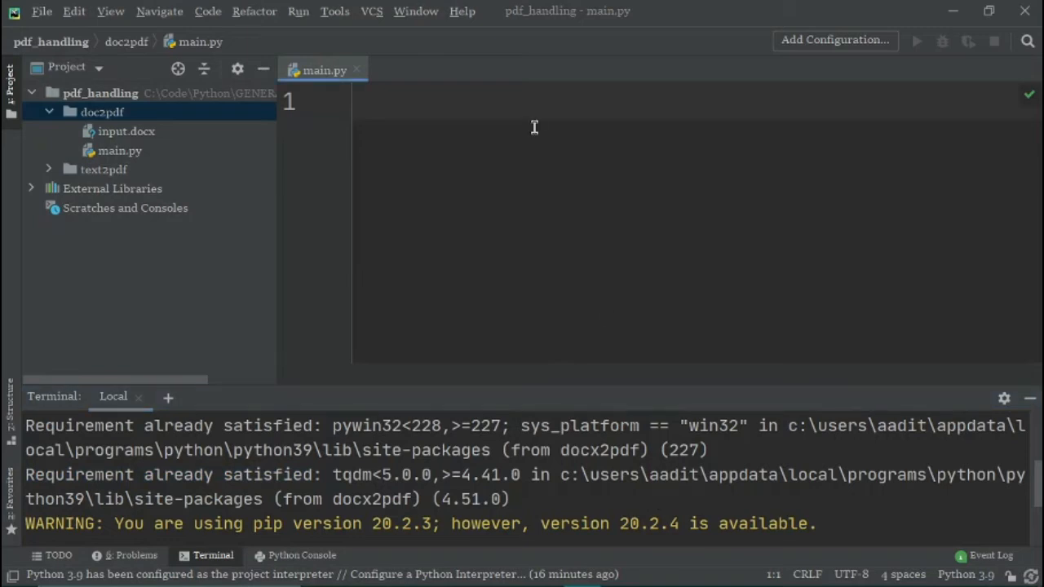
Write 'from docx2pdf import convert' as main.py's first line, followed by new lines
text(f)
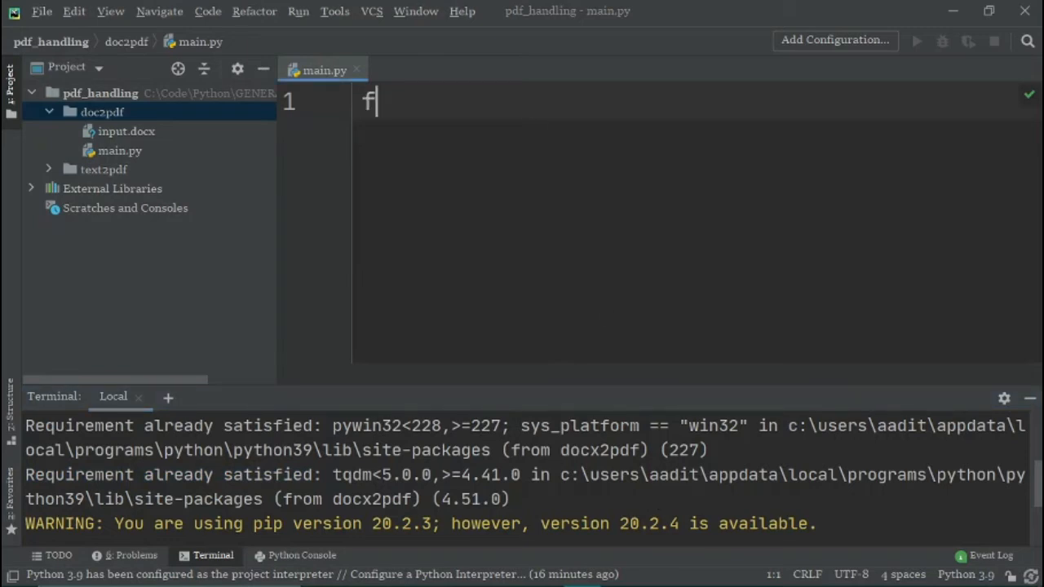
text(rom)
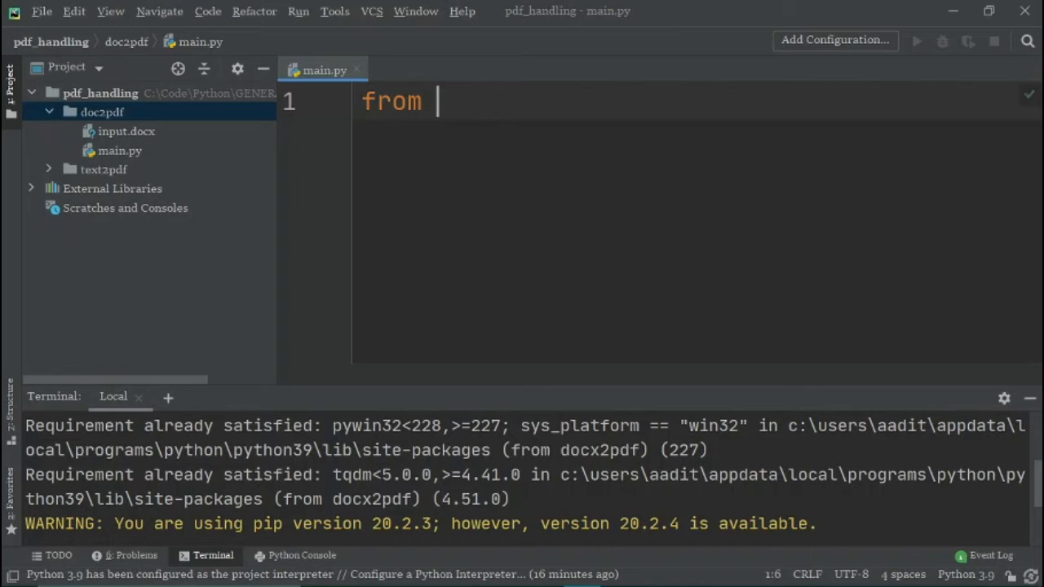
text(do)
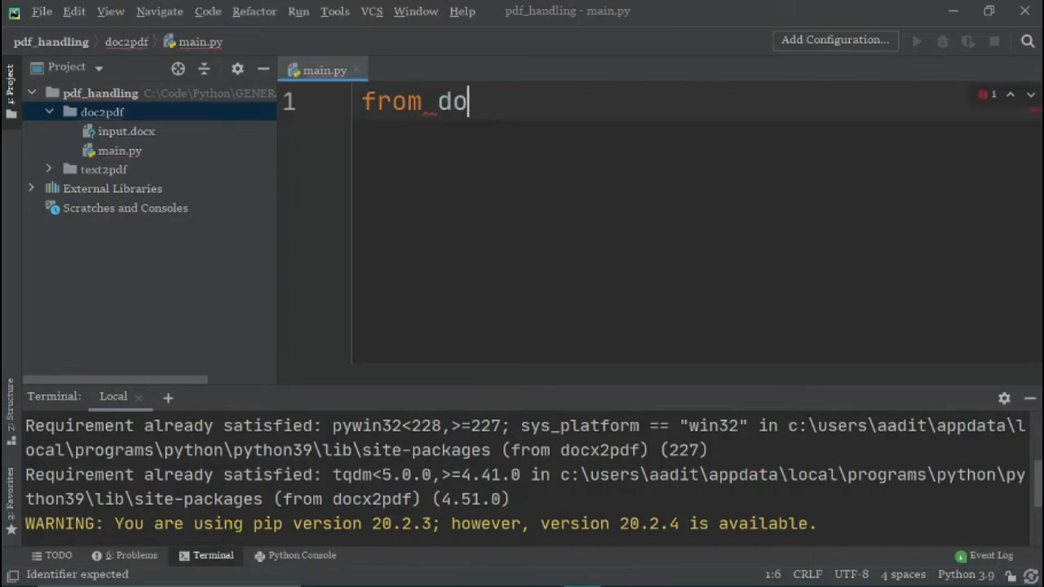
text(cx2pdf i)
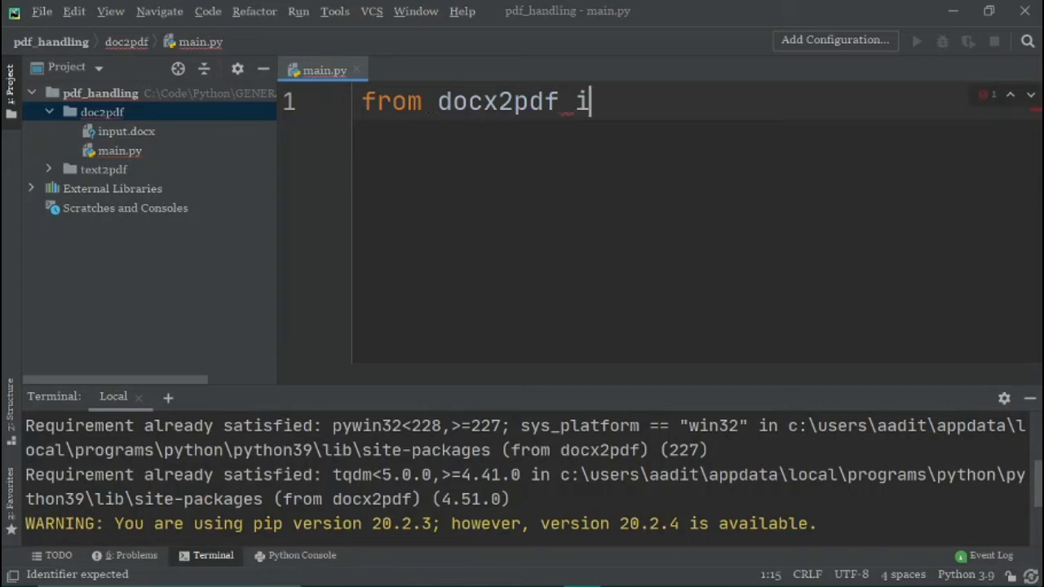
text(mport)
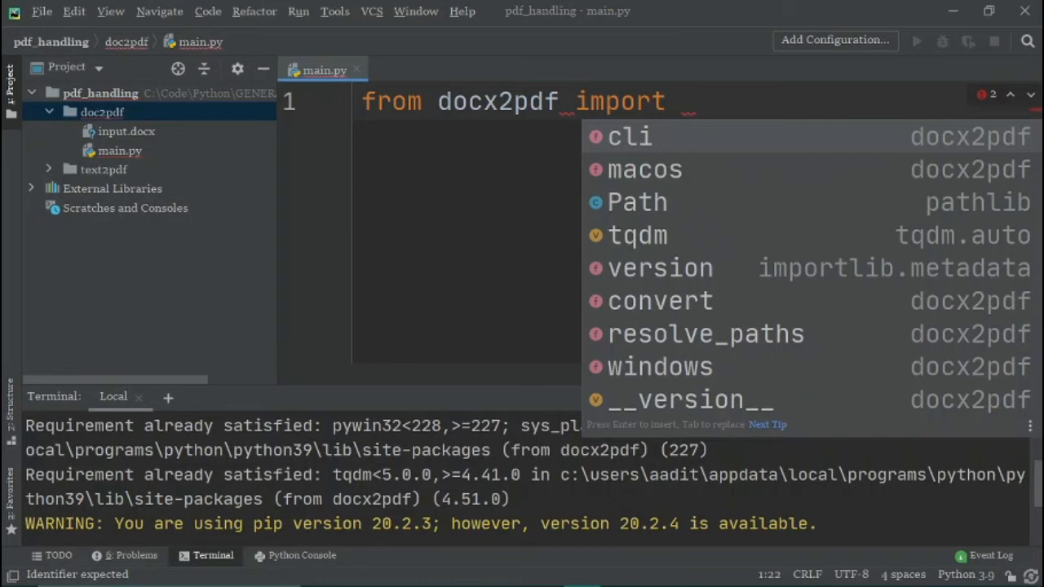
text(convert)
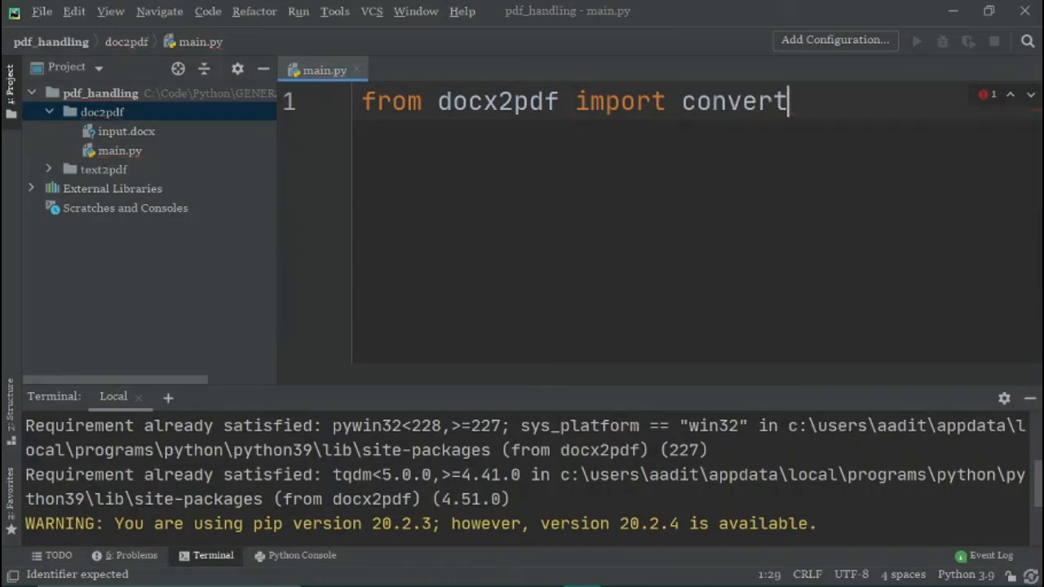
key(enter)
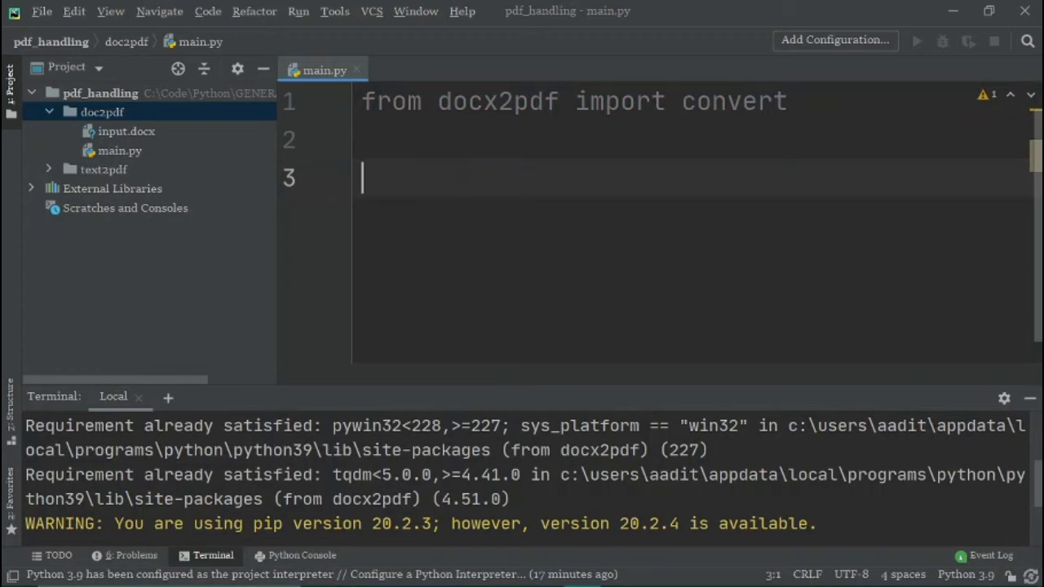
Call convert('input.docx', '') and begin the quoted second argument
text(convw)
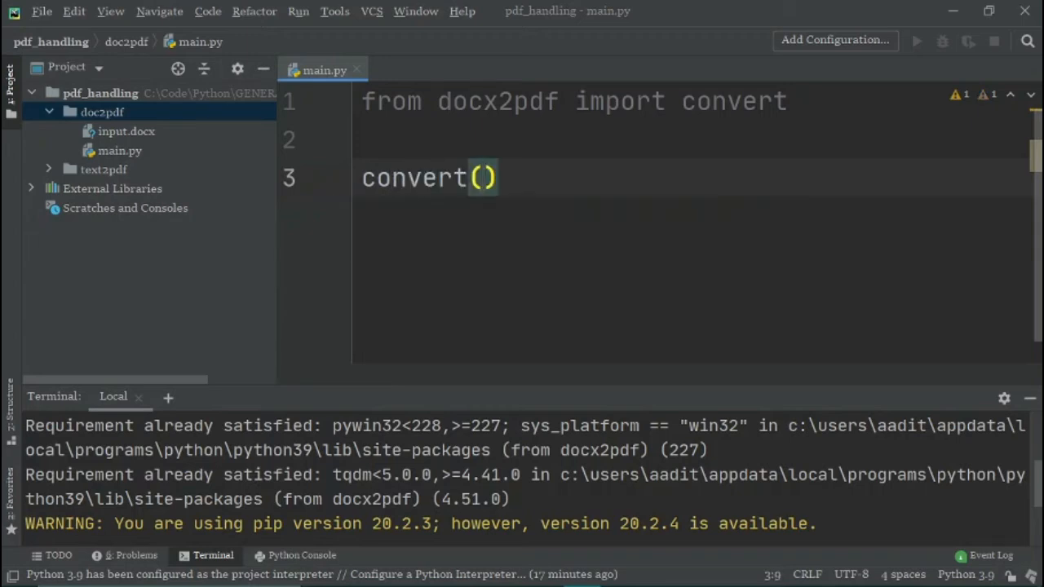
text(')
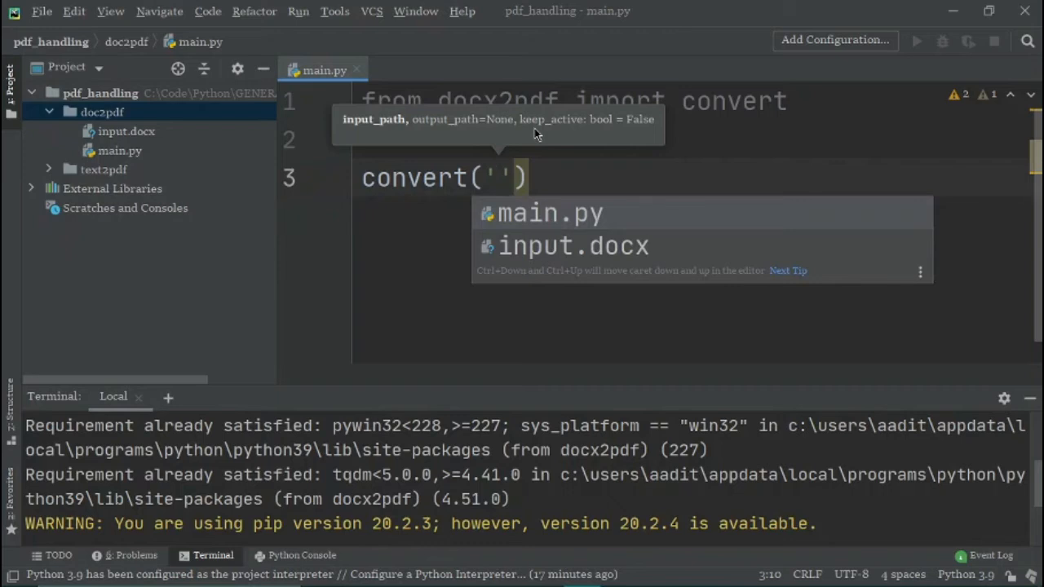
mouse_move(605, 251)
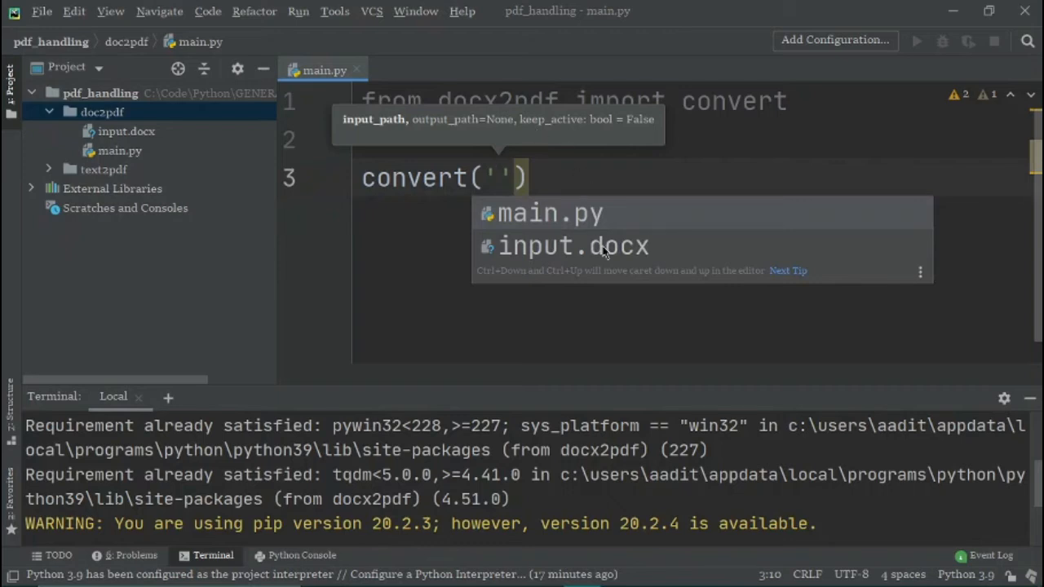
mouse_move(642, 173)
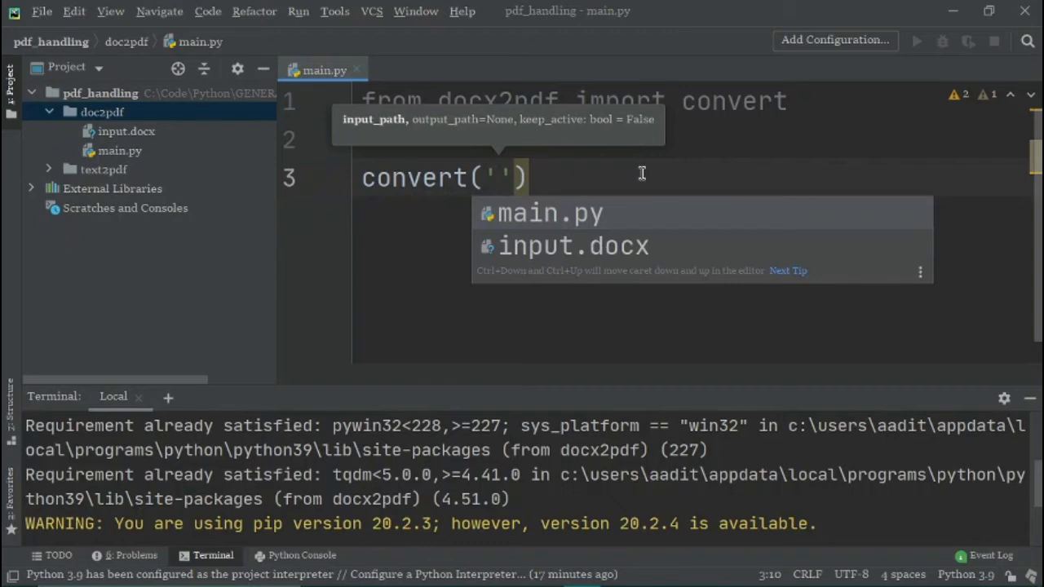
mouse_move(642, 193)
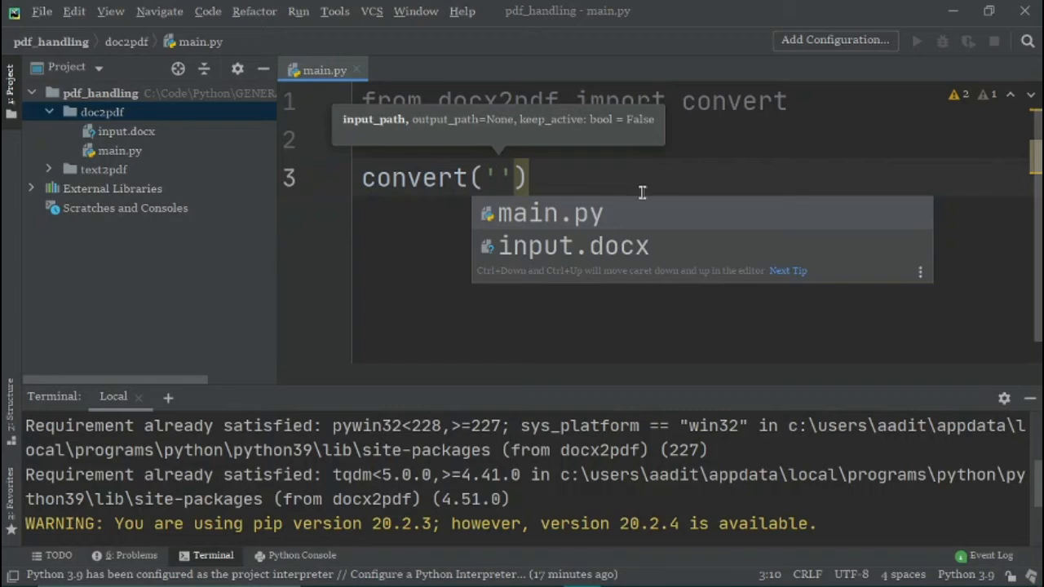
mouse_move(573, 245)
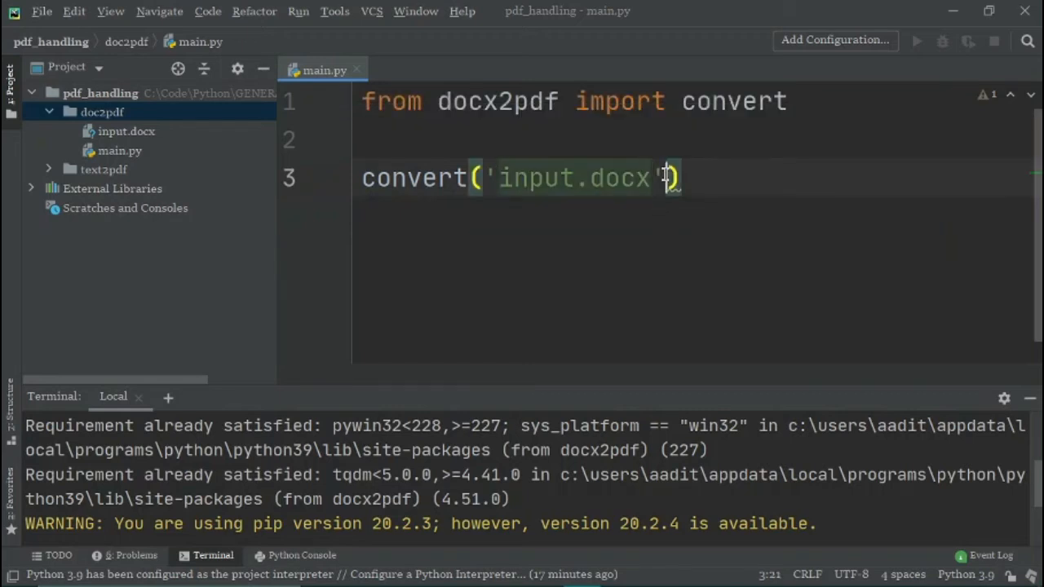
text(,)
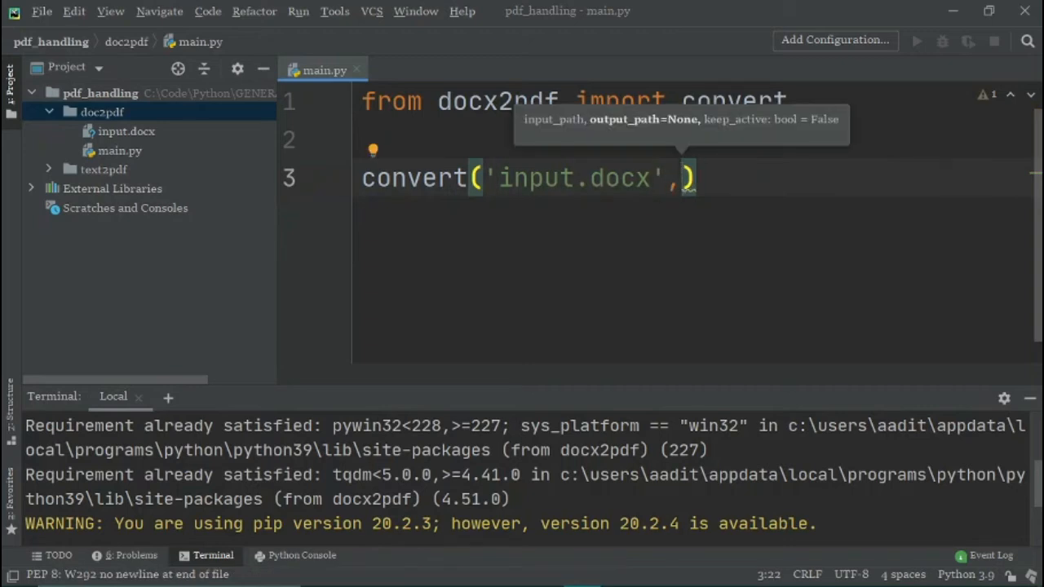
text(')
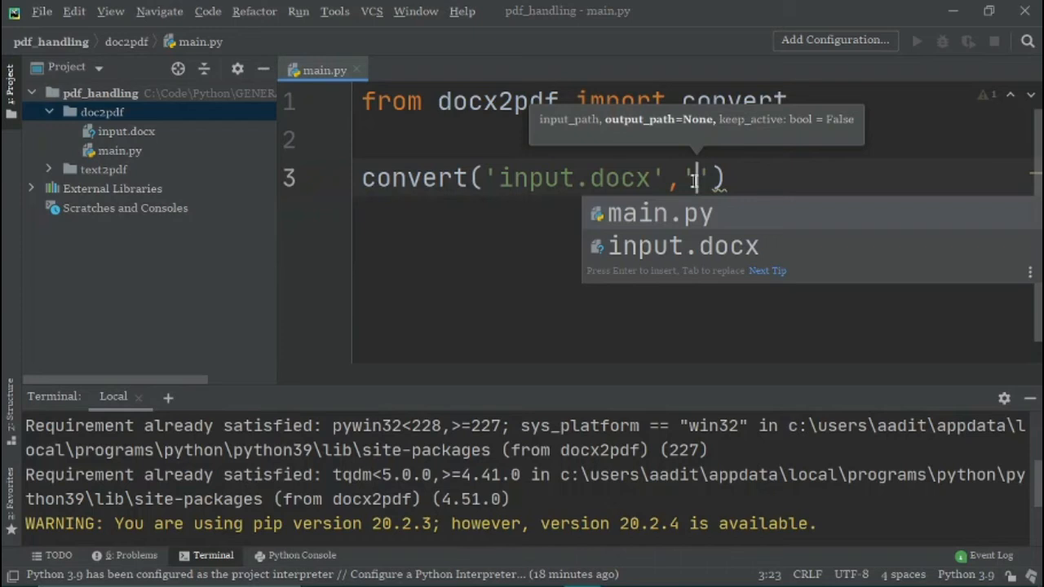
Enter 'C:\\Code\\Python\\GENERAL\\pdf_handling\\doc2pdf\\output.pdf' as convert's output path
text(C:)
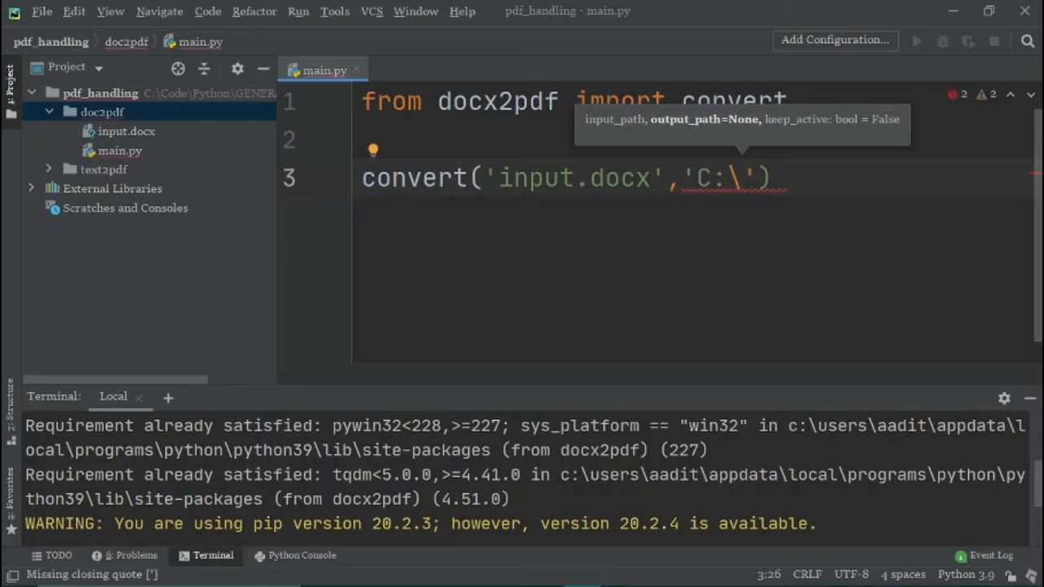
text(\)
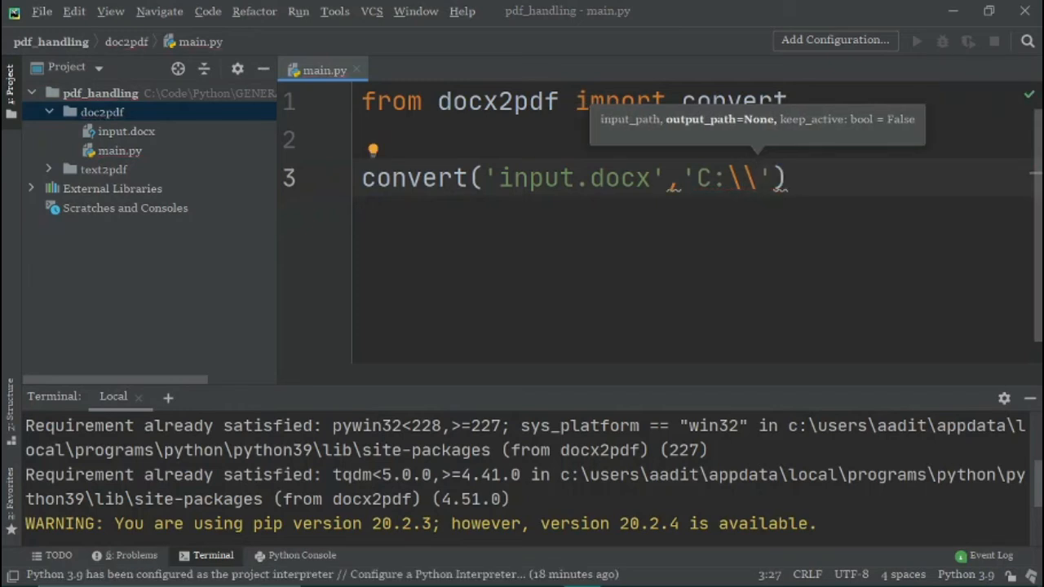
text(C)
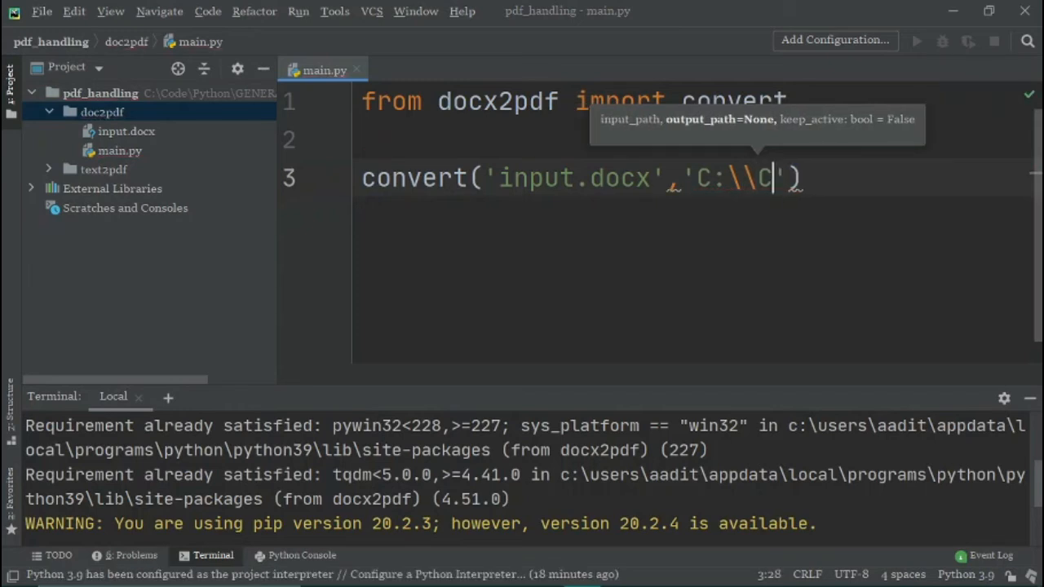
text(ode)
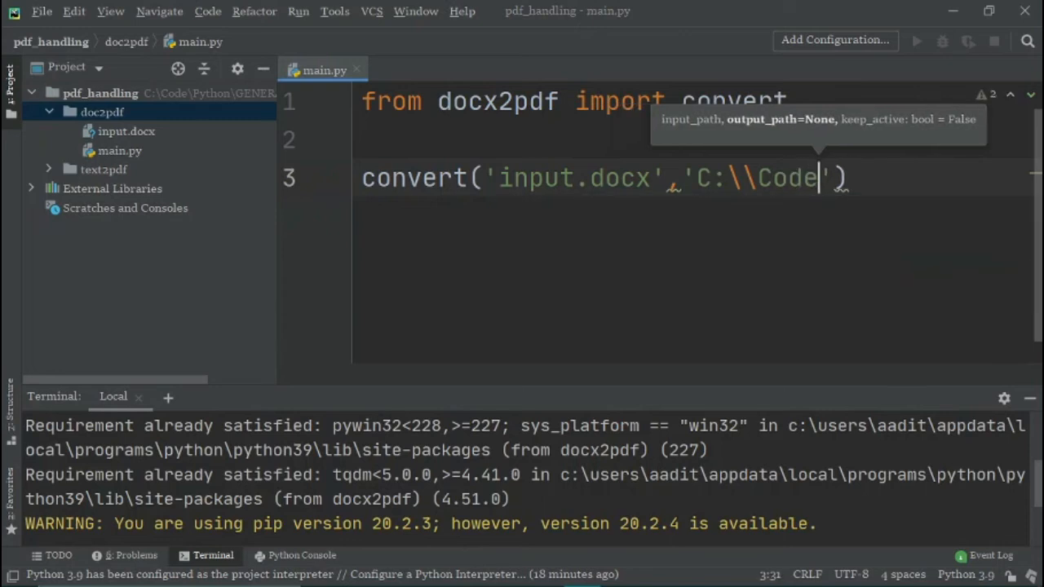
text(\\)
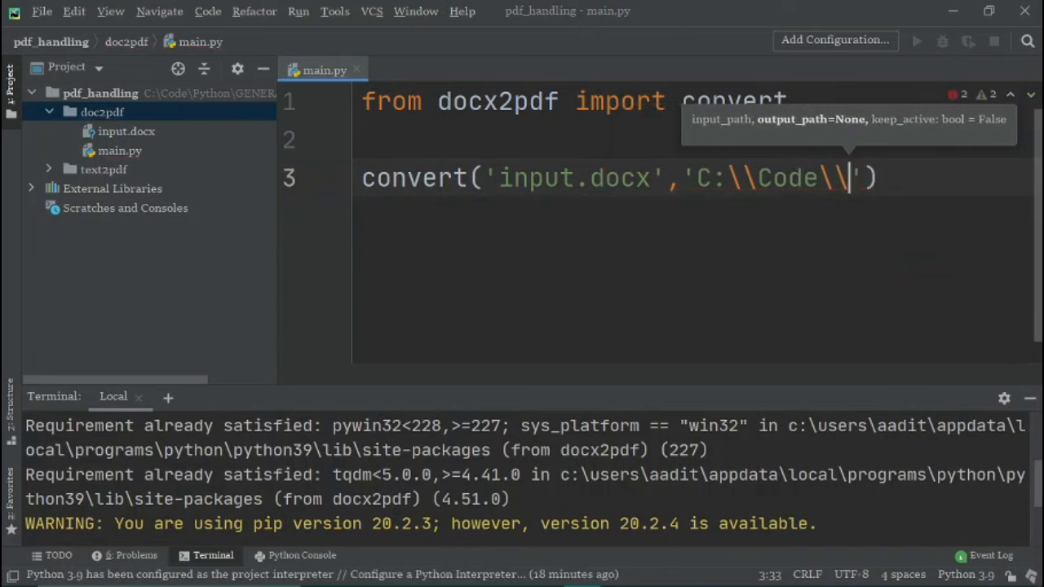
text(Python)
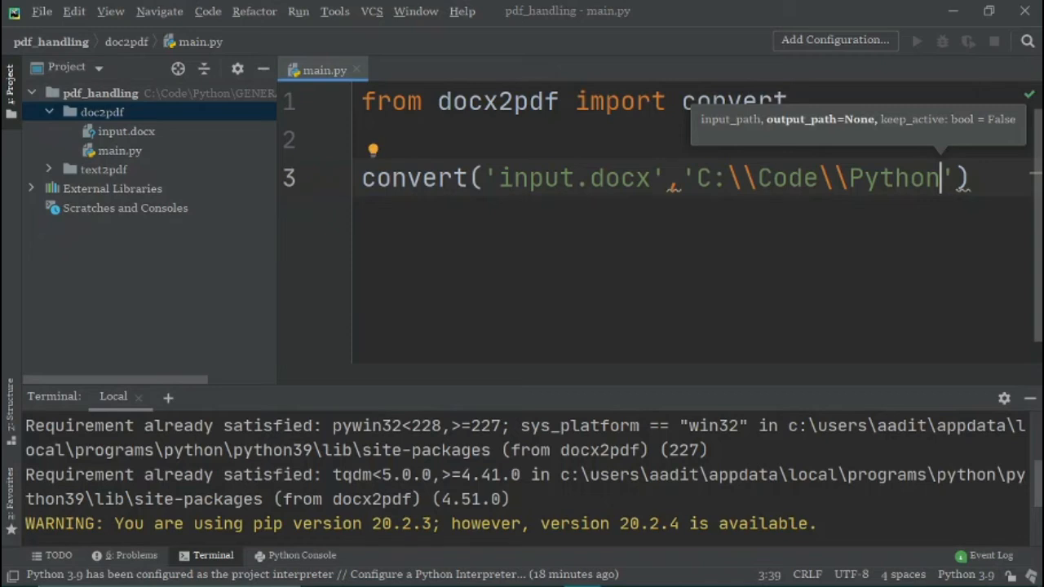
text(\\)
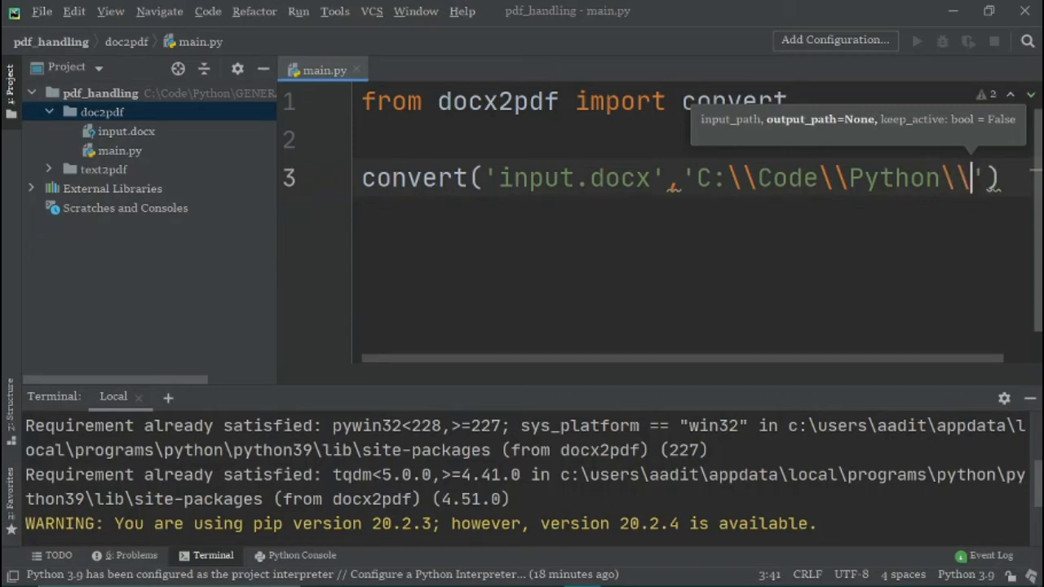
text(GENERAL\\pdf_handling)
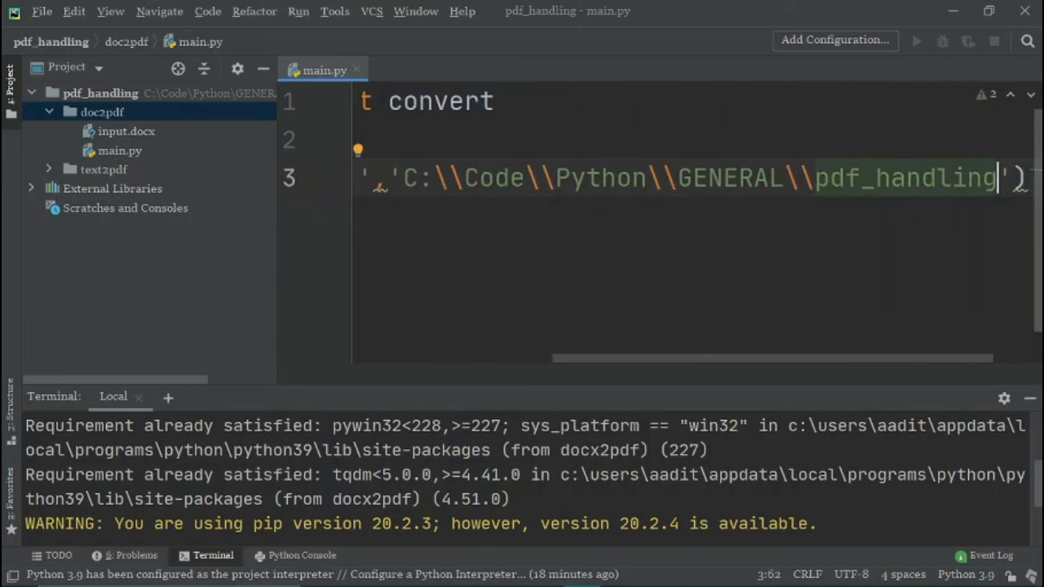
text(\\doc2pdf\\)
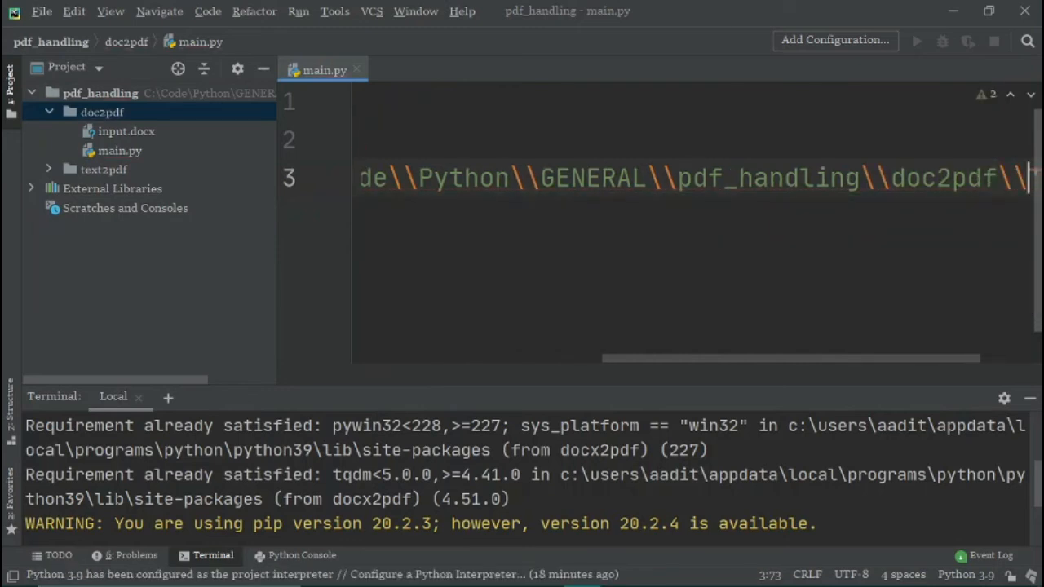
text(output.pdf'))
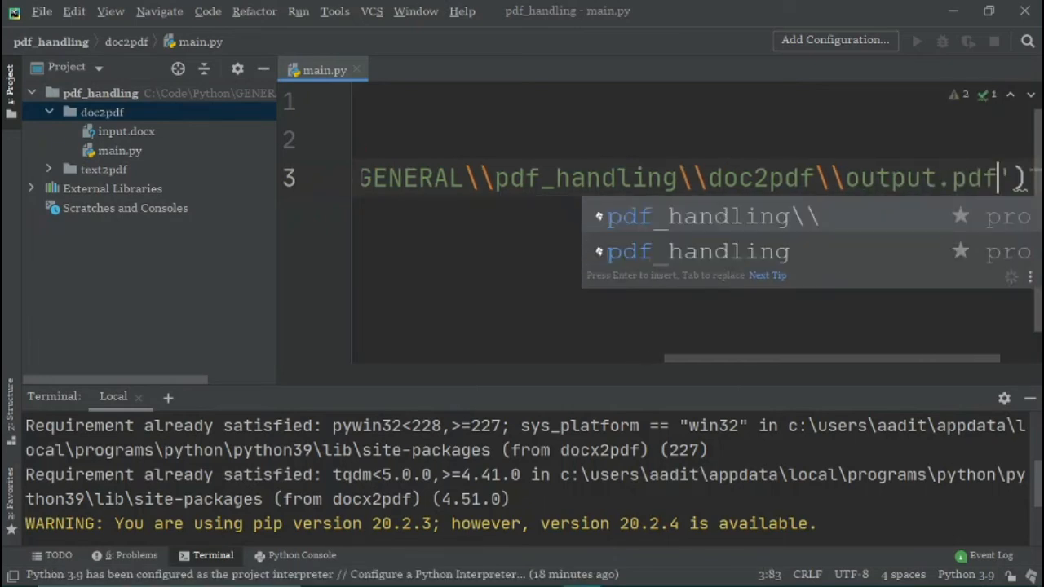
key(Escape)
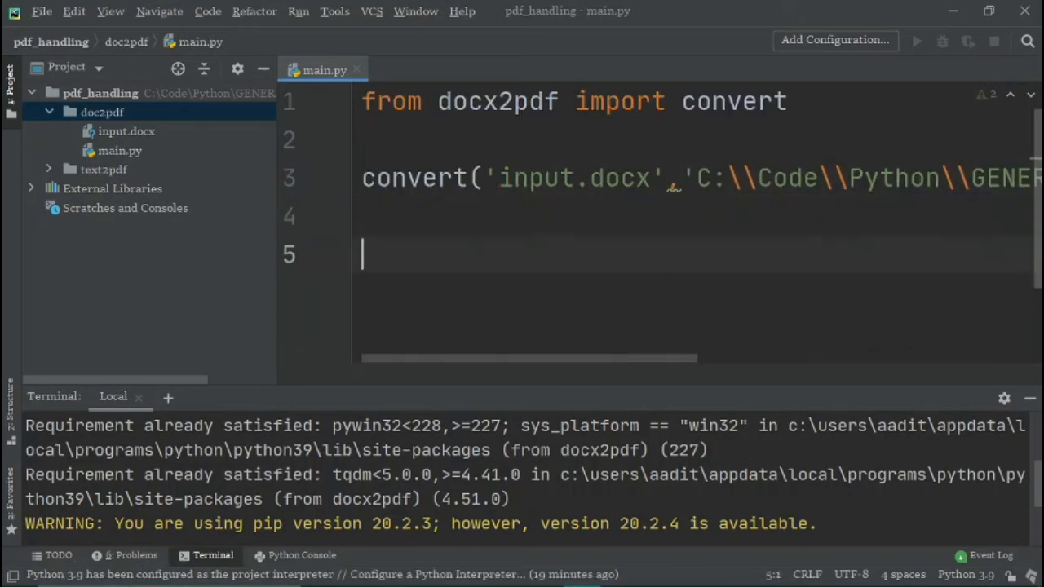
mouse_move(737, 266)
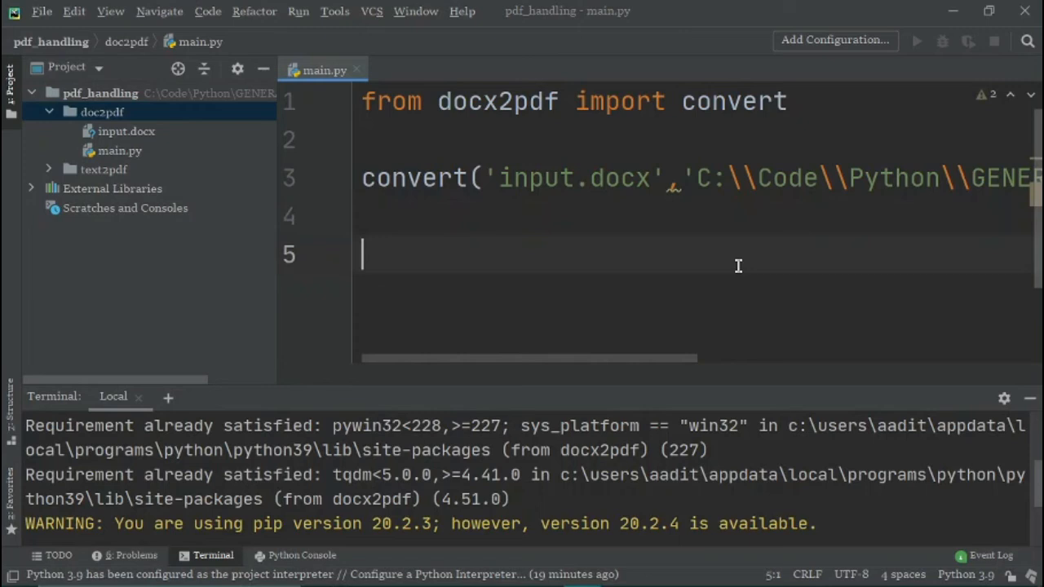
Run main.py from the editor's context menu and confirm exit code 0
right_click(738, 266)
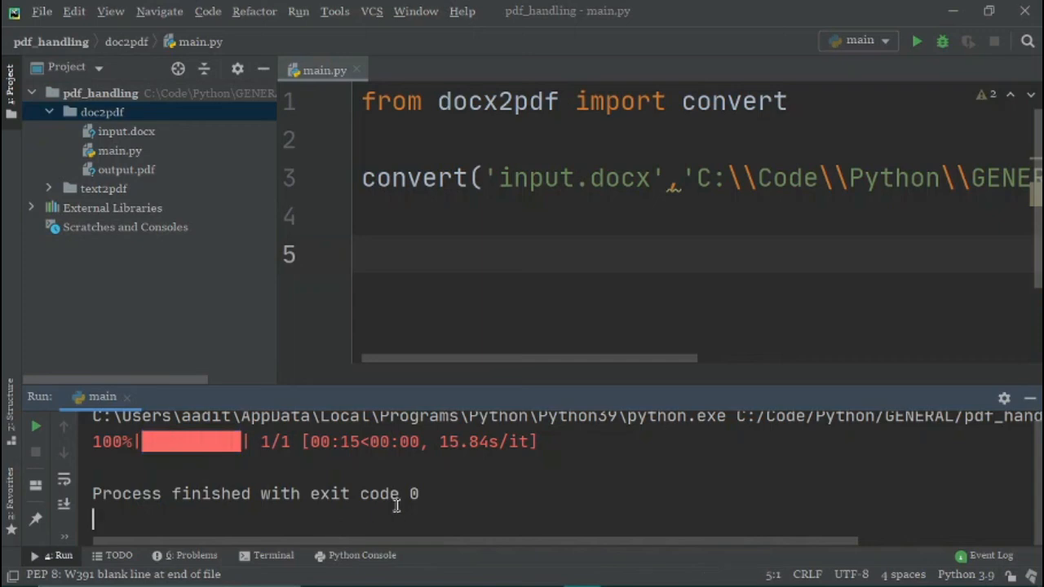
double_click(351, 494)
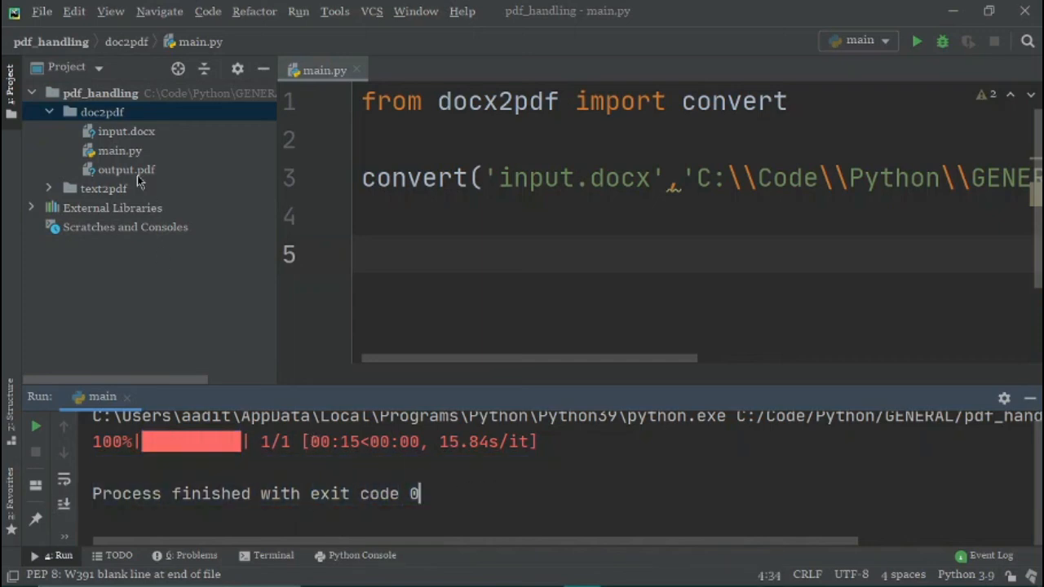
Select output.pdf in the doc2pdf folder of the project tree
click(126, 169)
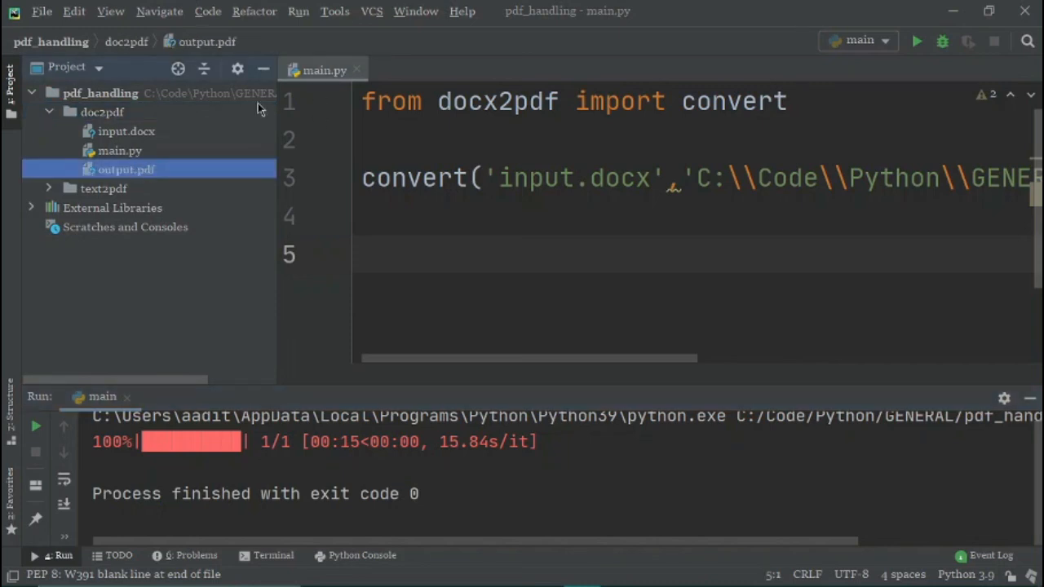
mouse_move(541, 381)
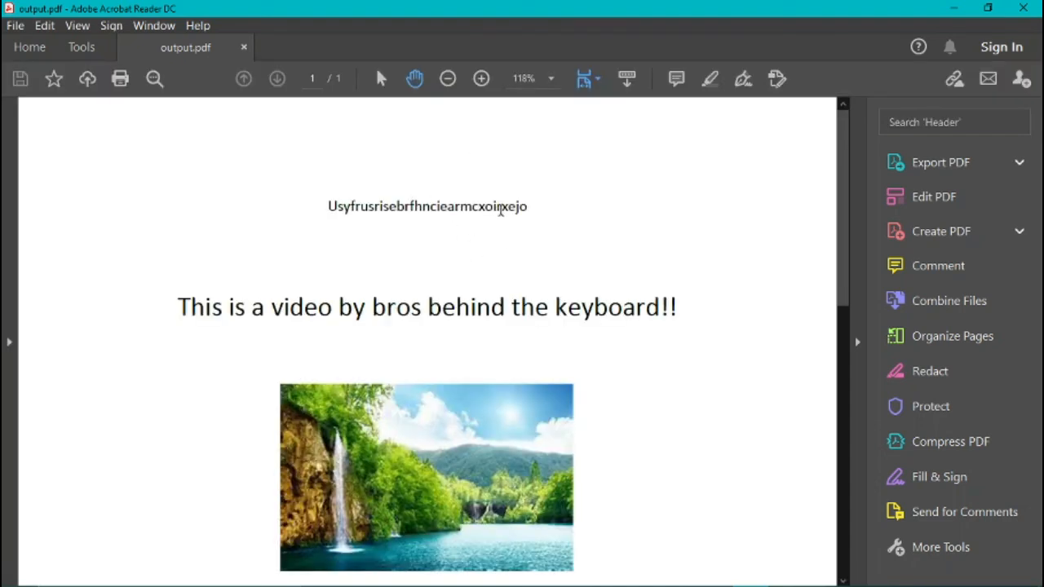
click(447, 78)
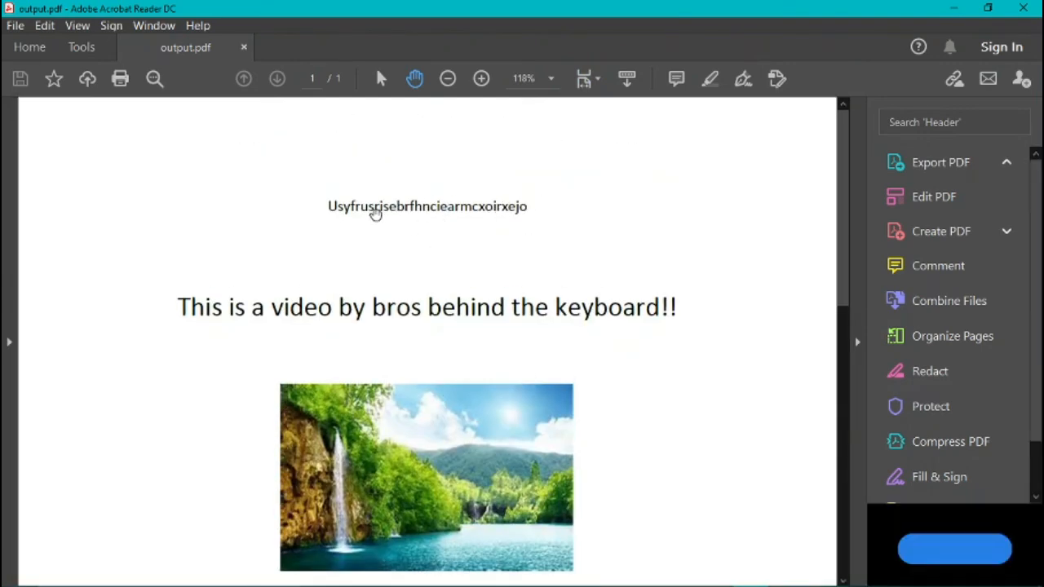
scroll(down, 3)
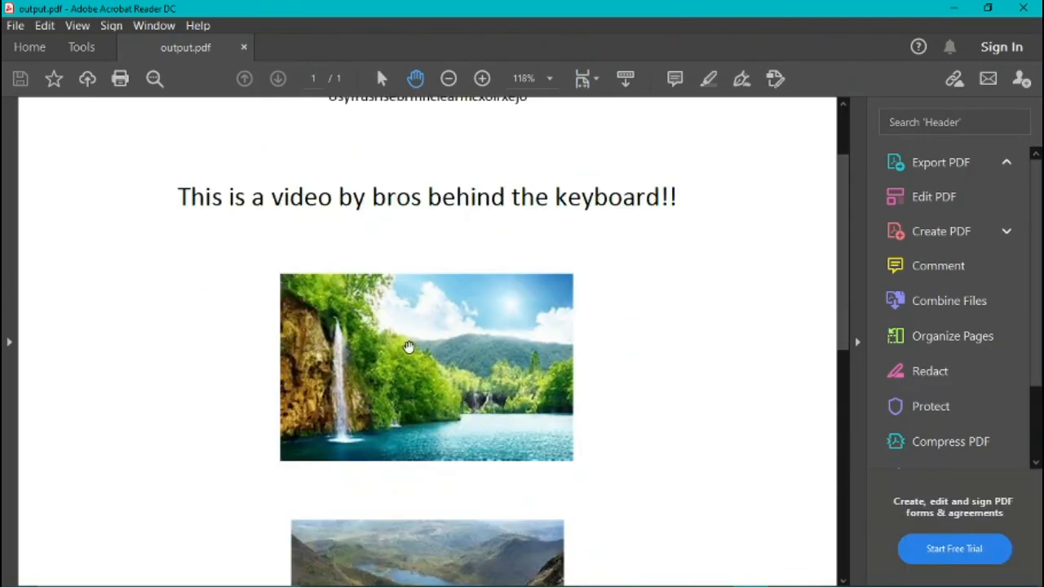
mouse_move(705, 277)
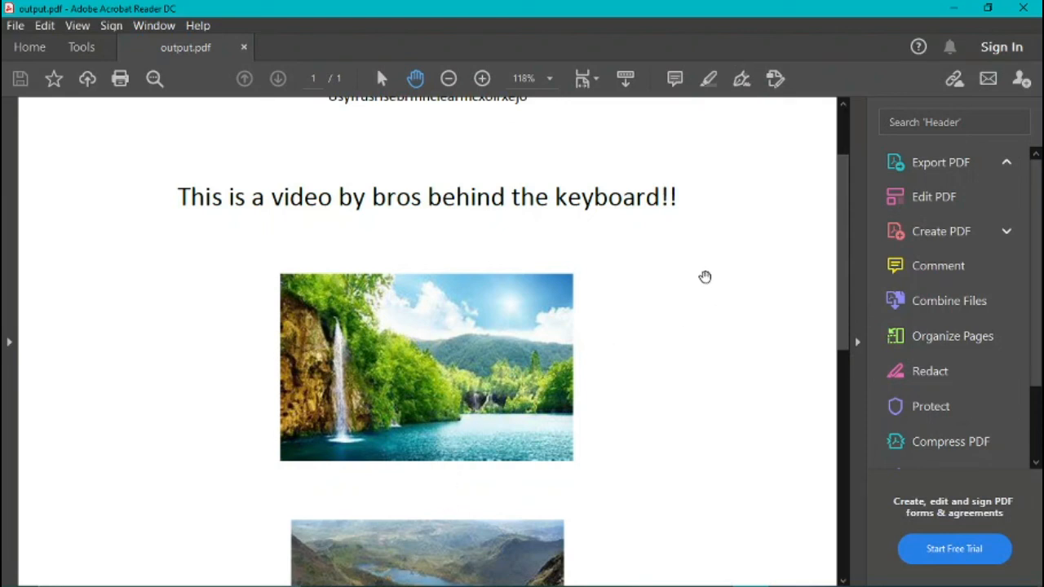
scroll(down, 3)
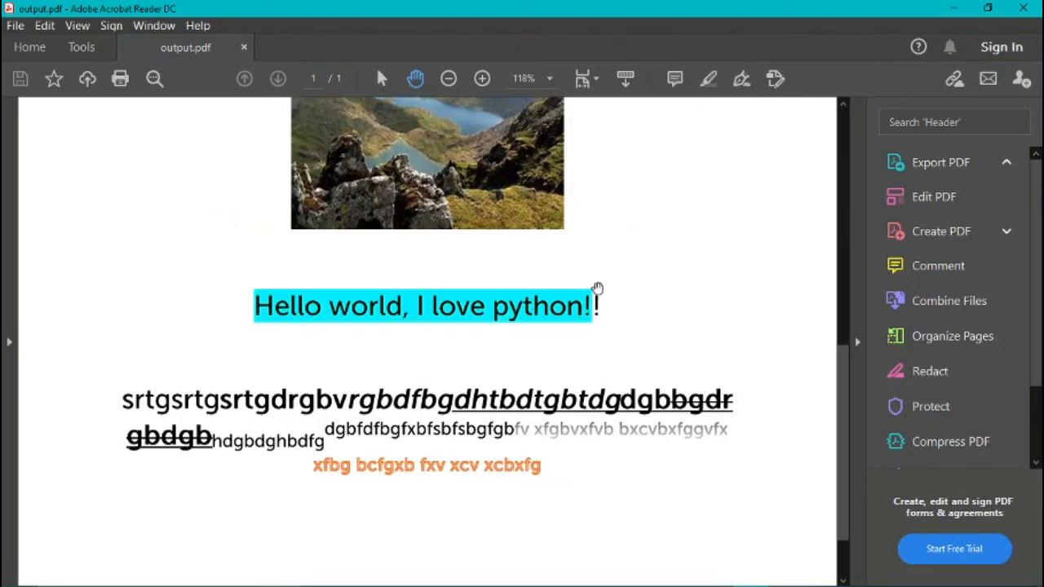
mouse_move(190, 407)
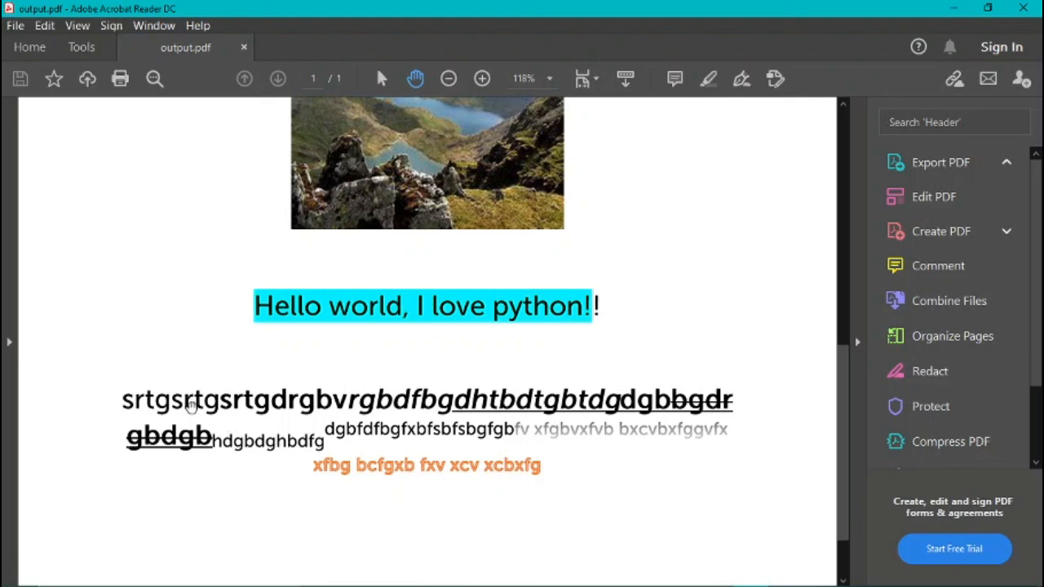
mouse_move(371, 399)
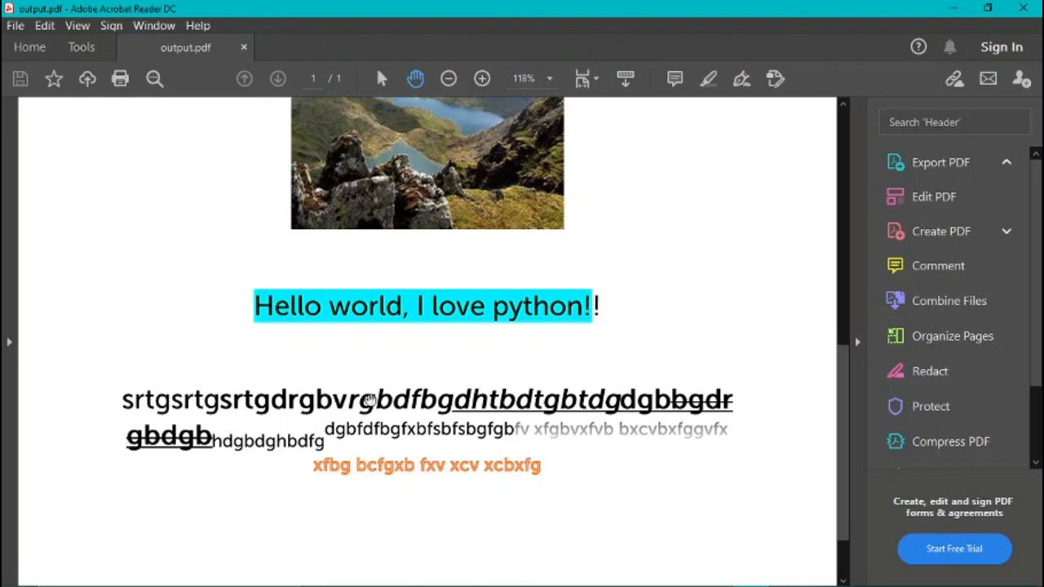
mouse_move(318, 430)
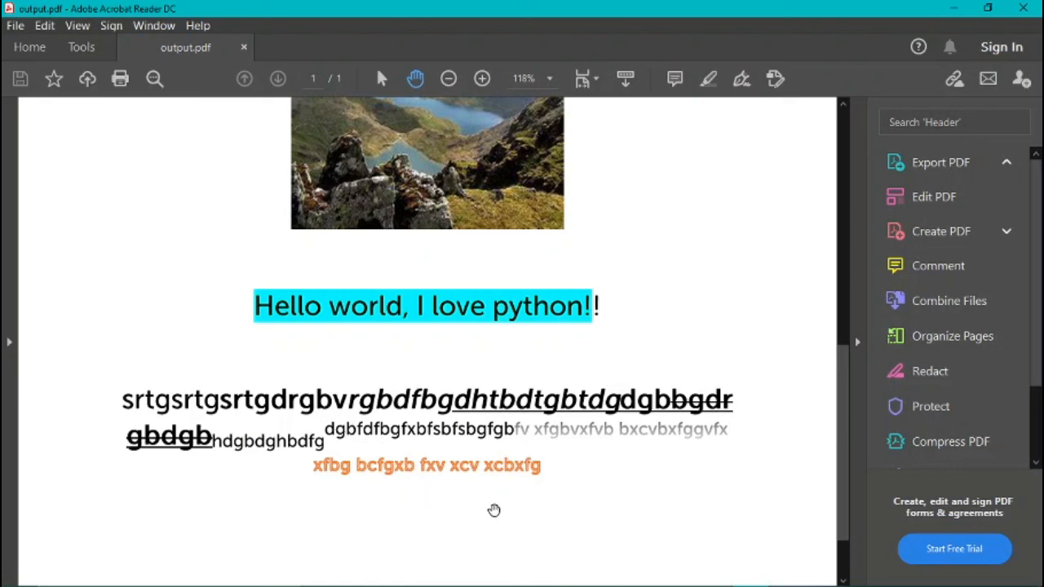
mouse_move(608, 157)
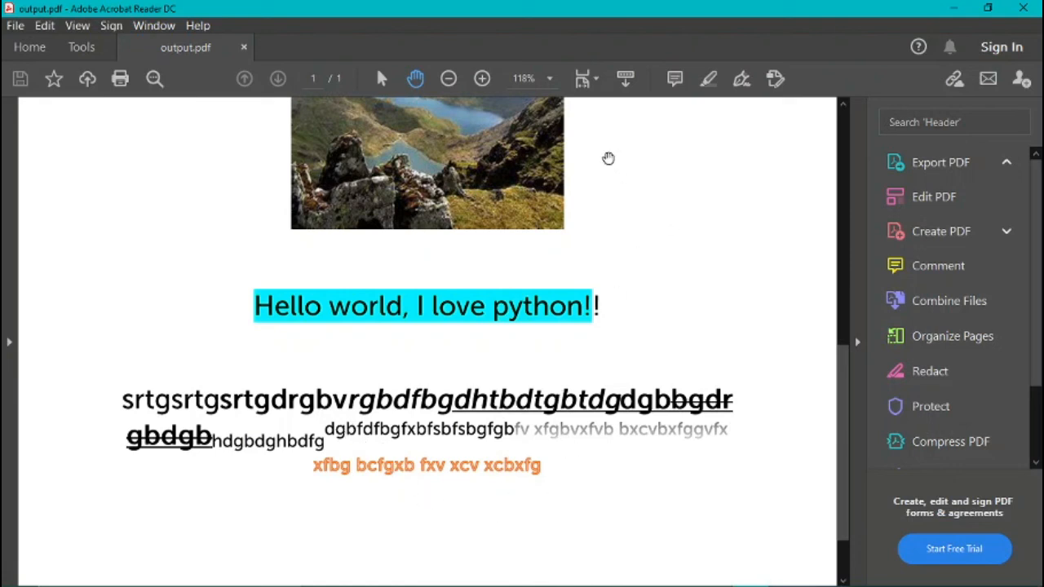